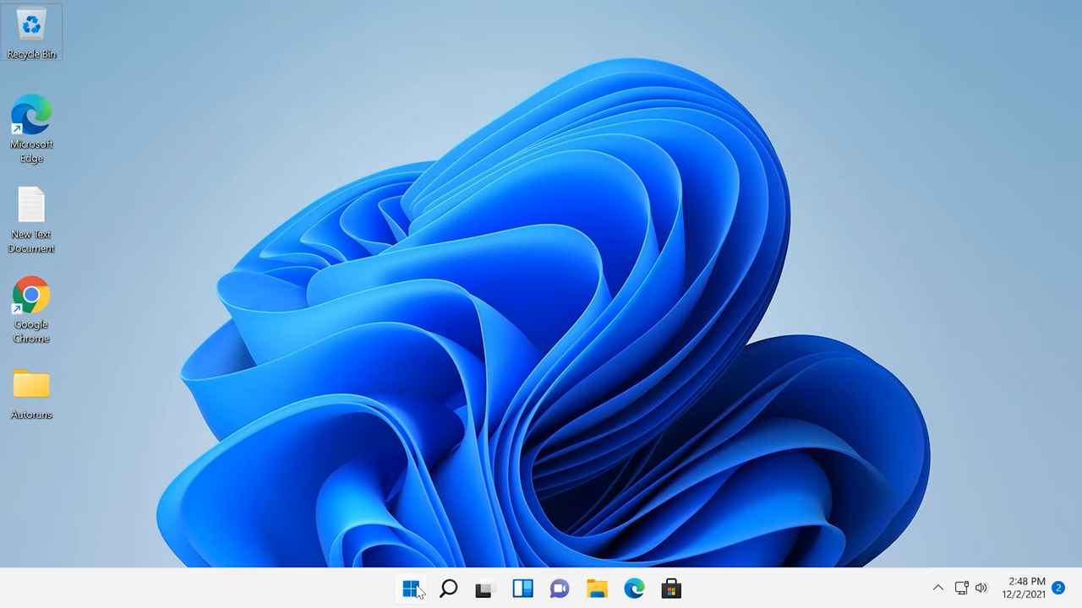
Launch Settings from Start and head to the System > Storage page for Local Disk (C:)
left_click(412, 589)
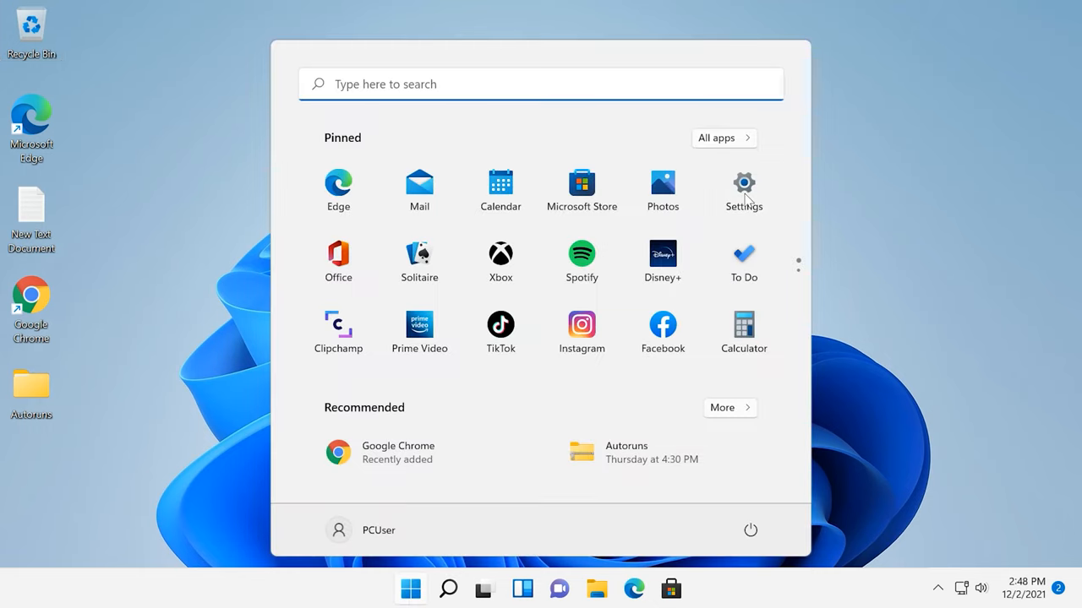
left_click(744, 183)
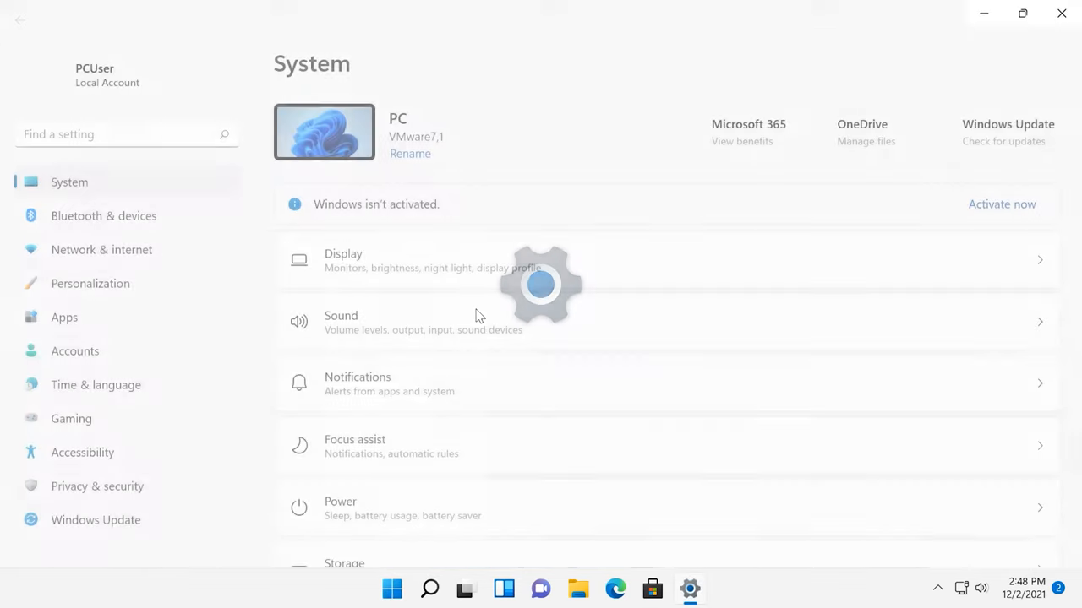
scroll("down", 3)
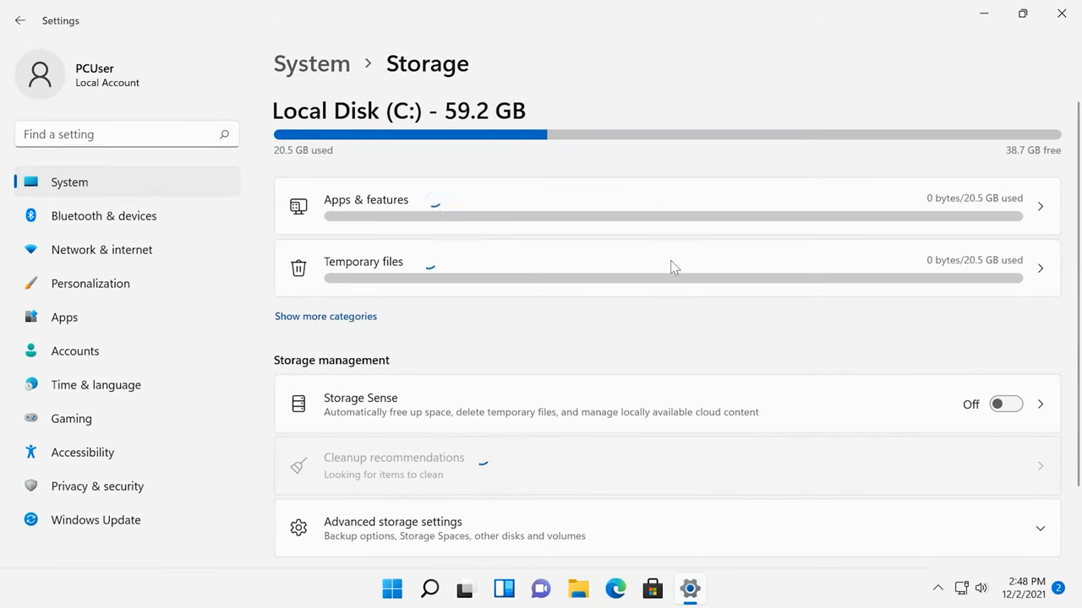
mouse_move(1022, 155)
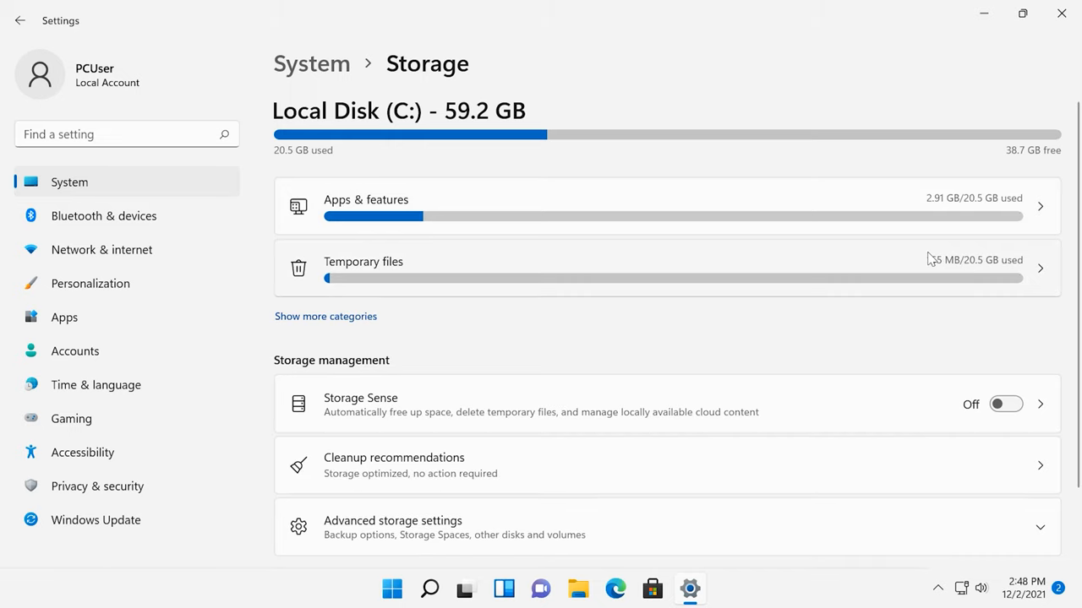
mouse_move(832, 260)
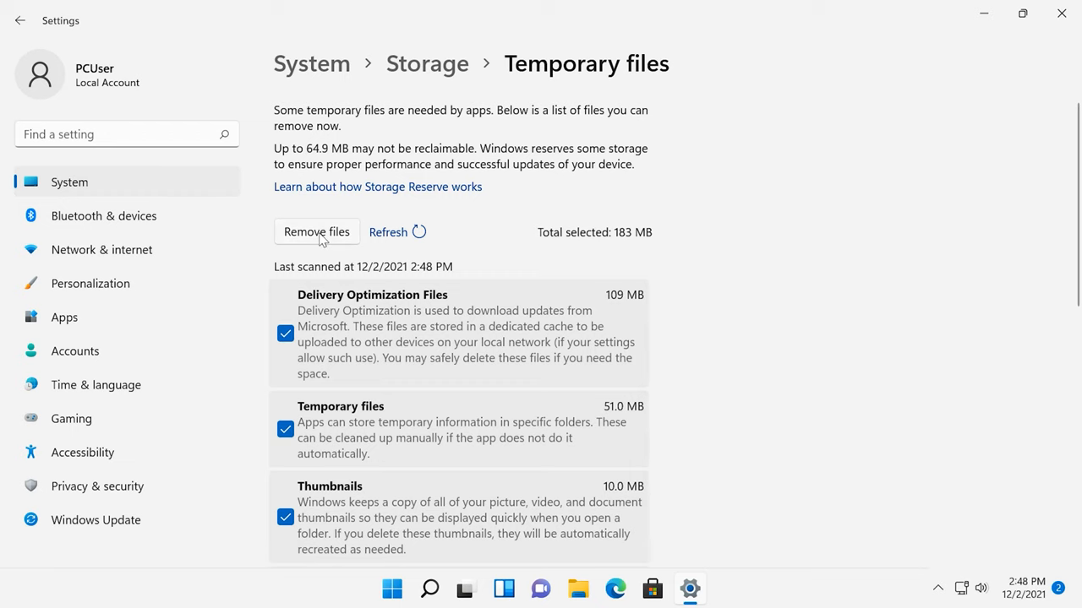
Review the Temporary files list and return to the Storage overview
scroll("down", 3)
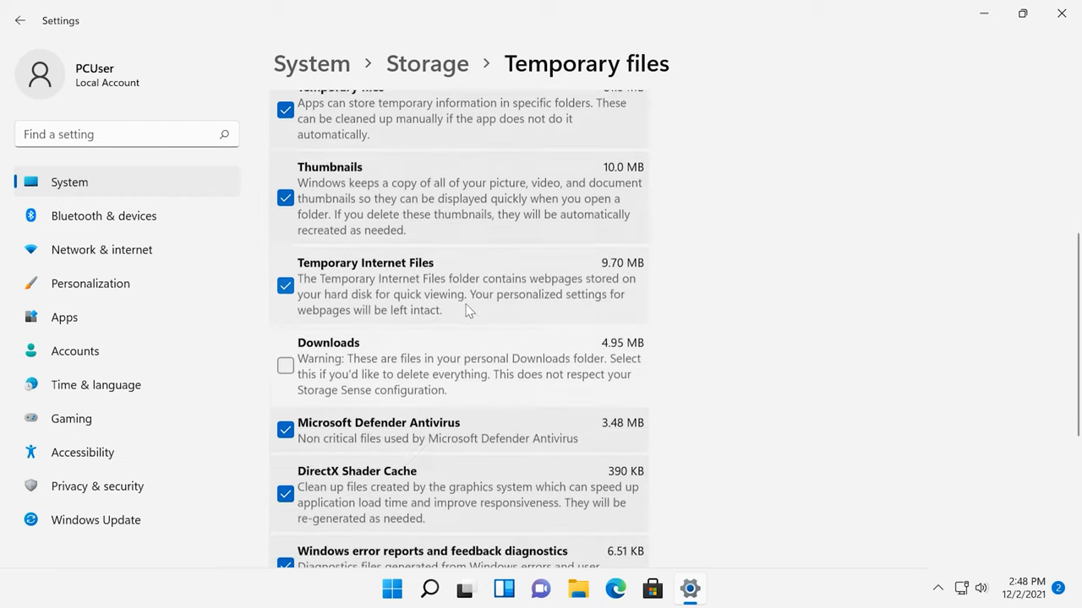
scroll("up", 3)
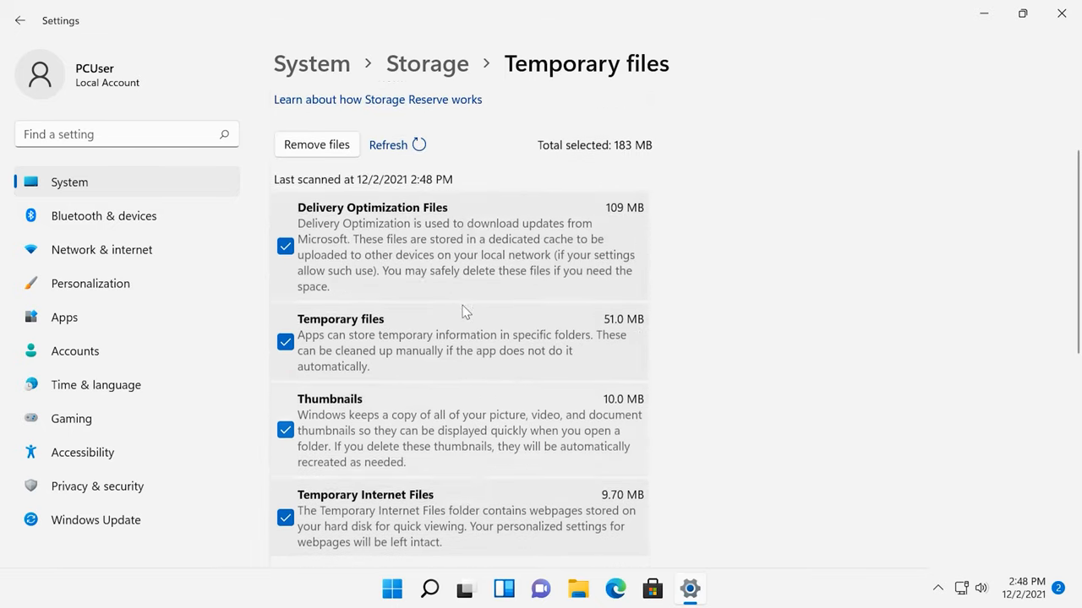
left_click(20, 20)
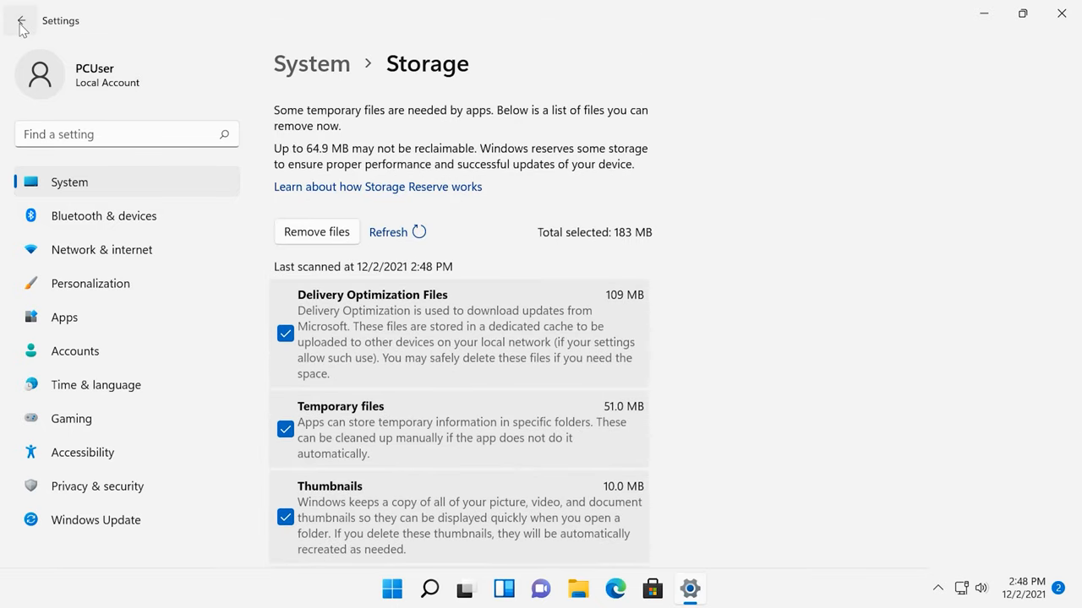
left_click(20, 20)
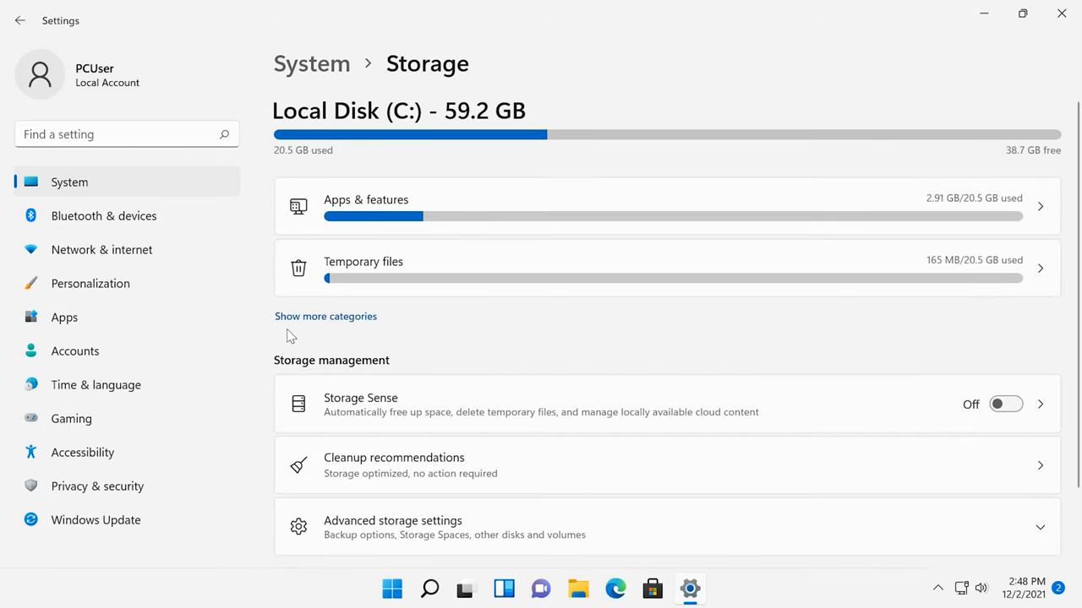
mouse_move(324, 316)
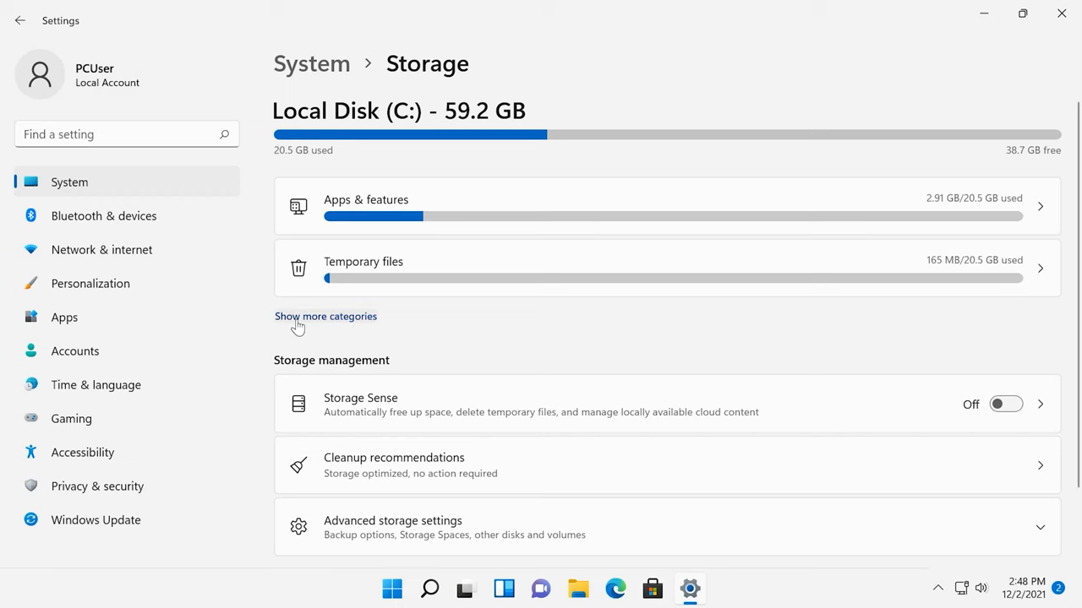
Show every storage category for drive C: and browse the per-category usage list
left_click(325, 316)
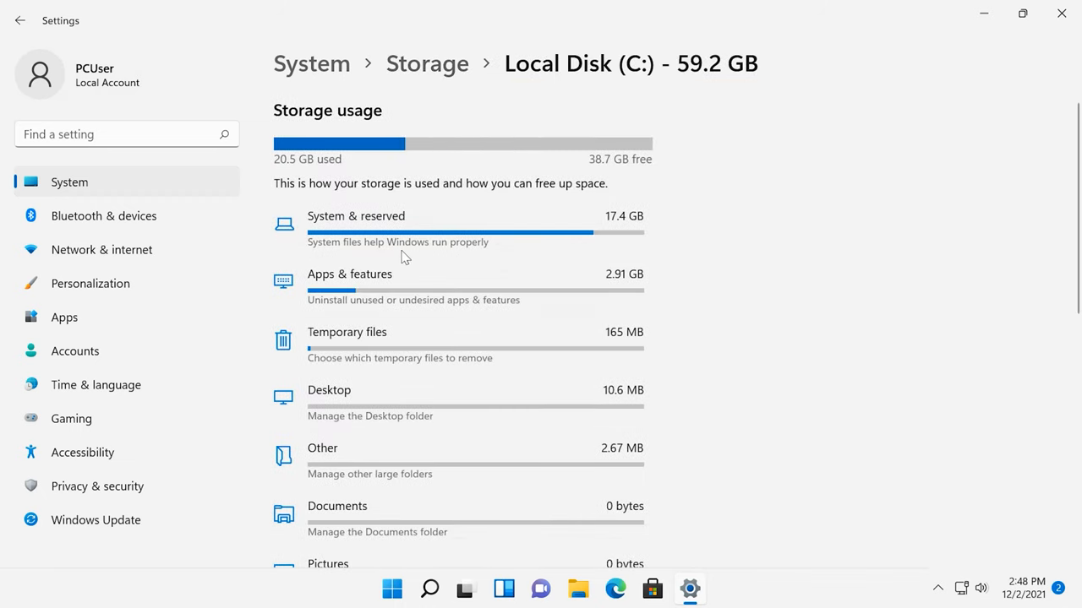
scroll("down", 3)
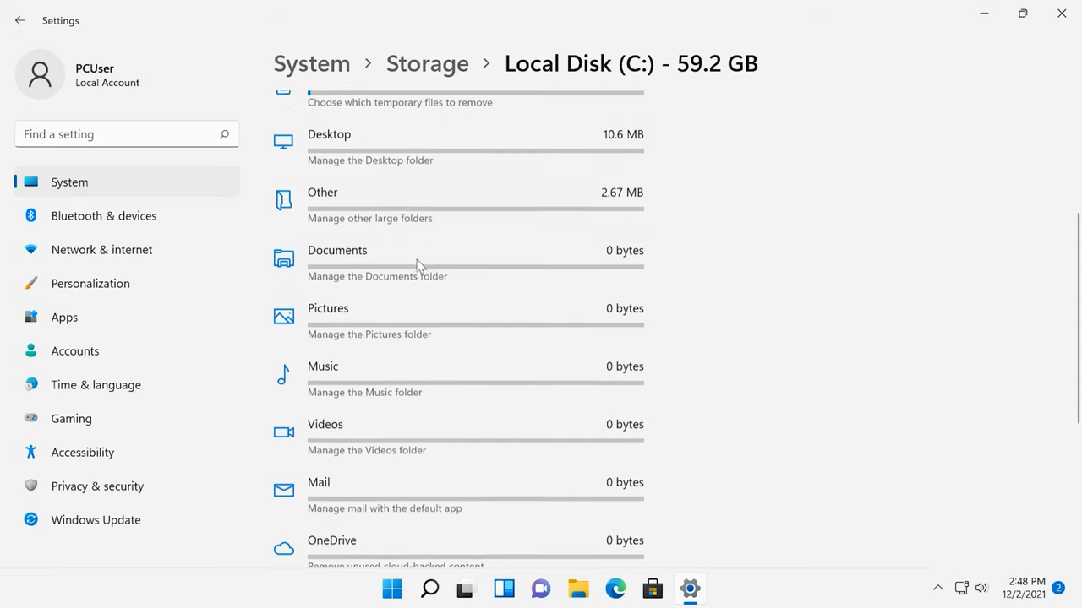
scroll("down", 3)
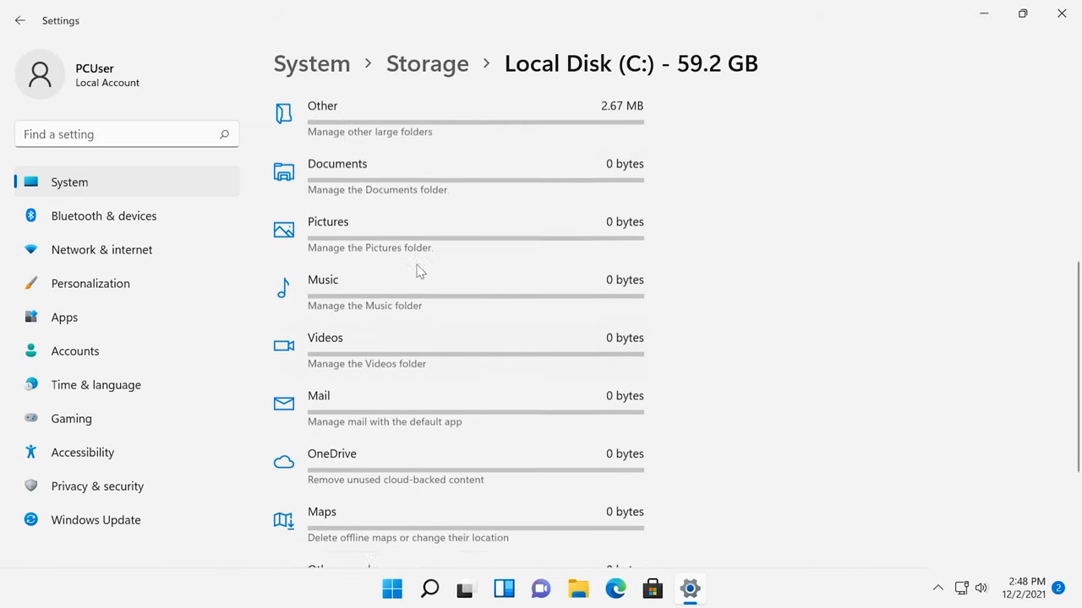
scroll("up", 3)
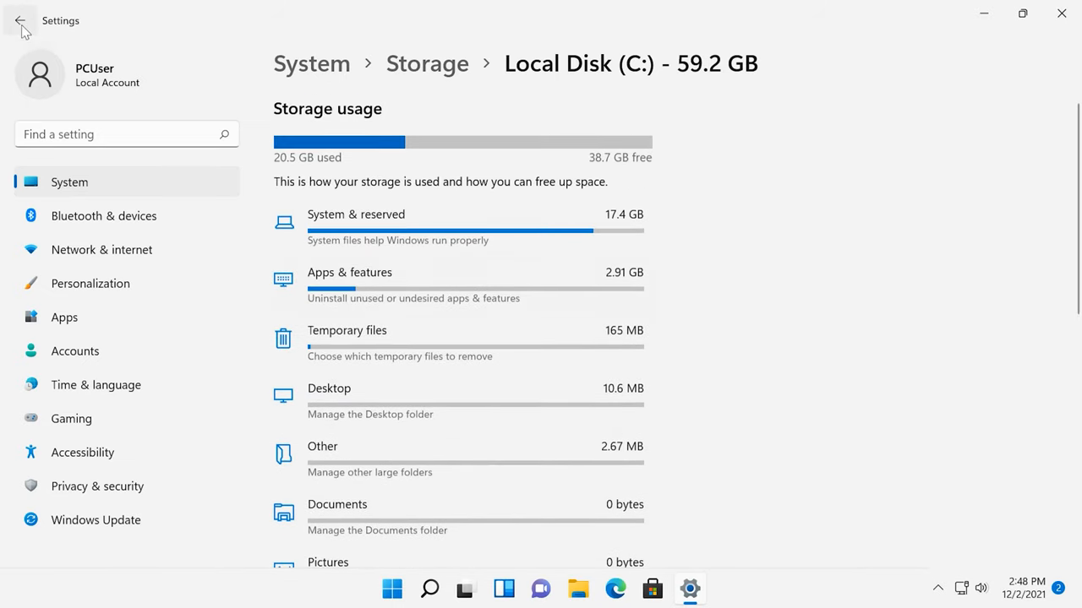
In Storage Sense, switch Automatic User content cleanup on and review the default schedules
left_click(20, 20)
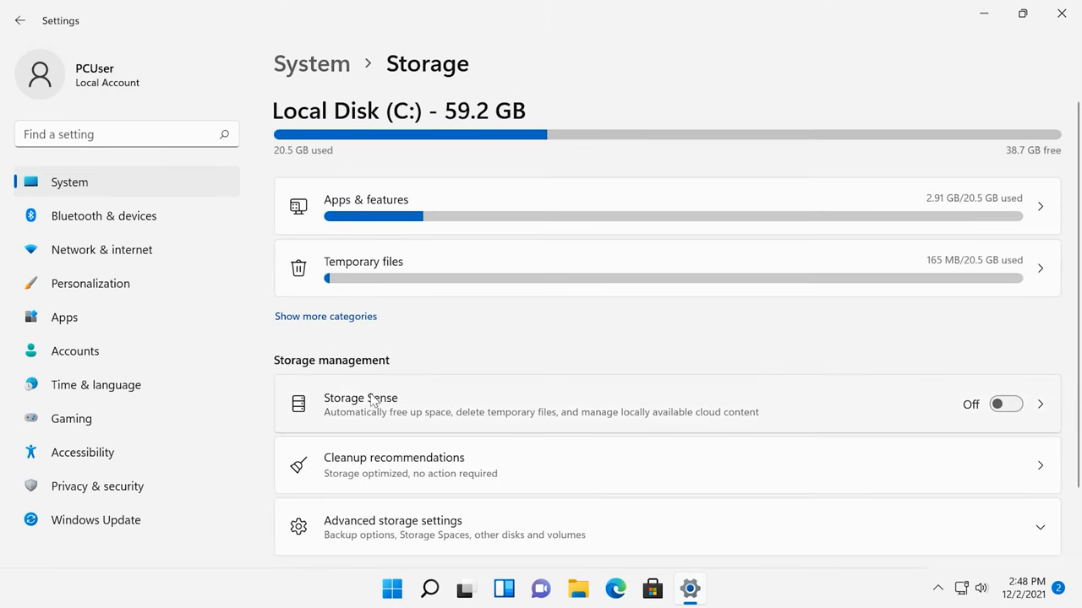
mouse_move(371, 395)
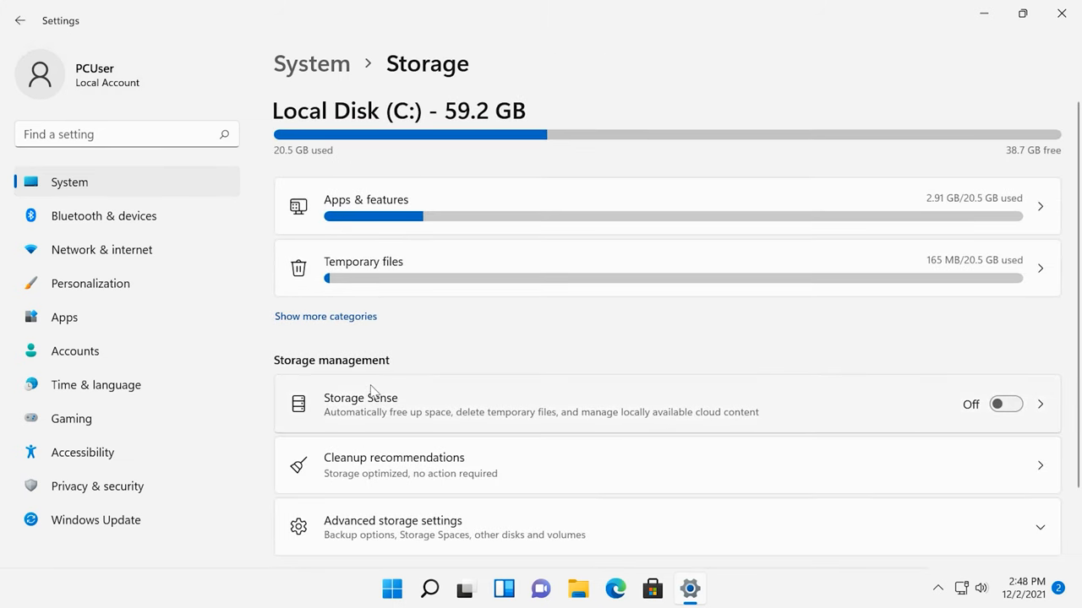
mouse_move(422, 407)
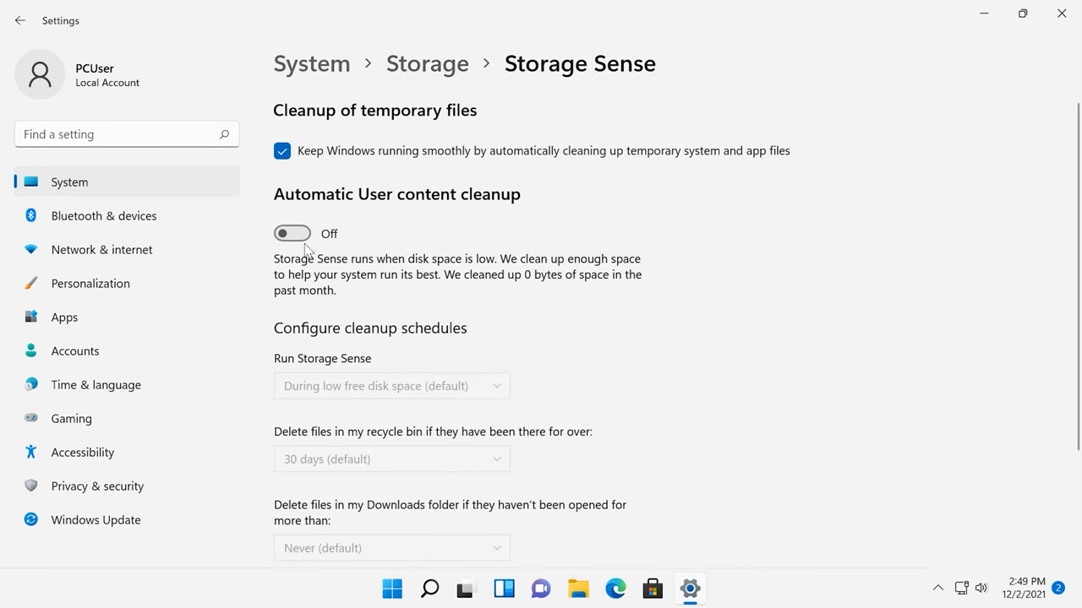
left_click(291, 234)
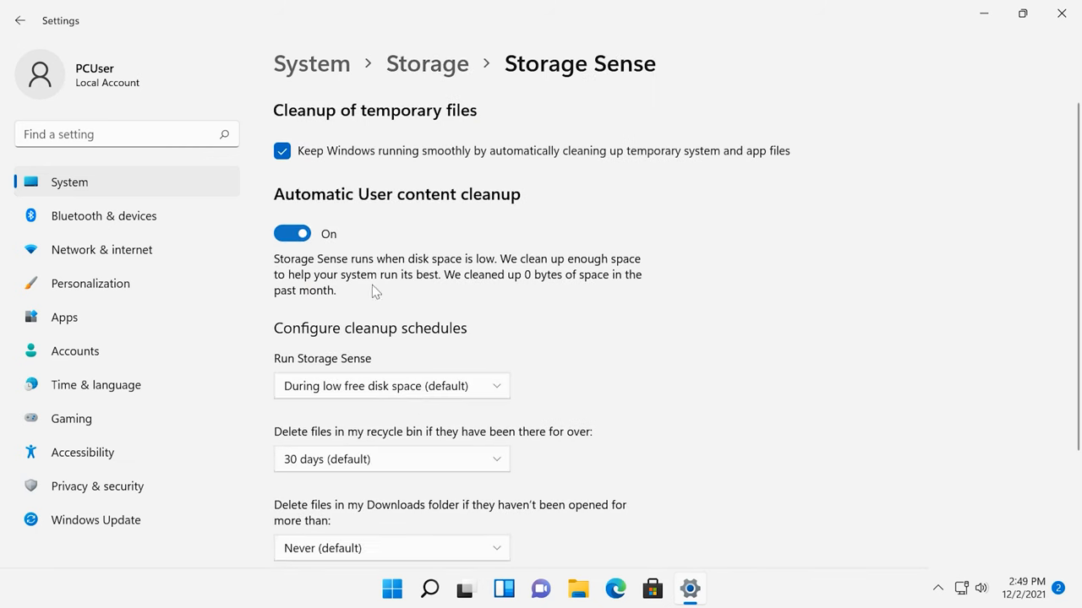
scroll("down", 3)
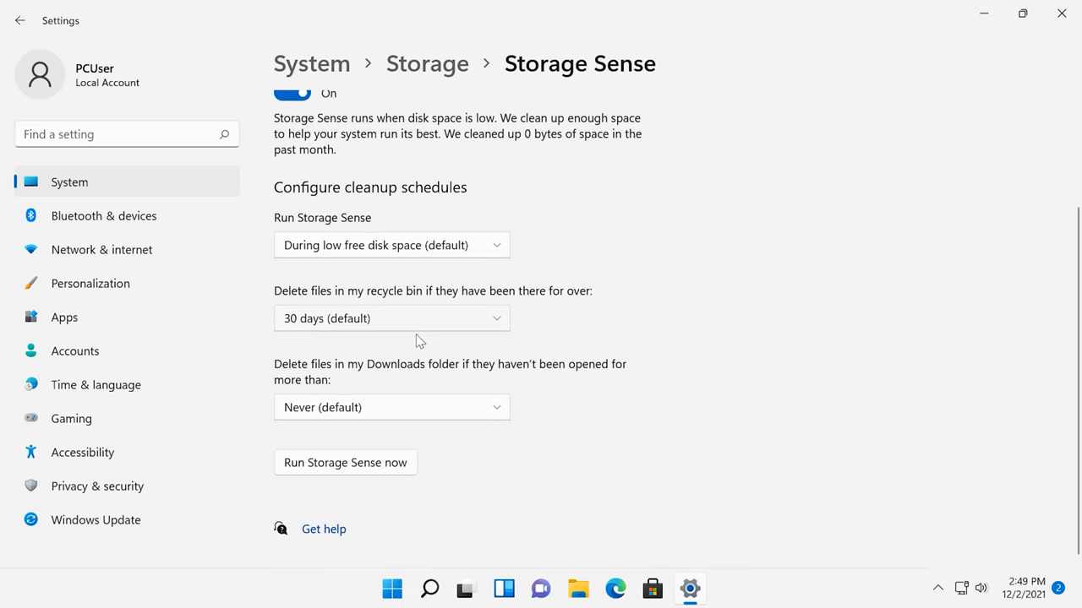
mouse_move(353, 471)
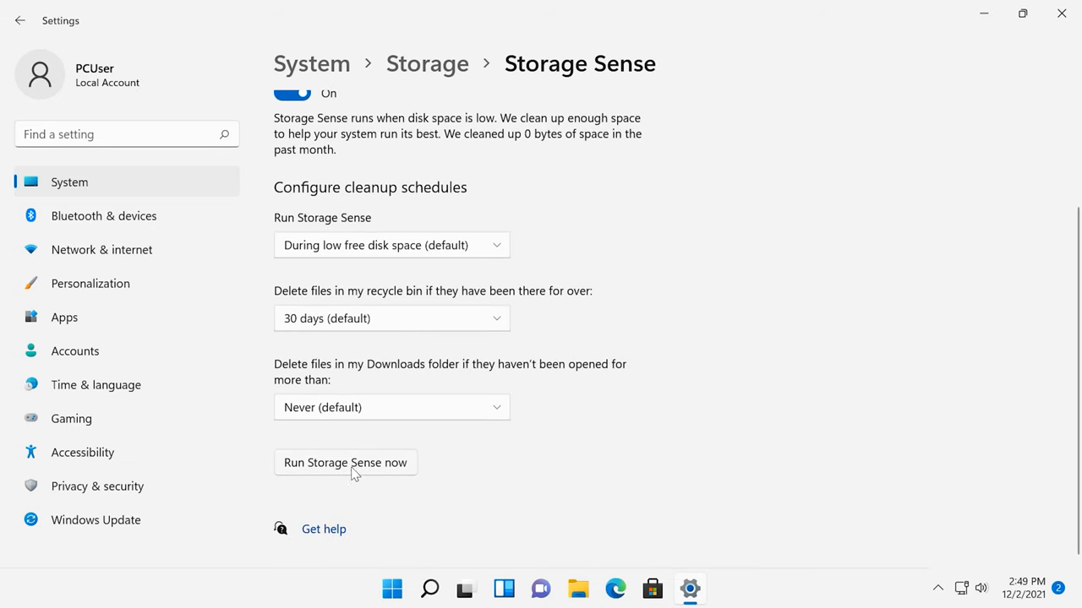
scroll("up", 3)
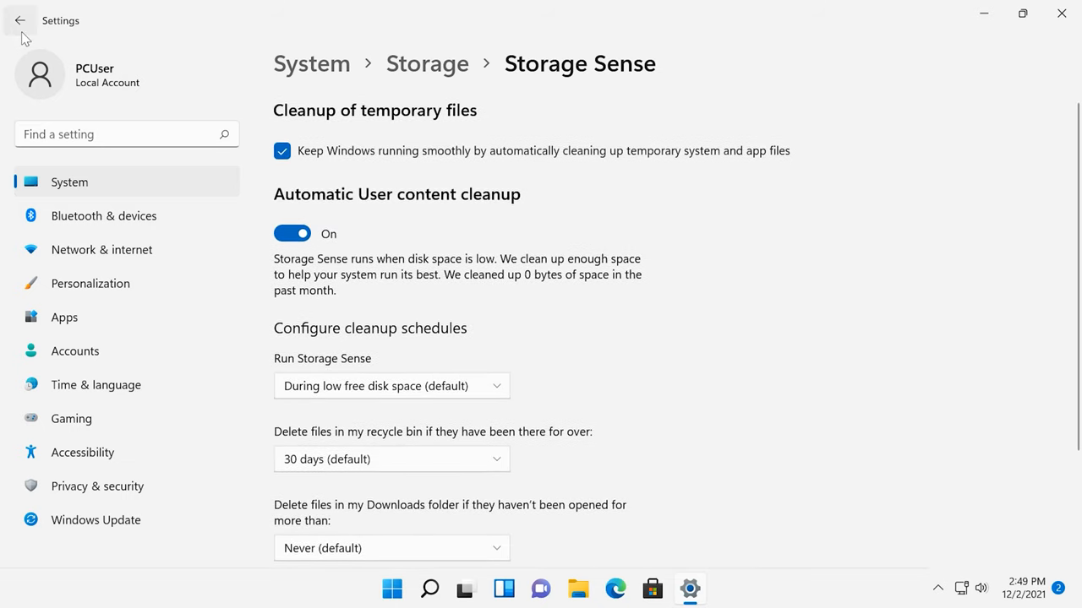
Open Cleanup recommendations from Storage and review the suggested items
left_click(20, 20)
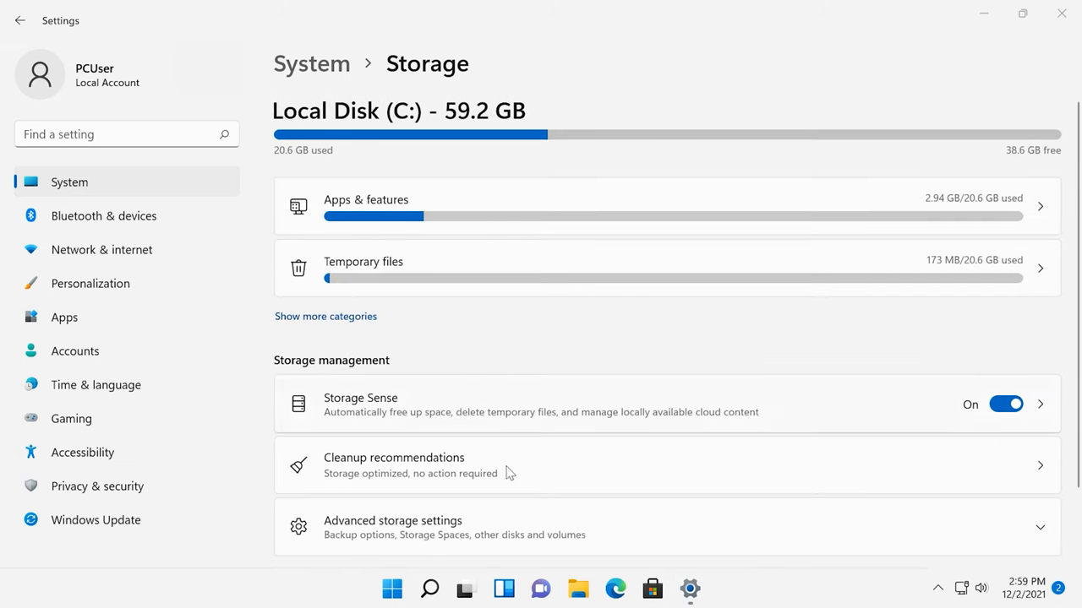
left_click(394, 465)
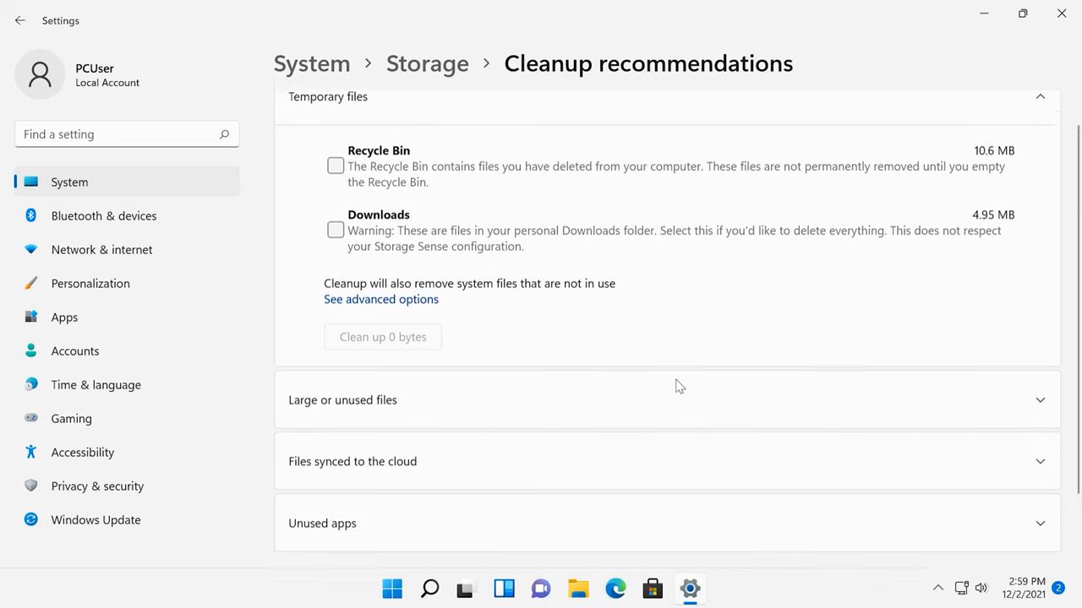
scroll("down", 3)
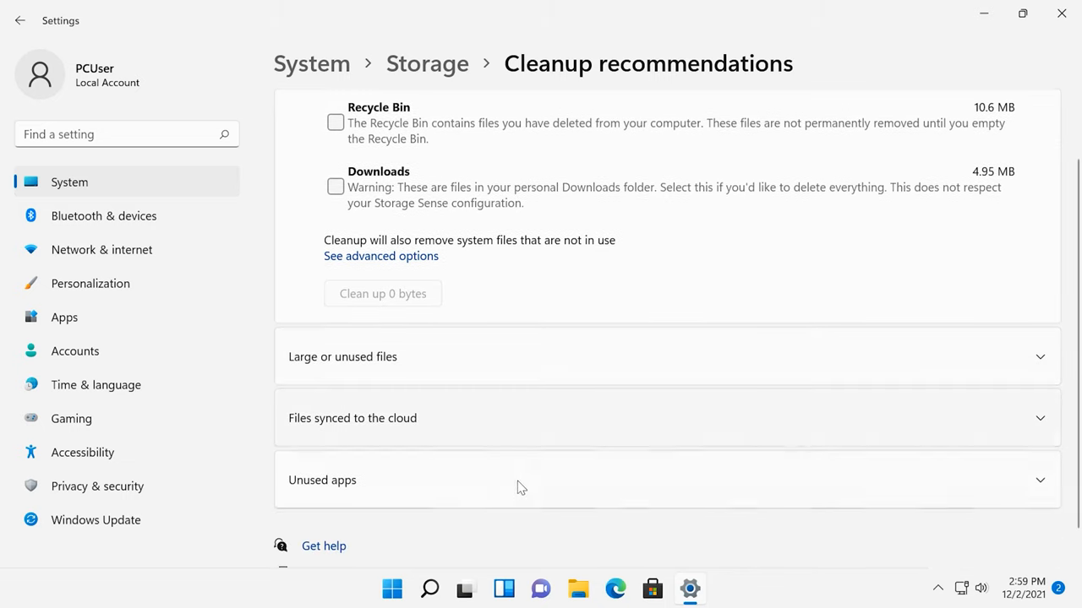
mouse_move(502, 395)
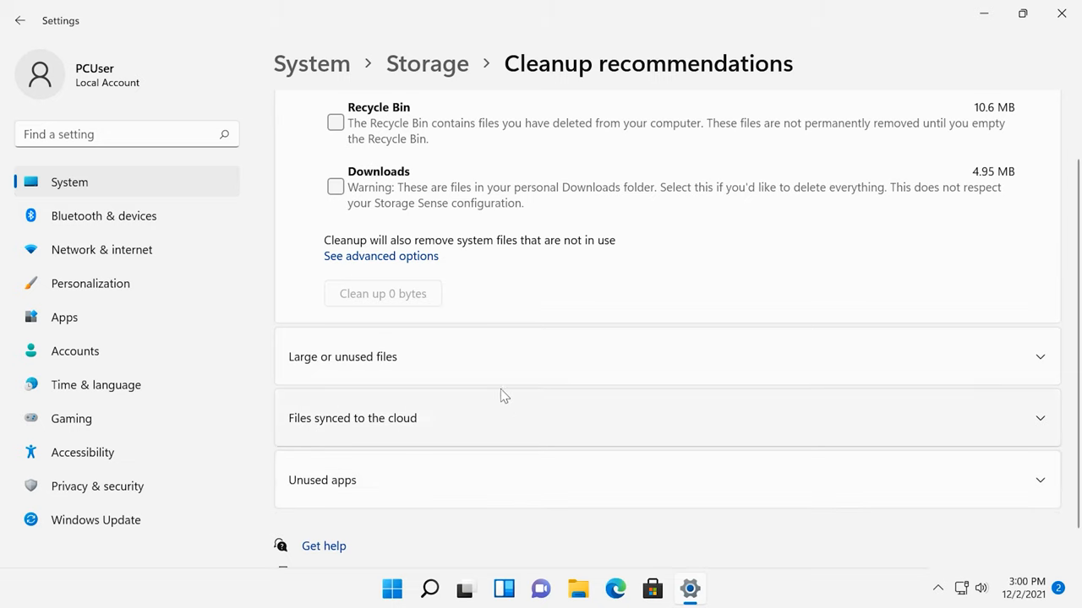
scroll("up", 3)
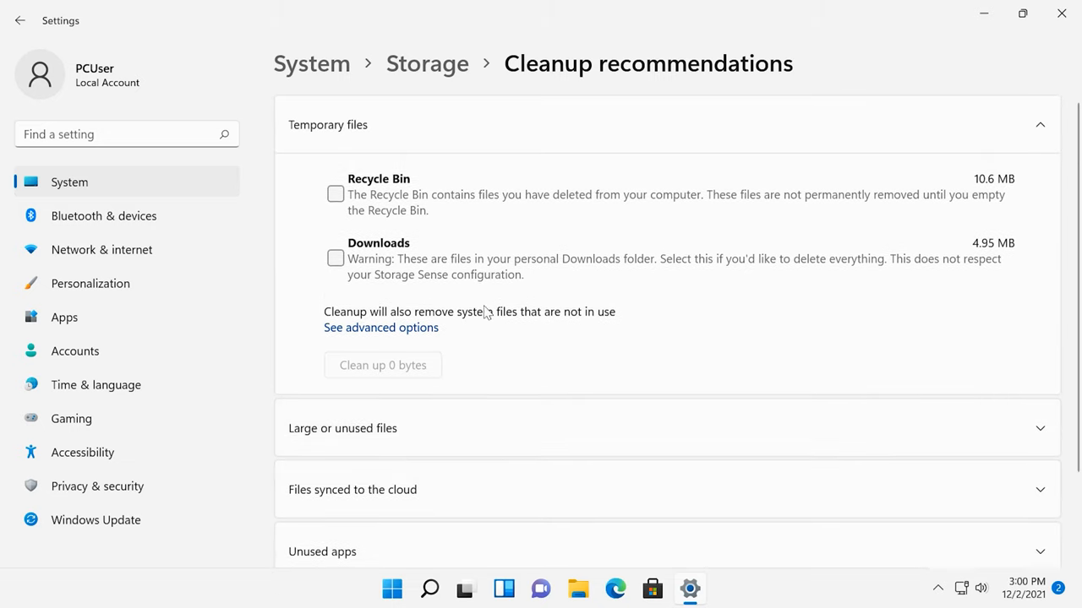
Mark Recycle Bin, clean up the 10.6 MB and confirm permanent deletion
left_click(334, 194)
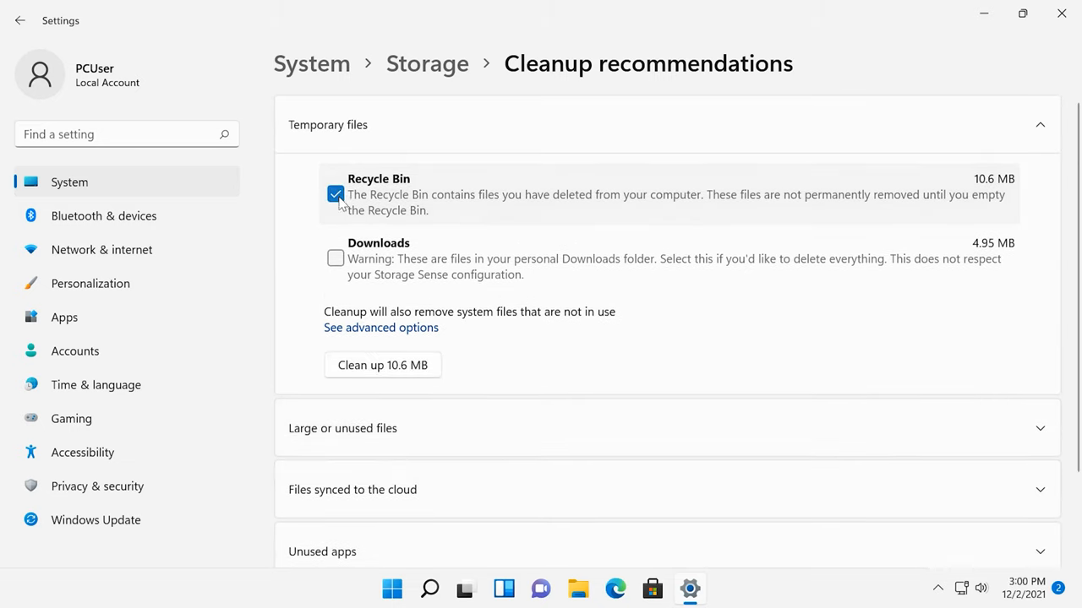
left_click(382, 365)
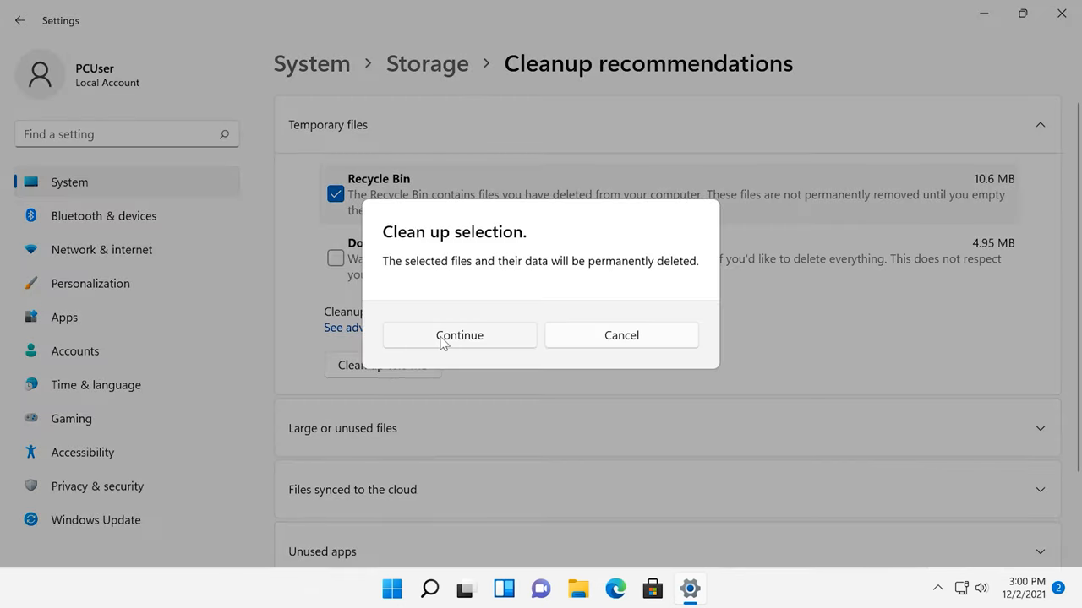
left_click(460, 334)
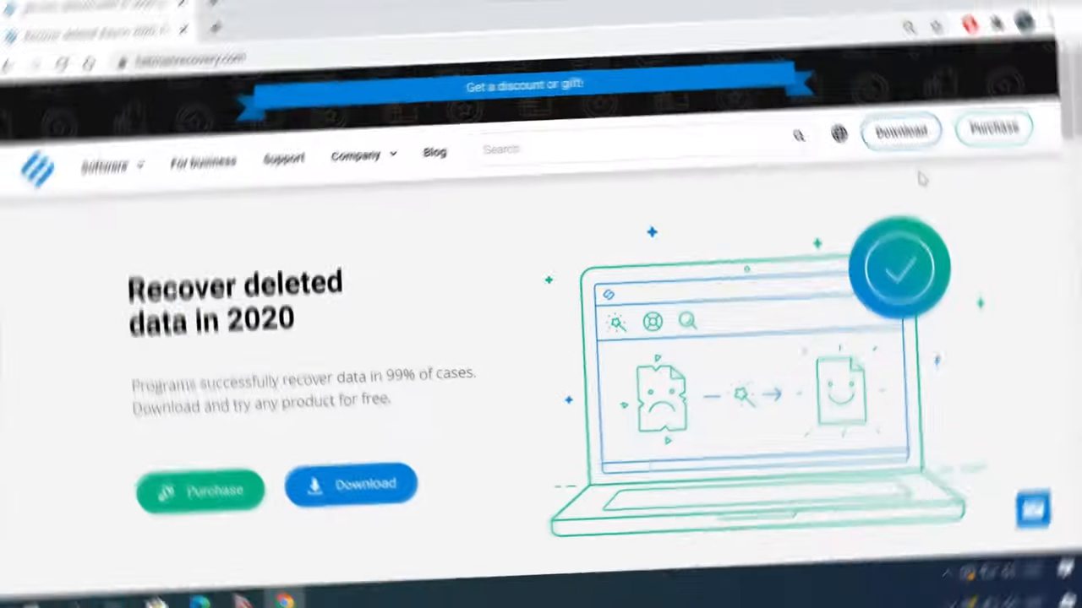
Go to the Hetman downloads page and download Partition Recovery 3.1
scroll("down", 3)
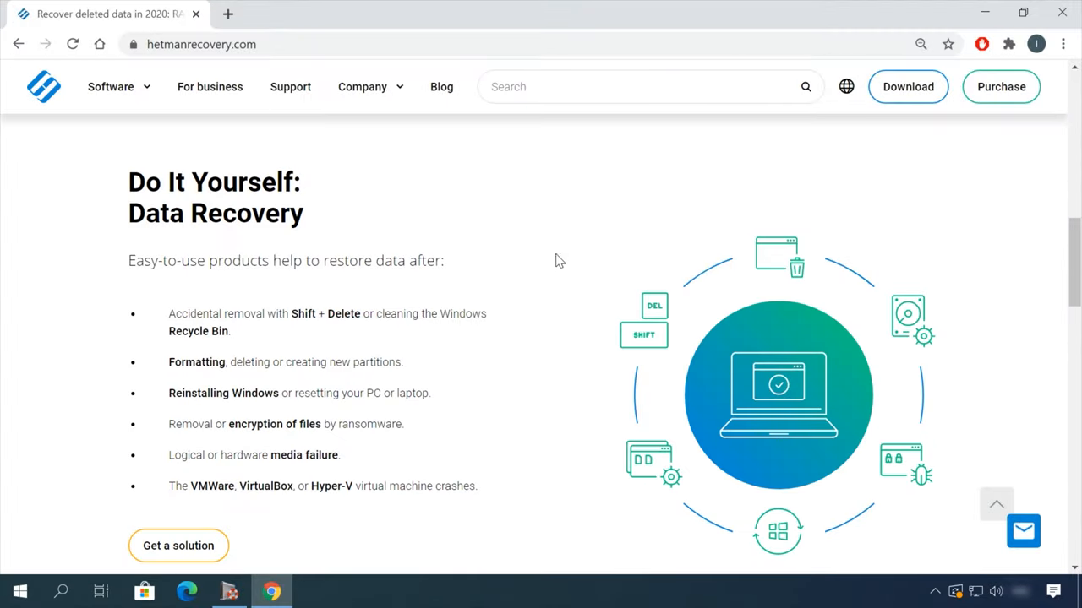
scroll("up", 3)
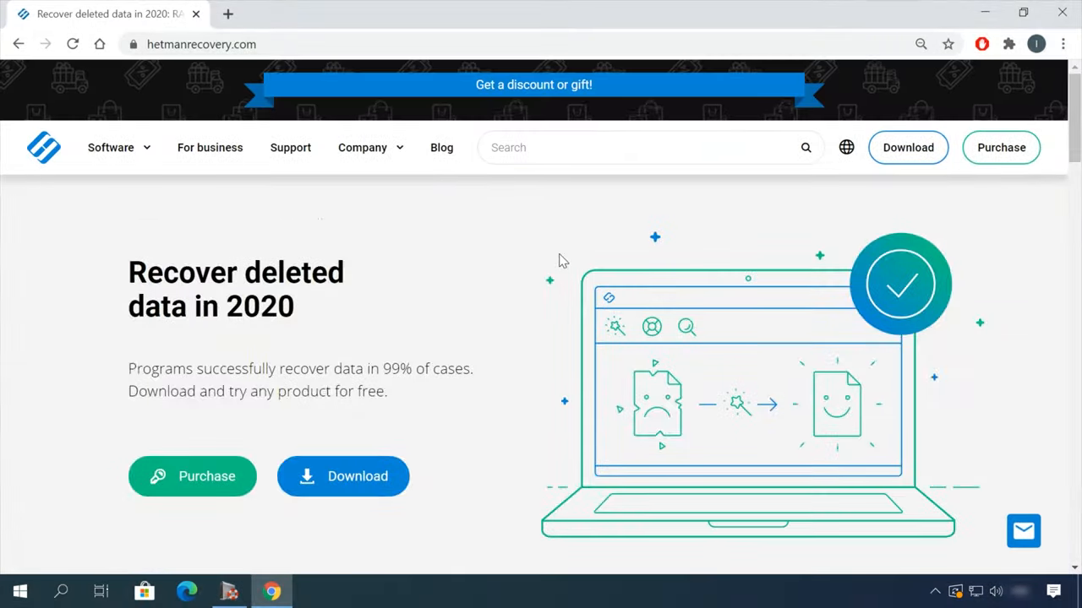
left_click(908, 147)
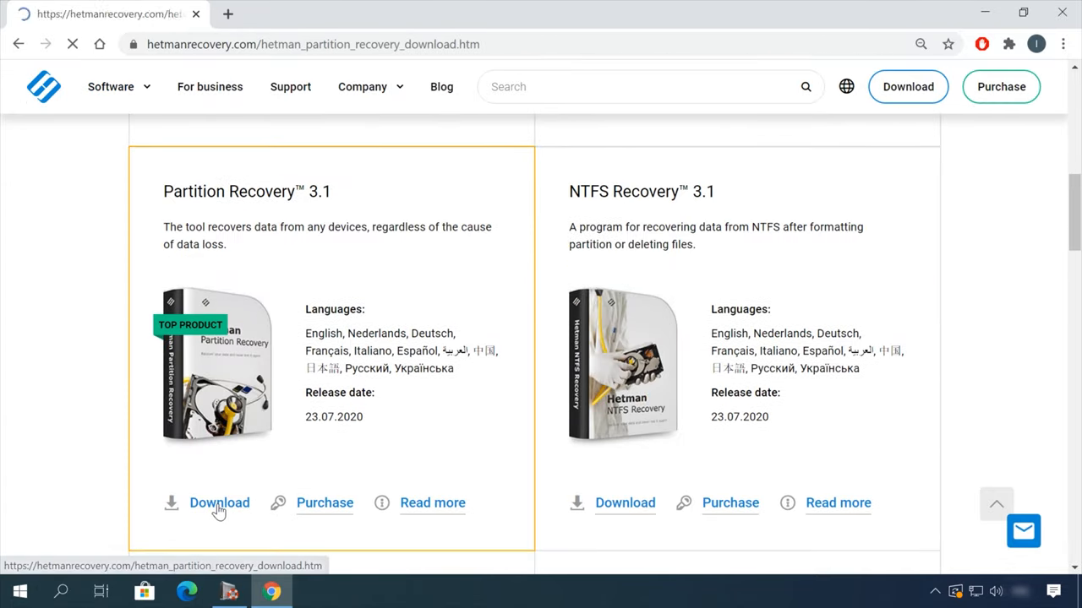
left_click(220, 504)
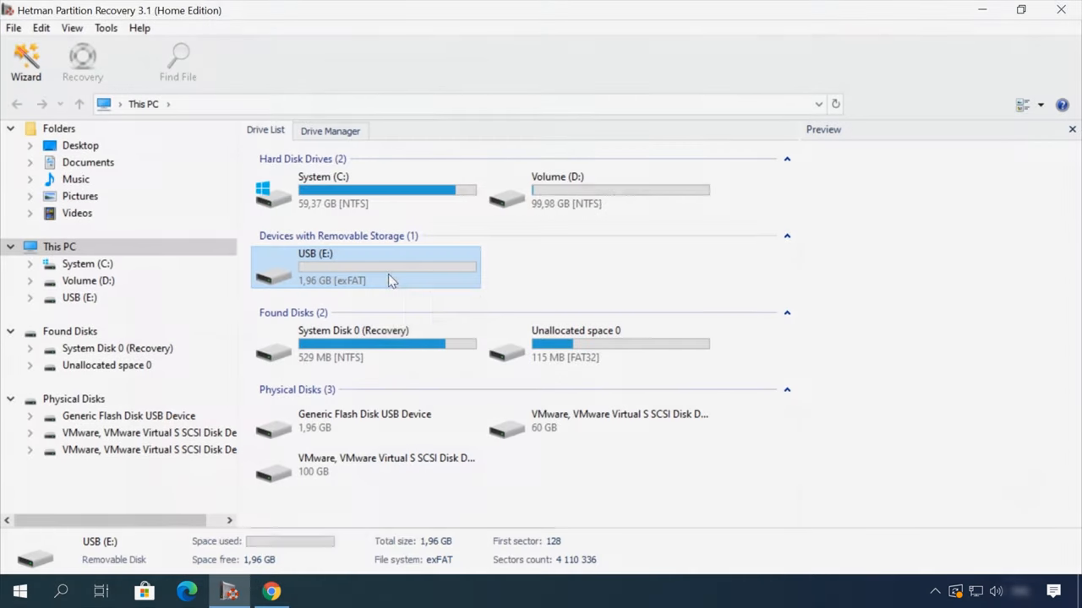
Scan USB (E:) for deleted files and open the found Video folder
double_click(365, 267)
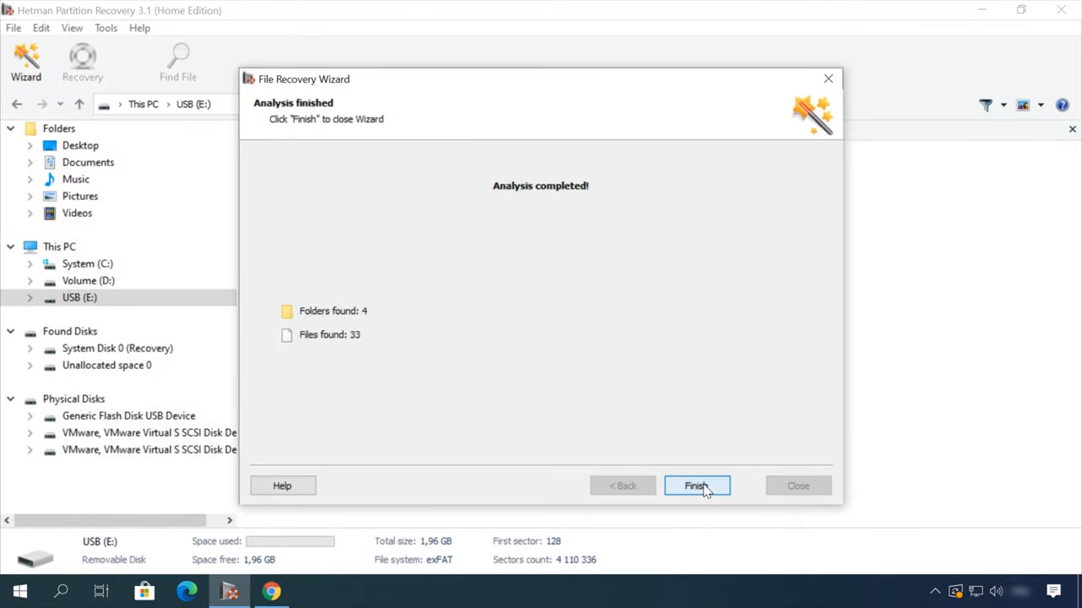
left_click(696, 487)
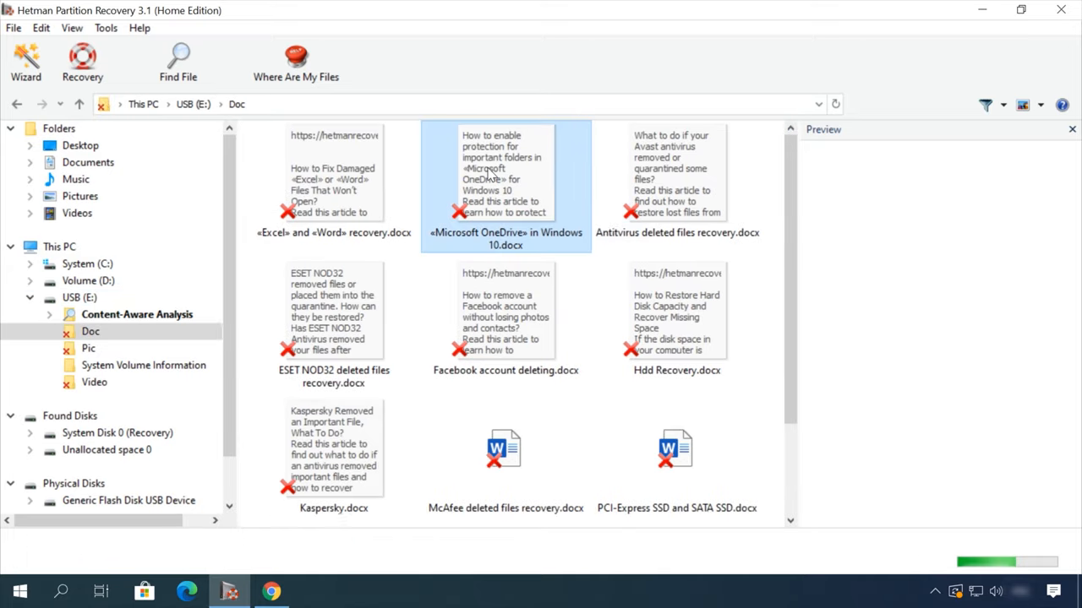
left_click(95, 382)
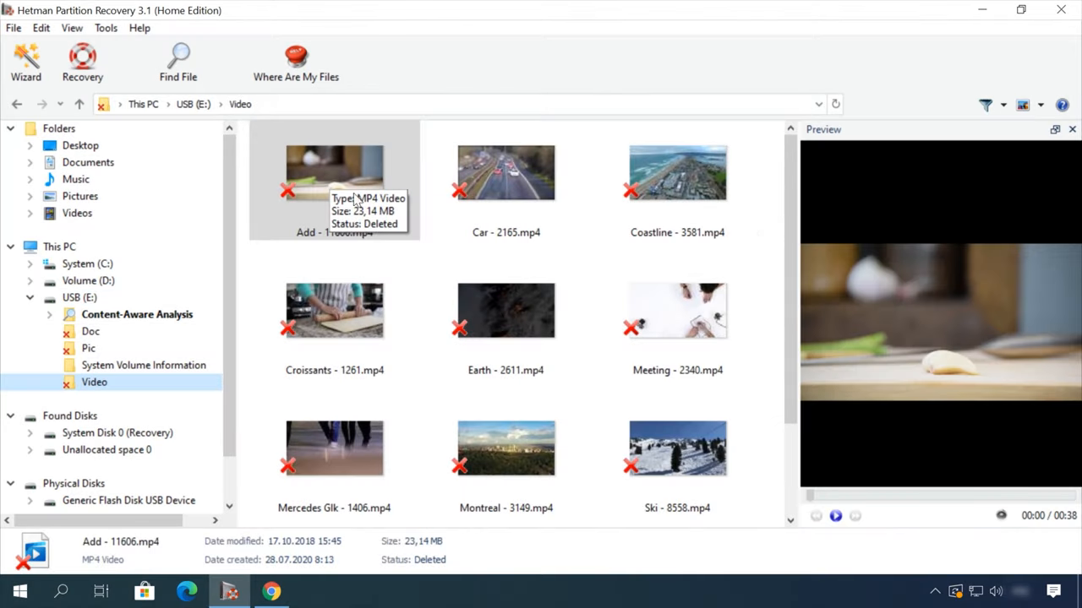
Preview the deleted Earth - 2611.mp4 and run Recovery on it
left_click(504, 311)
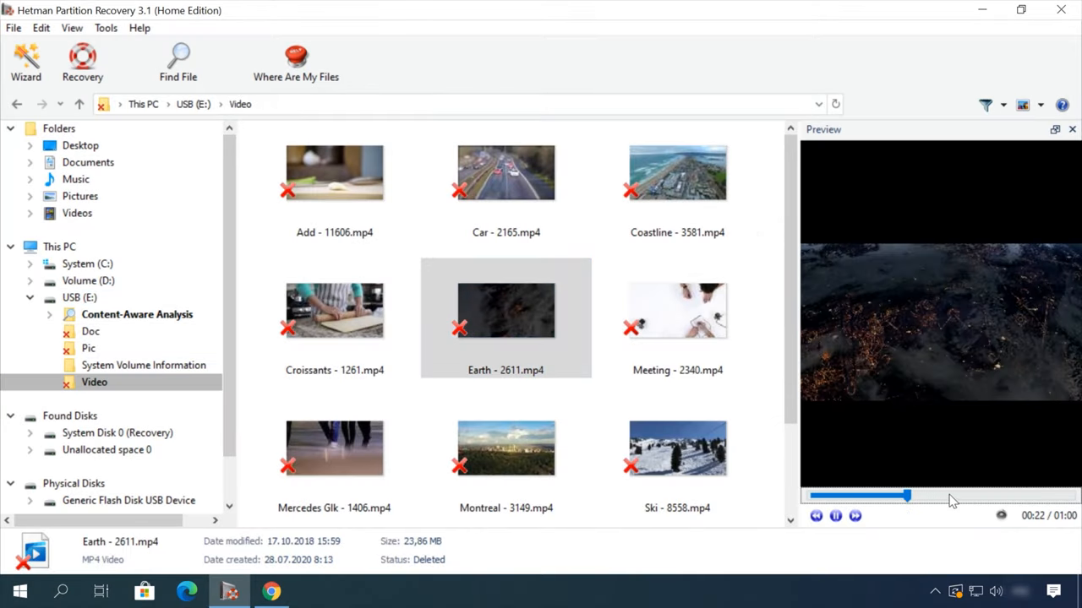
right_click(503, 311)
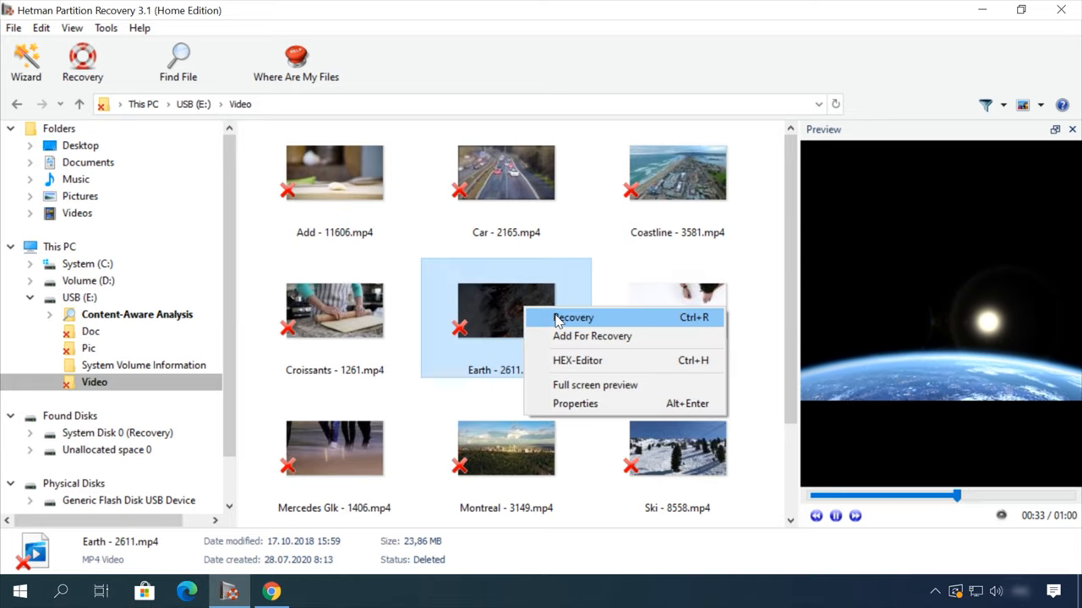
left_click(573, 318)
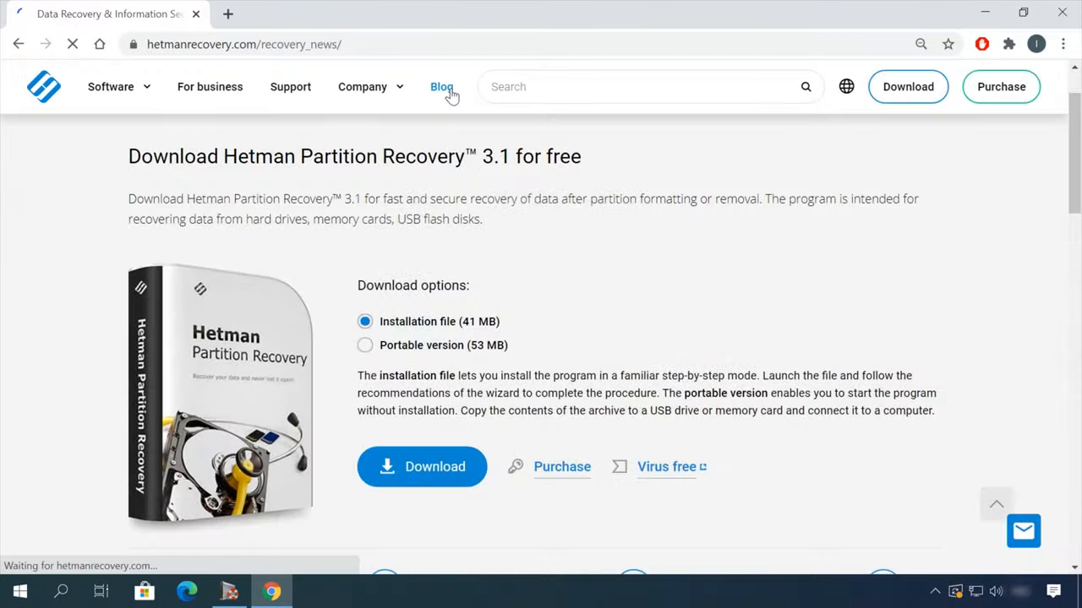
From the Hetman blog, read the article on safely removing files from an HDD or SSD in Windows 10
left_click(441, 86)
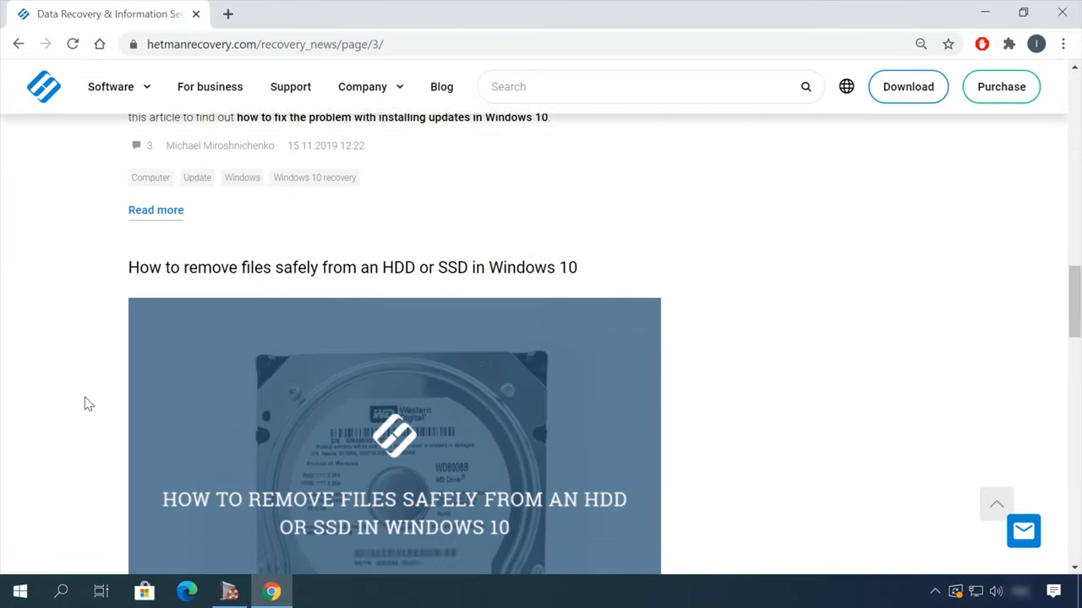
left_click(351, 267)
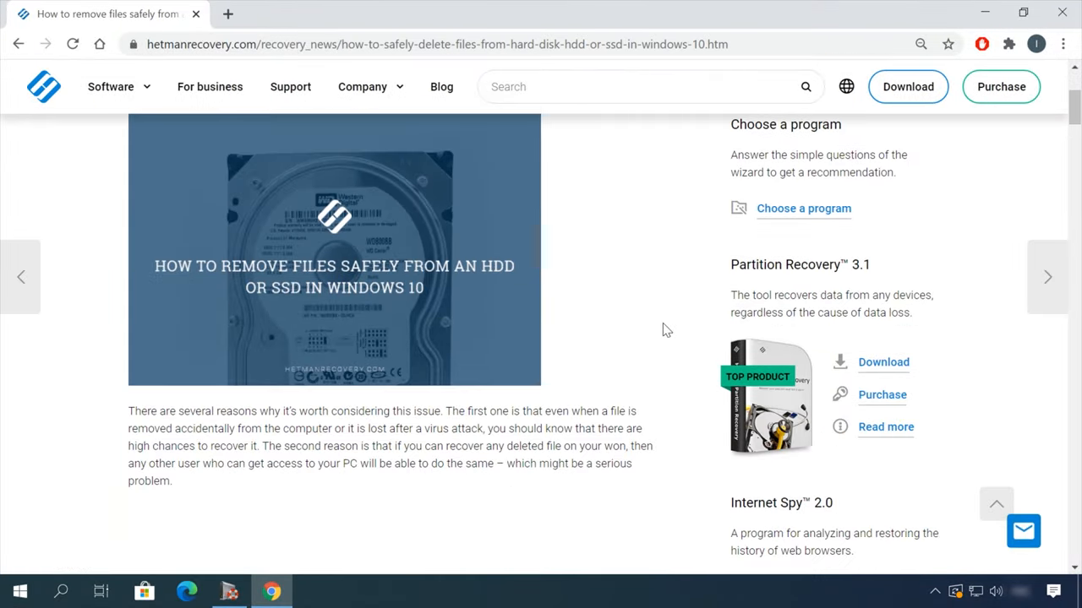
scroll("down", 3)
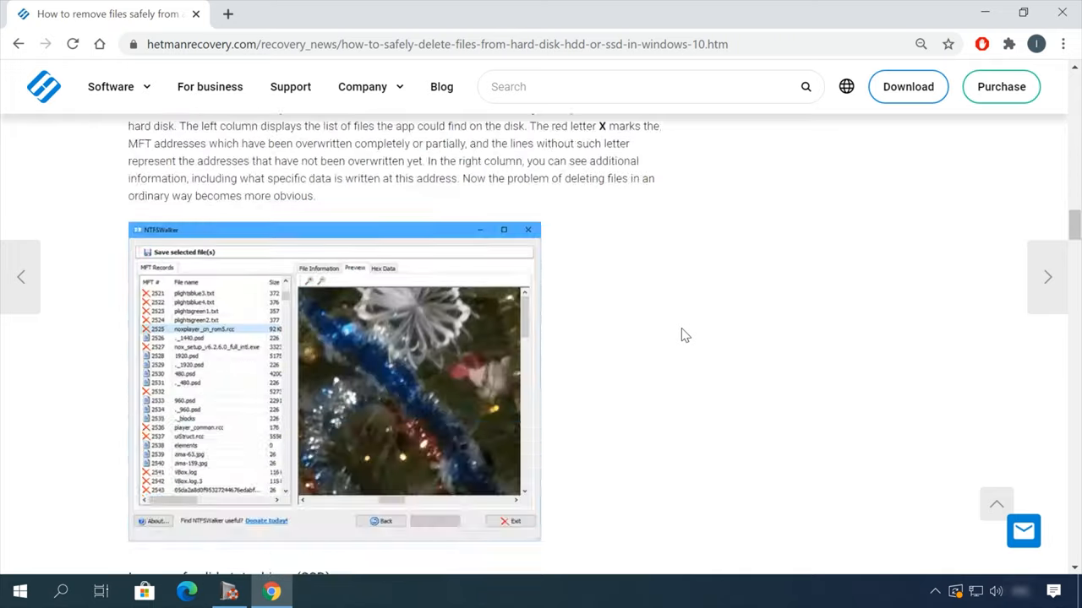
left_click(1022, 531)
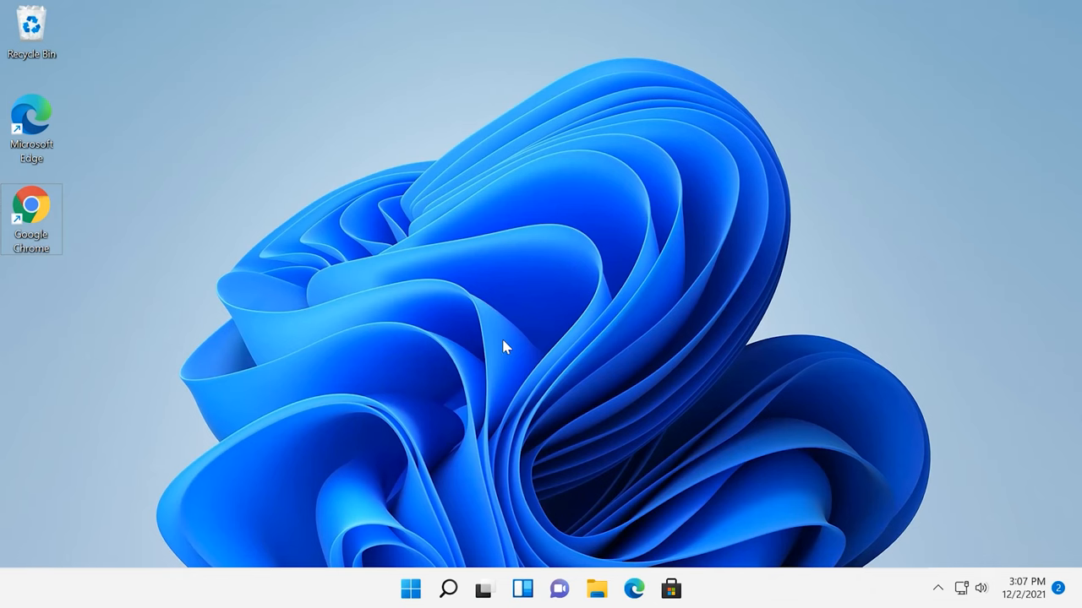
Search 'dis', launch Disk Cleanup and confirm drive (C:) to list its removable files
left_click(447, 589)
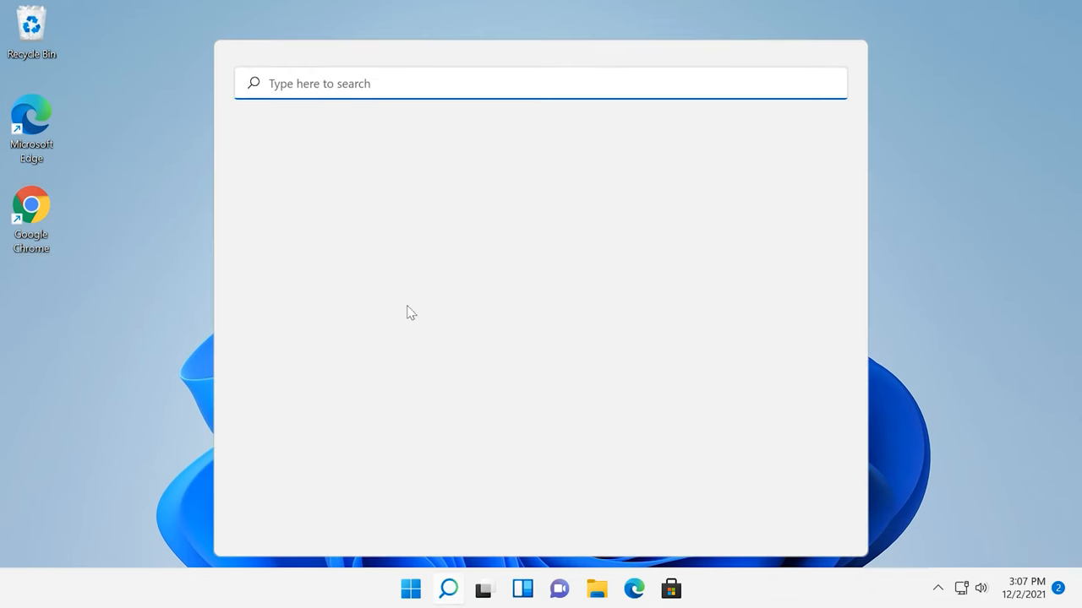
type("dis")
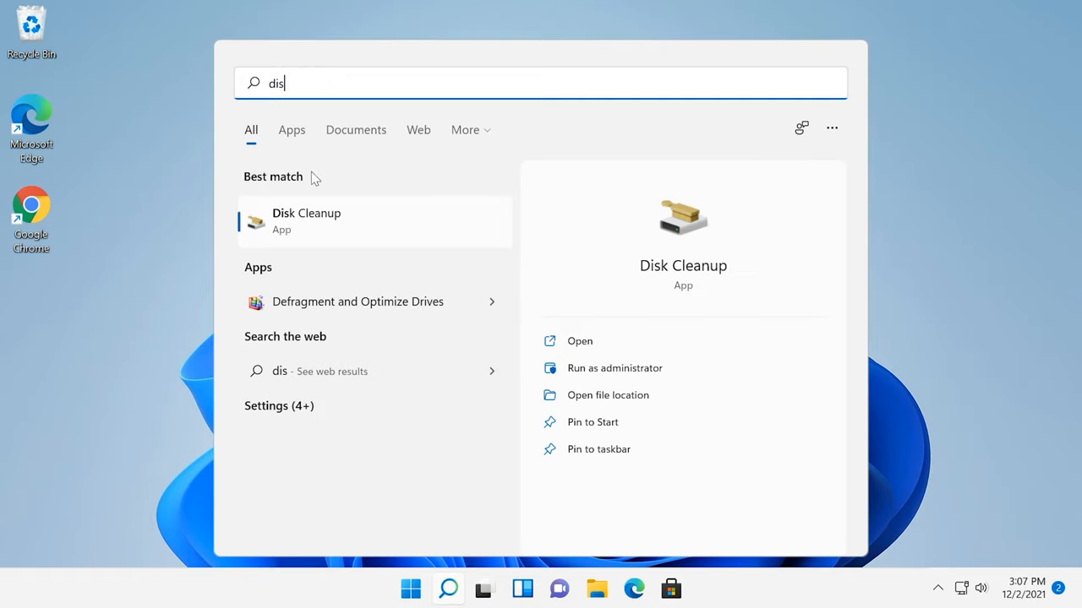
left_click(580, 341)
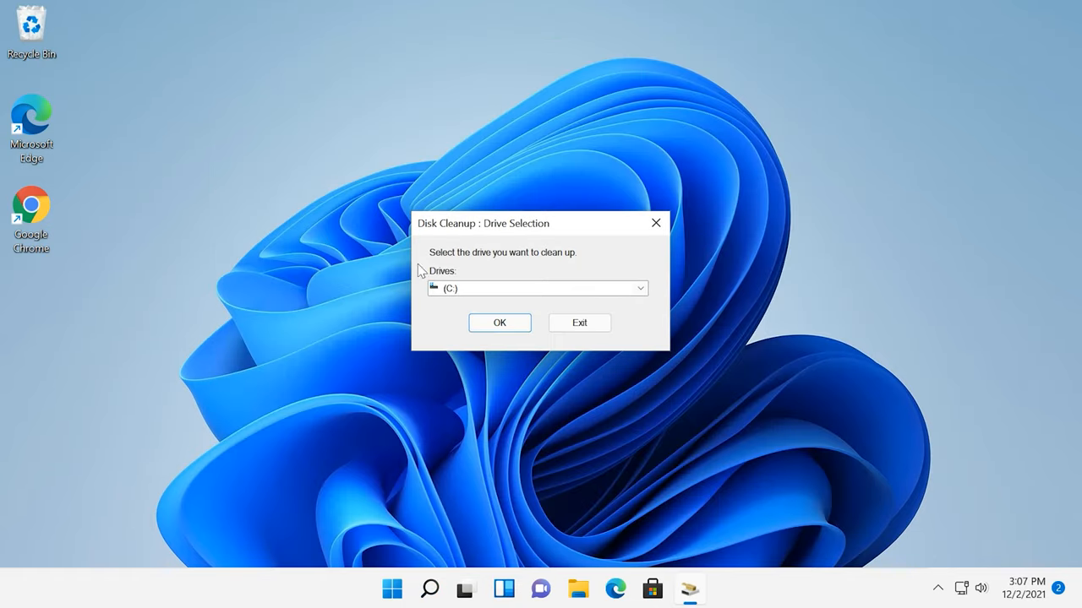
mouse_move(453, 301)
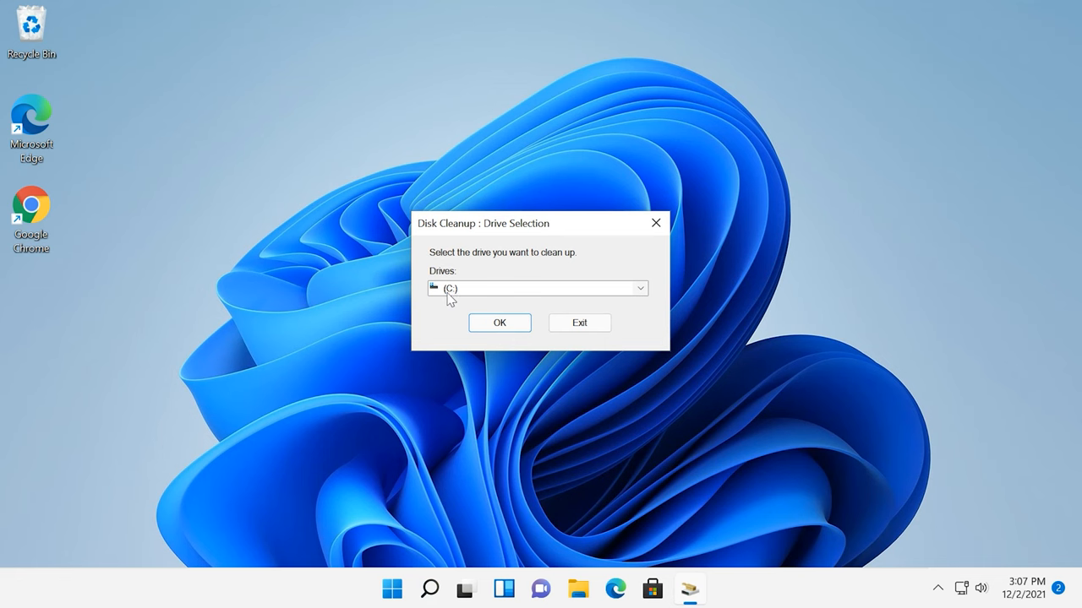
left_click(498, 323)
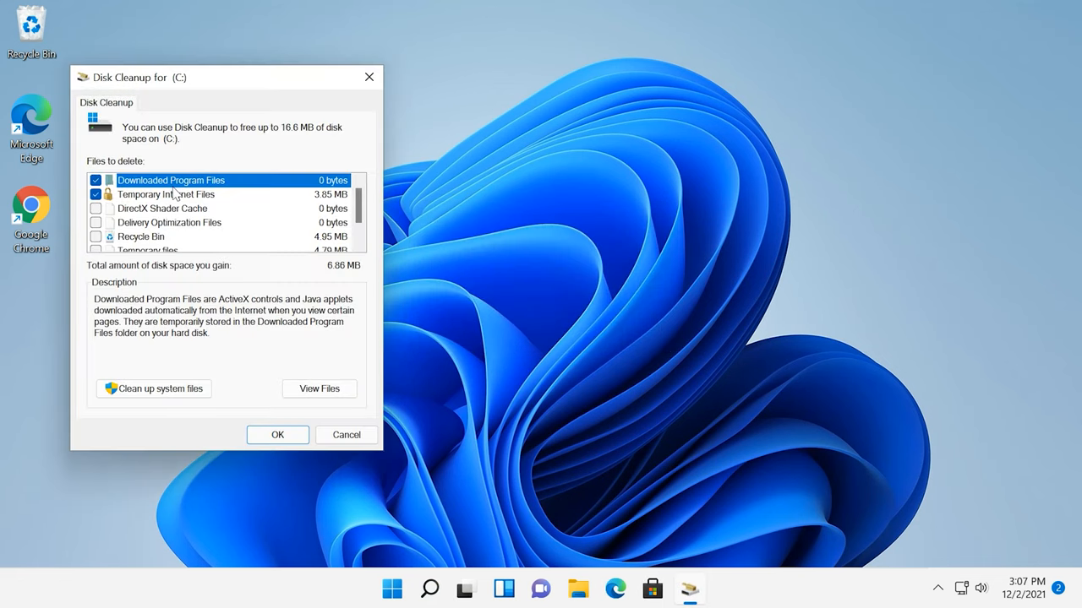
Read the DirectX Shader Cache and Downloaded Program Files descriptions, then include system files for drive C:
left_click(163, 209)
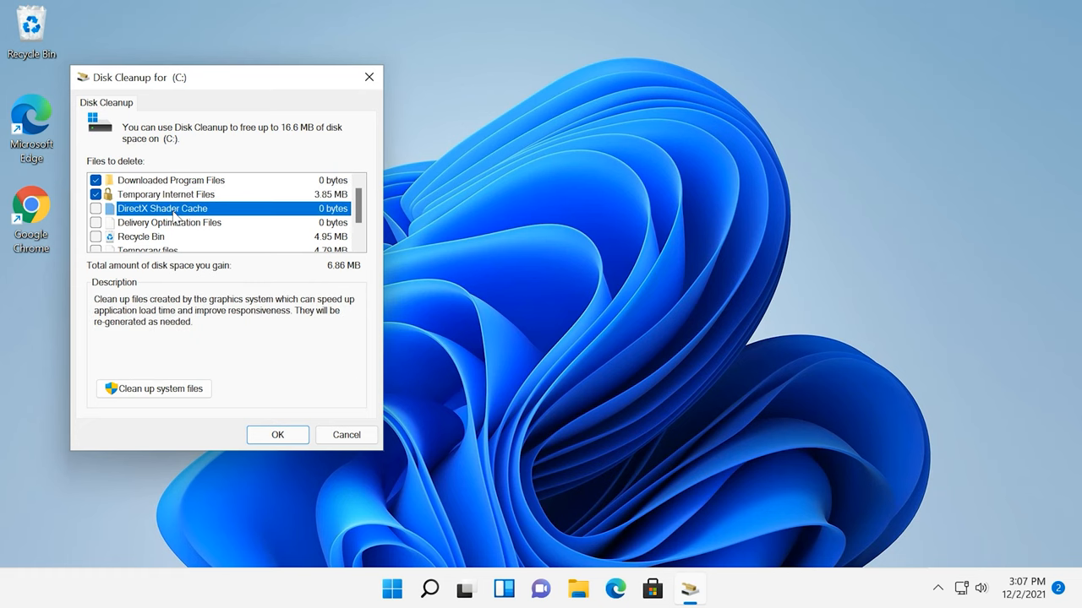
scroll("down", 3)
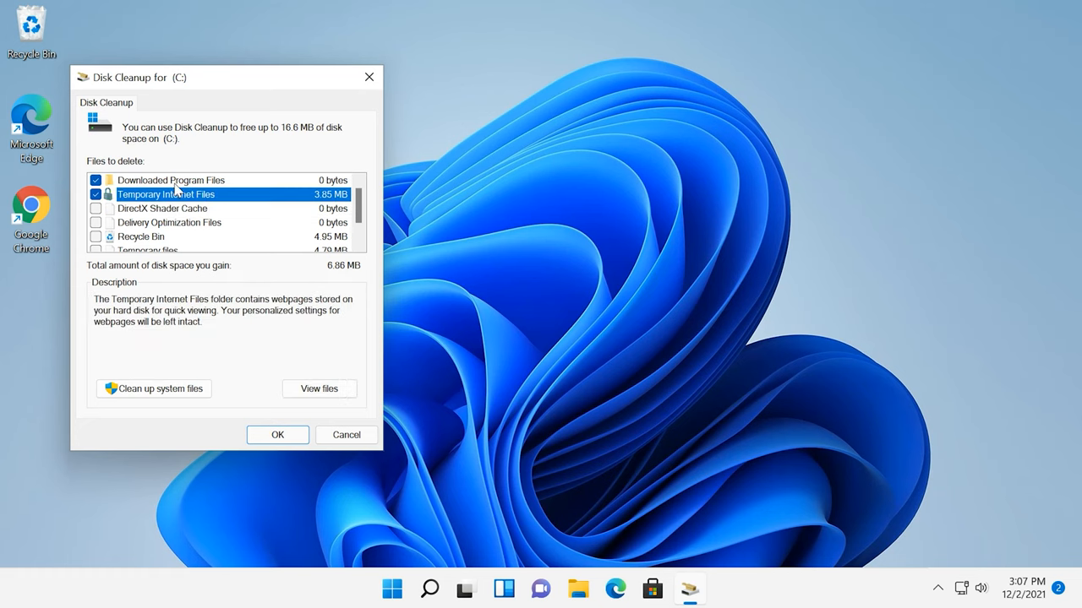
left_click(170, 179)
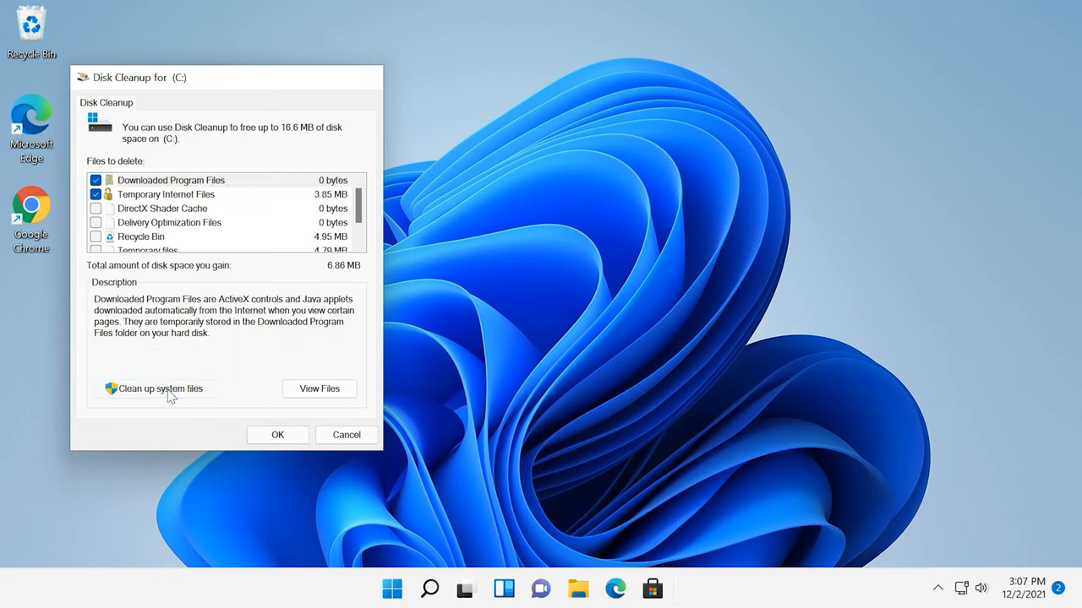
left_click(152, 387)
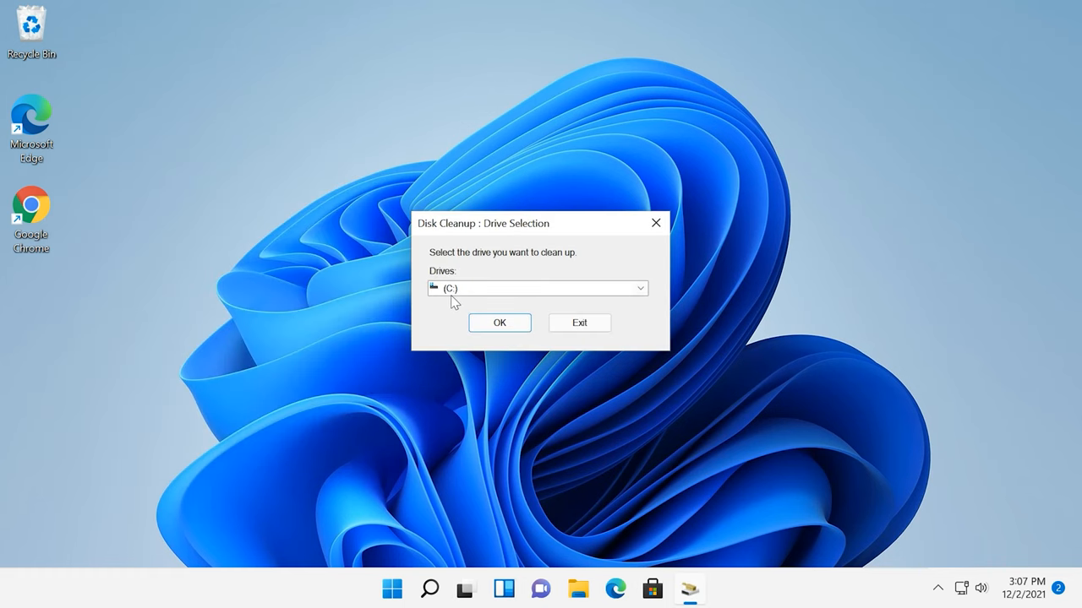
left_click(499, 323)
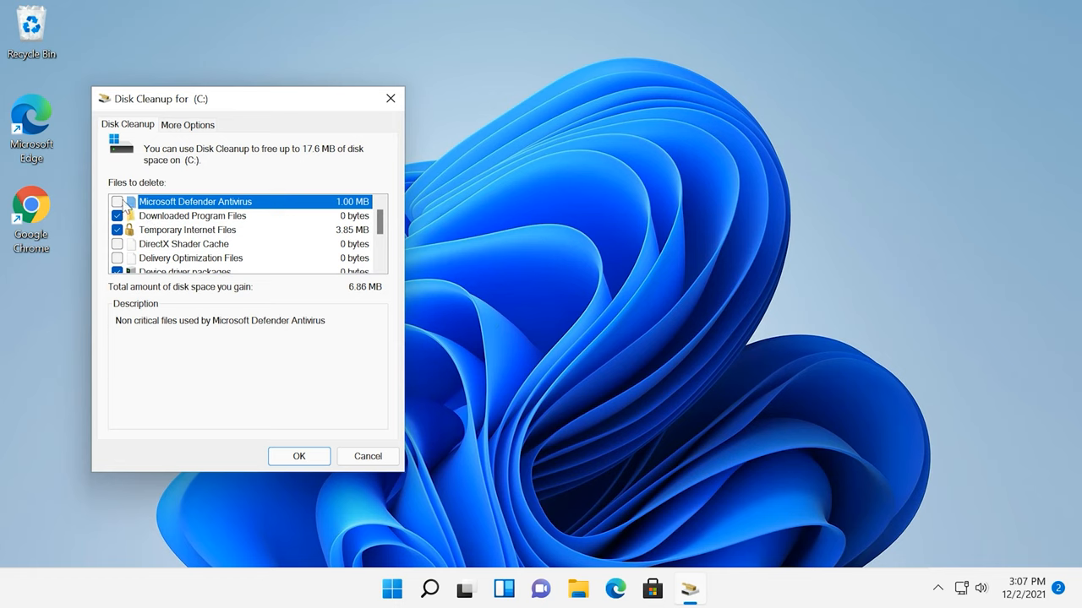
Check Temporary files and permanently delete the 17.6 MB of checked categories on C:
scroll("down", 3)
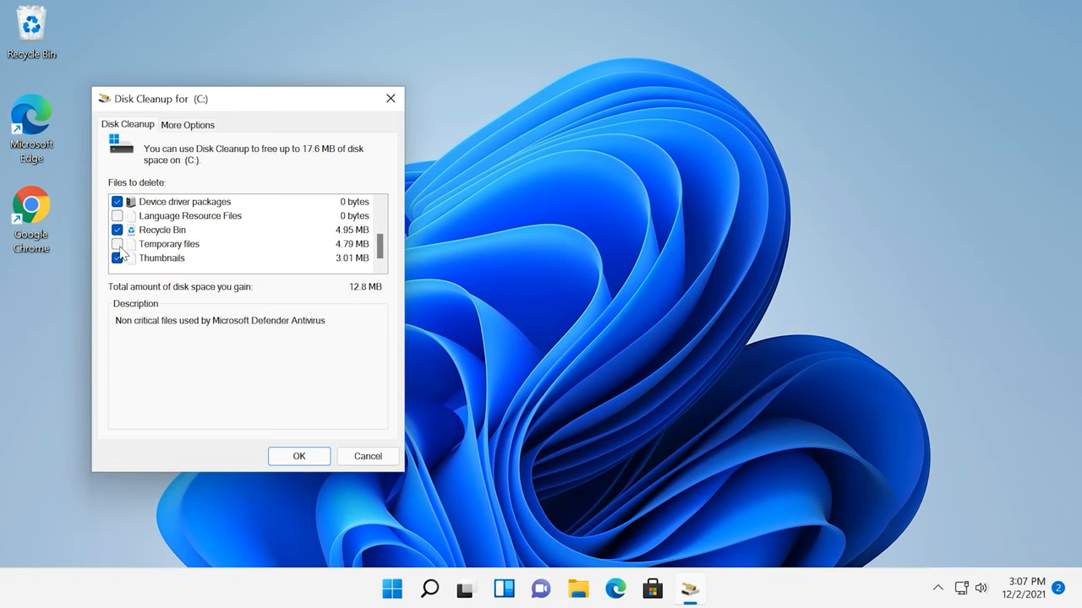
left_click(117, 243)
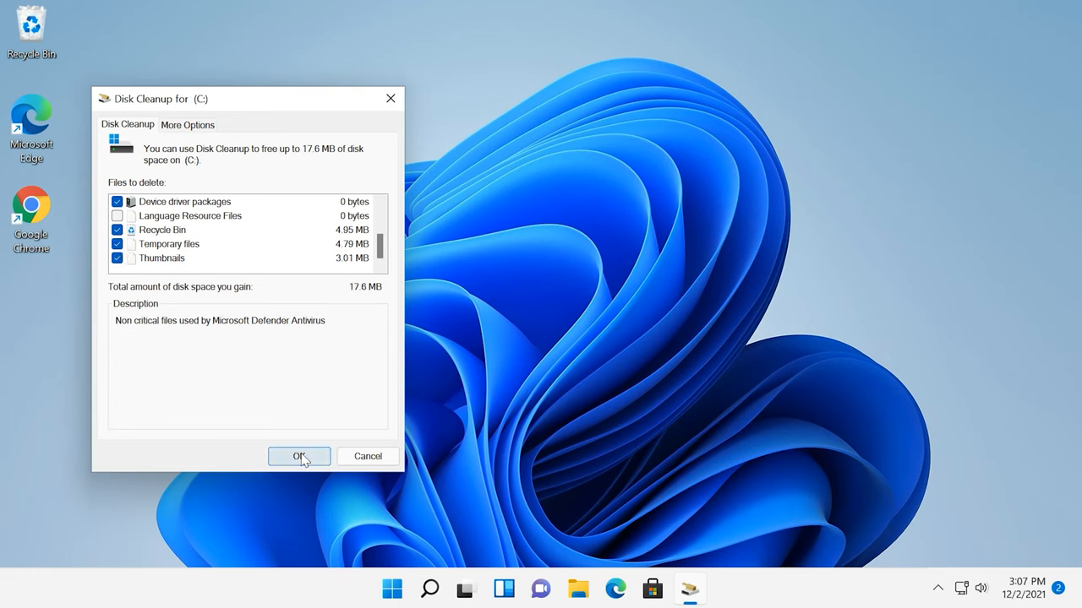
left_click(299, 456)
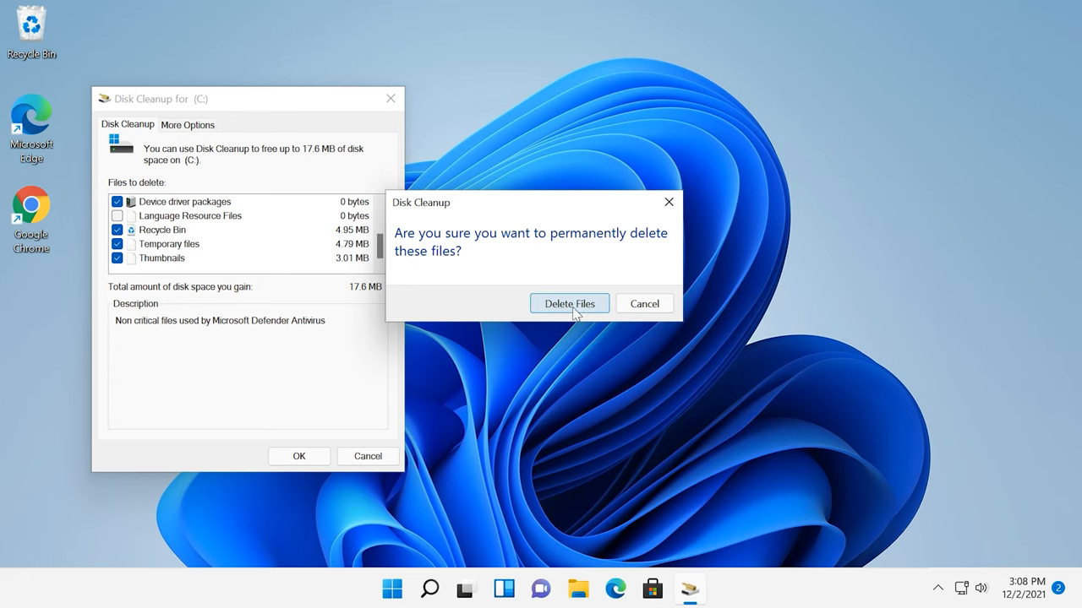
left_click(568, 304)
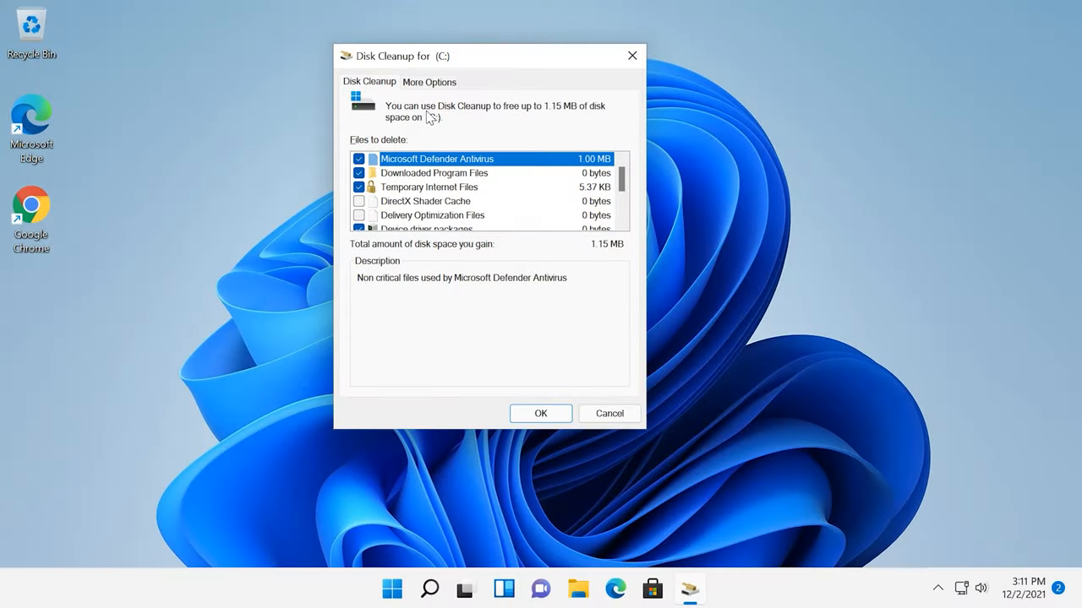
View More Options and start Clean up under Programs and Features, then close Disk Cleanup
left_click(429, 82)
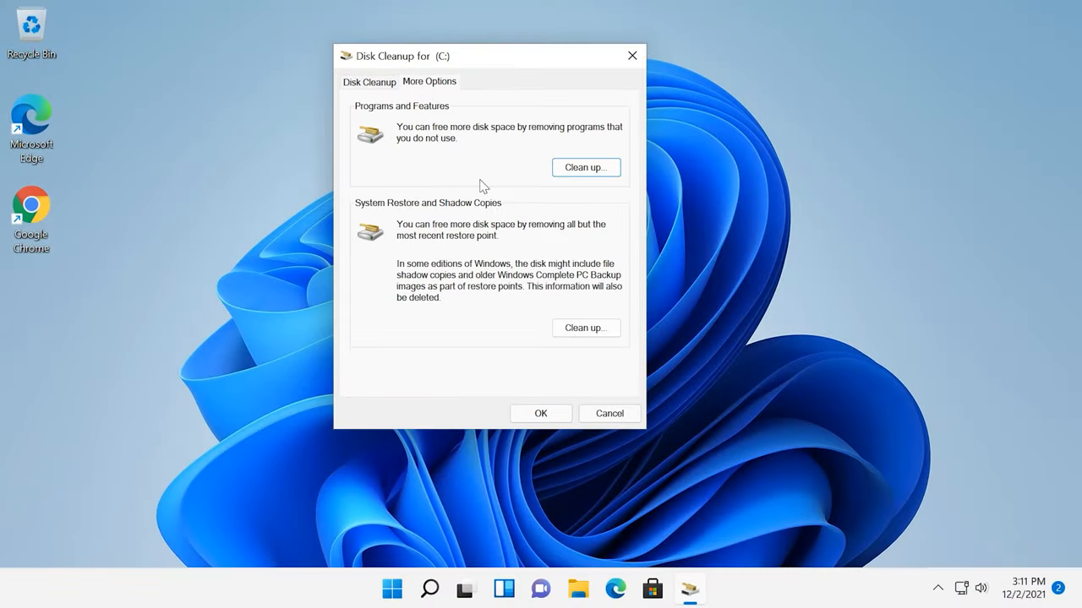
mouse_move(521, 173)
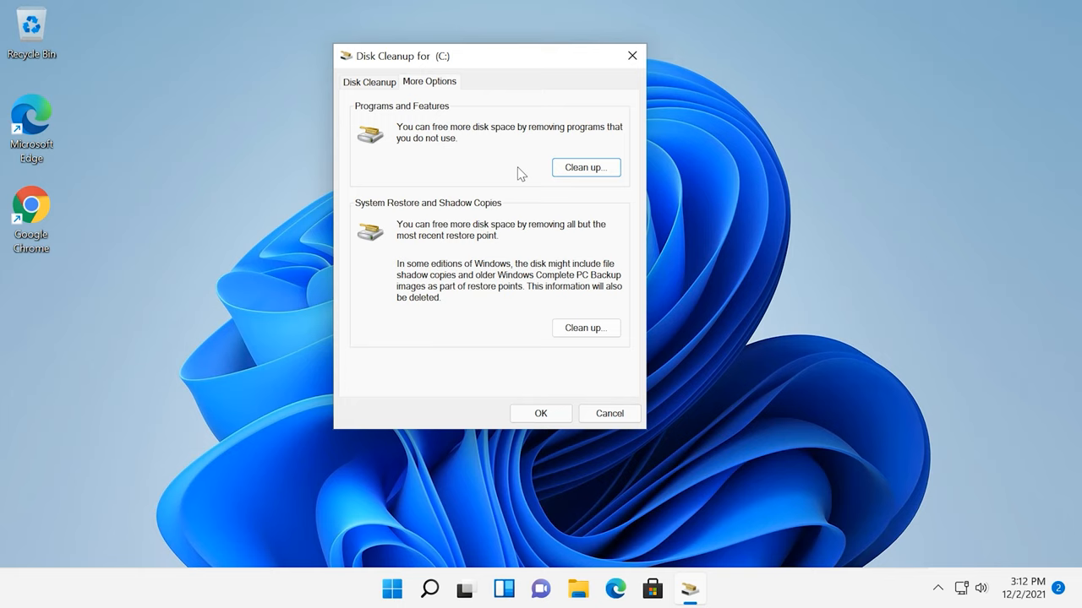
mouse_move(592, 172)
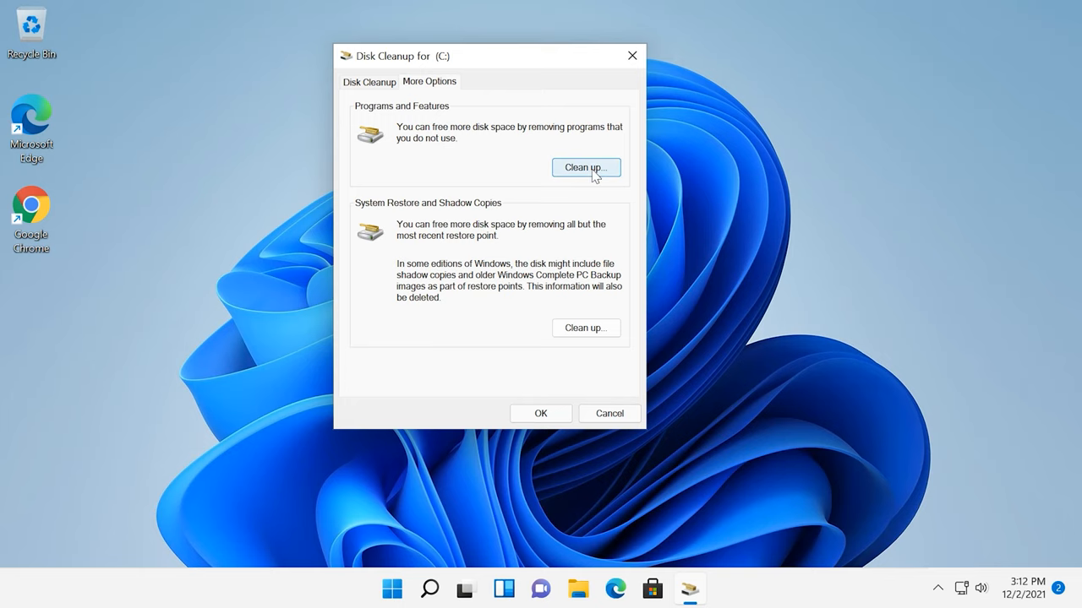
left_click(585, 168)
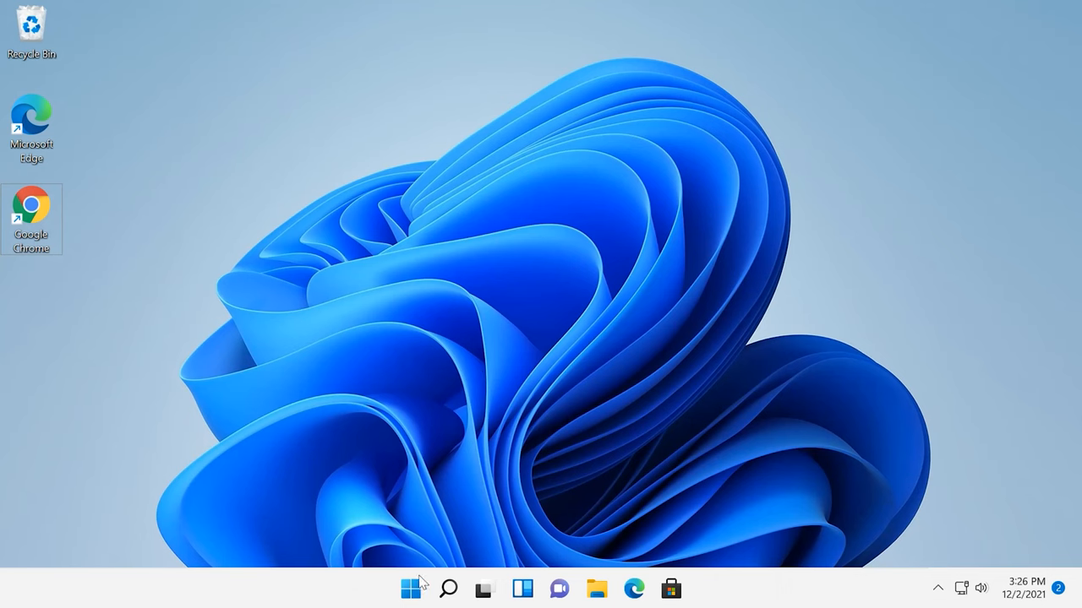
Run cmd.exe /c cleanmgr /sageset:65535 & cleanmgr /sagerun:65535 from the Run dialog
right_click(411, 588)
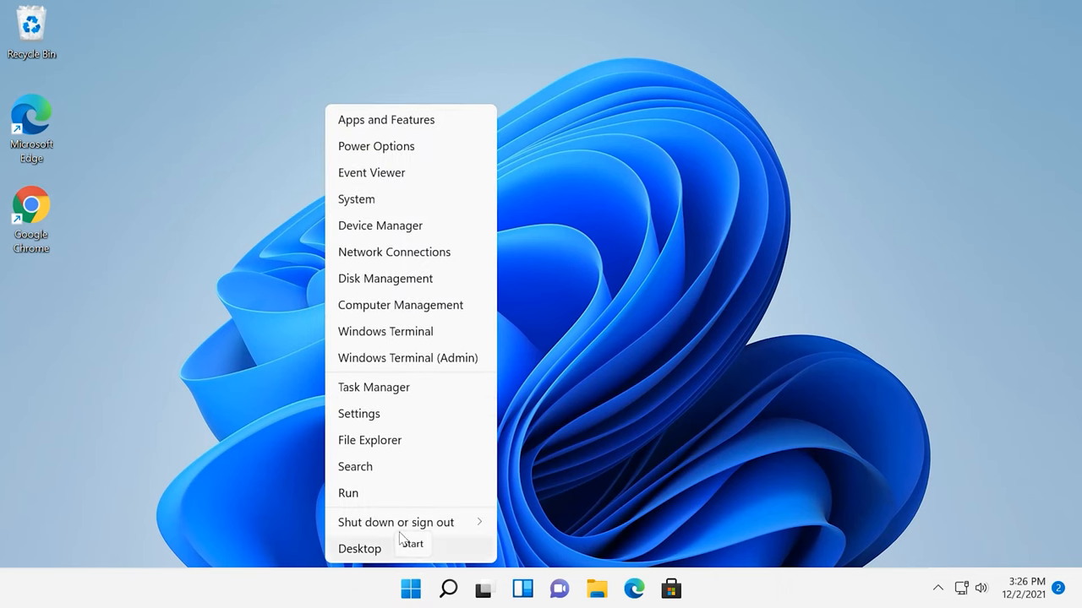
left_click(348, 493)
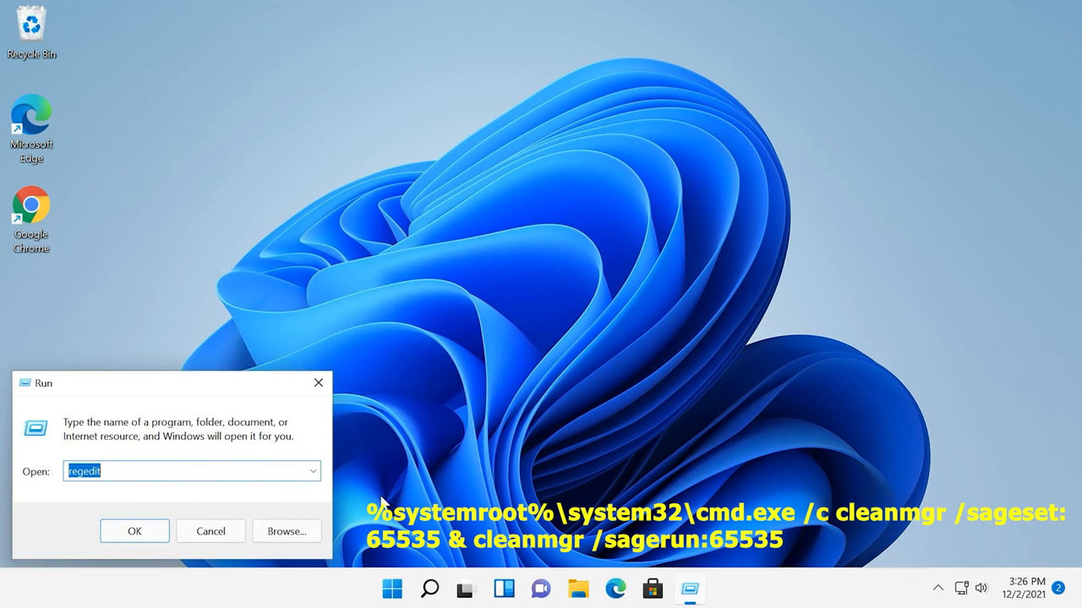
type("%systemroot%\\system32\\cmd.exe /c cleanmgr /sageset:65535 & cleanmgr /sagerun:65535")
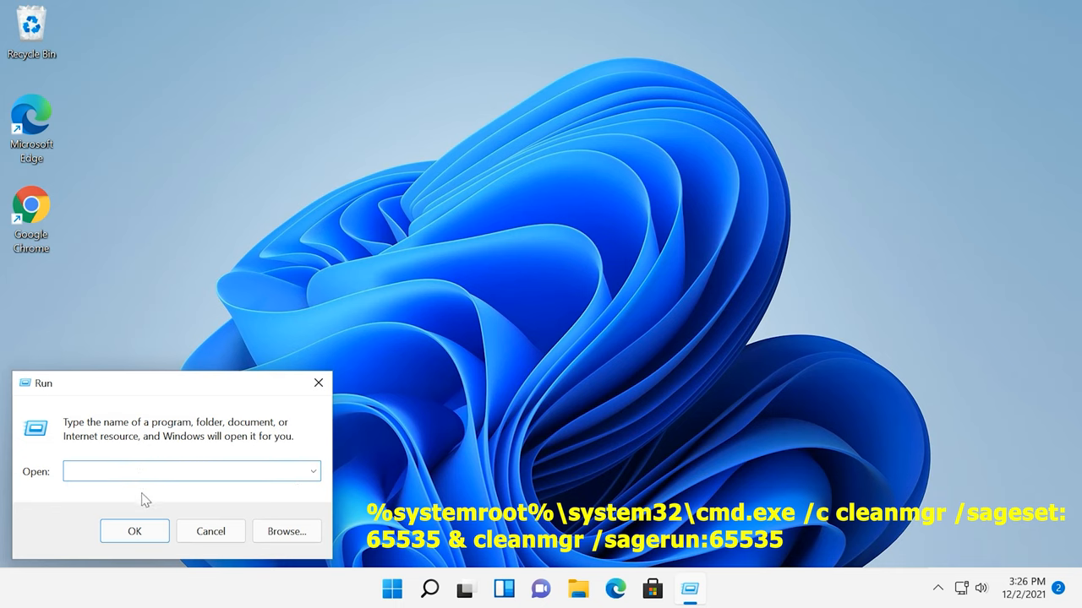
type("%systemroot%\\system32\\cmd.exe /c cleanmgr /sageset:65535 & cleanmgr /sagerun:65535")
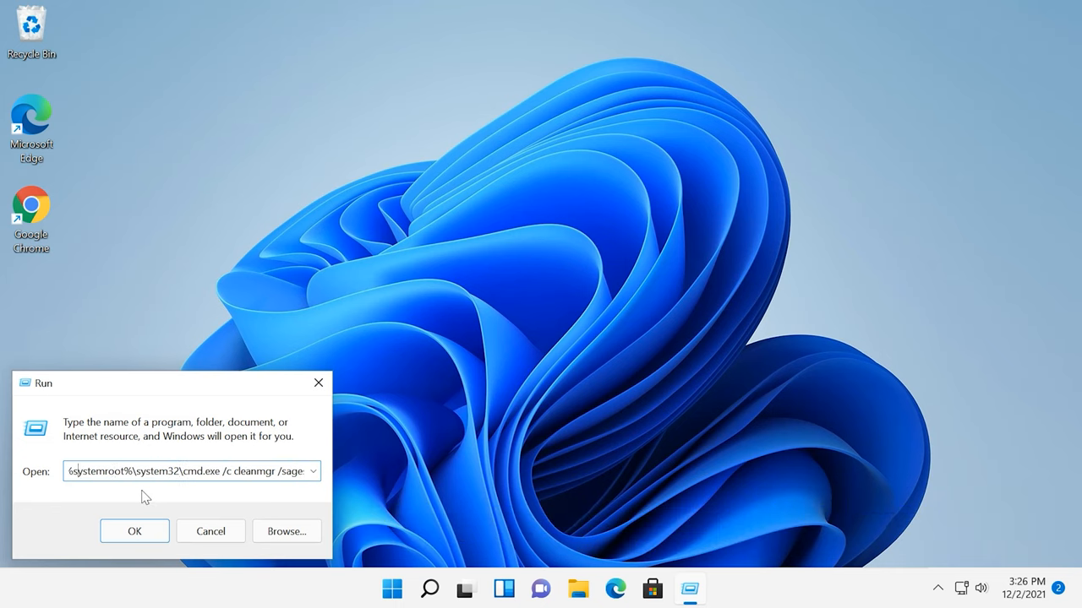
left_click(136, 530)
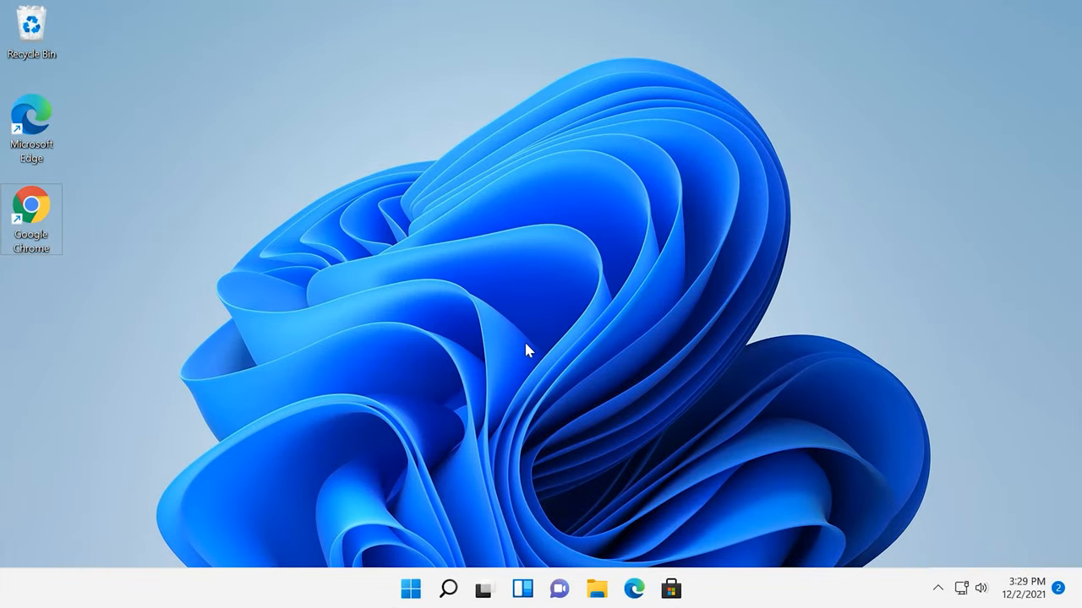
Launch Command Prompt as administrator via Search for cmd and approve the UAC prompt
left_click(448, 588)
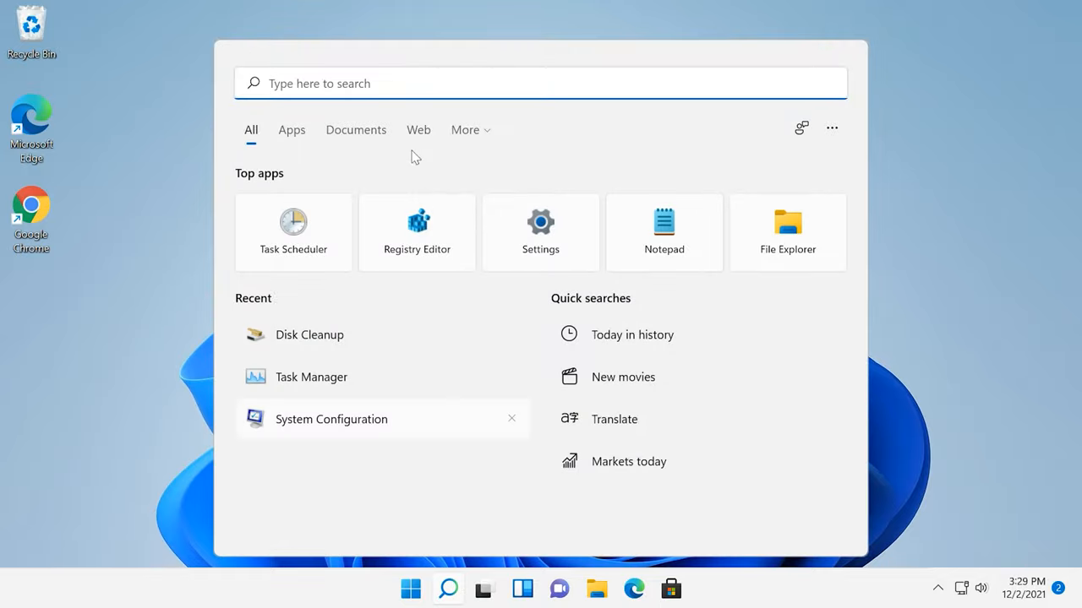
type("cmd")
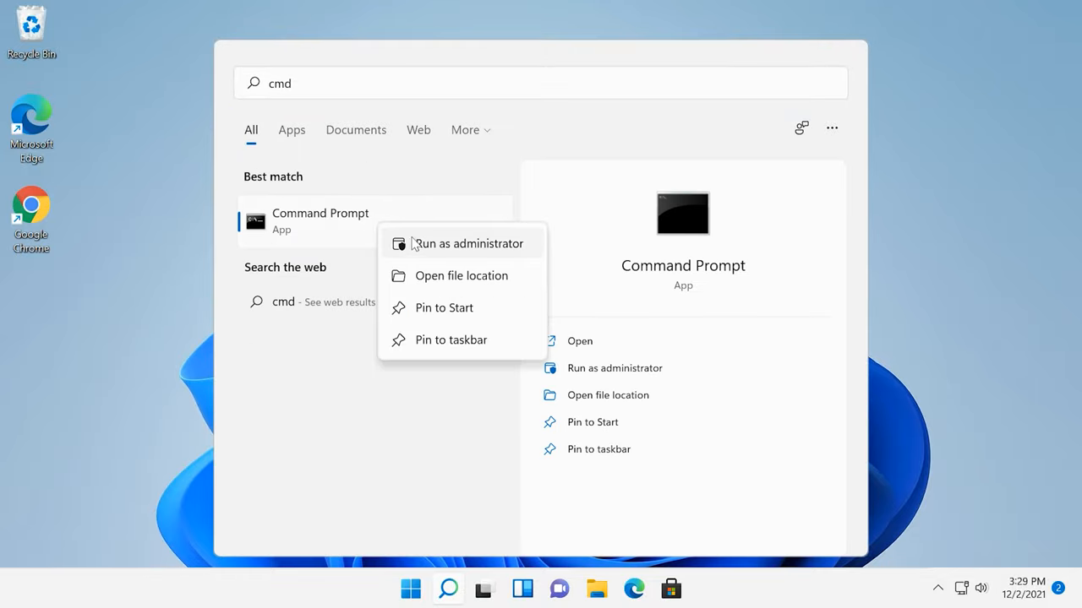
left_click(467, 243)
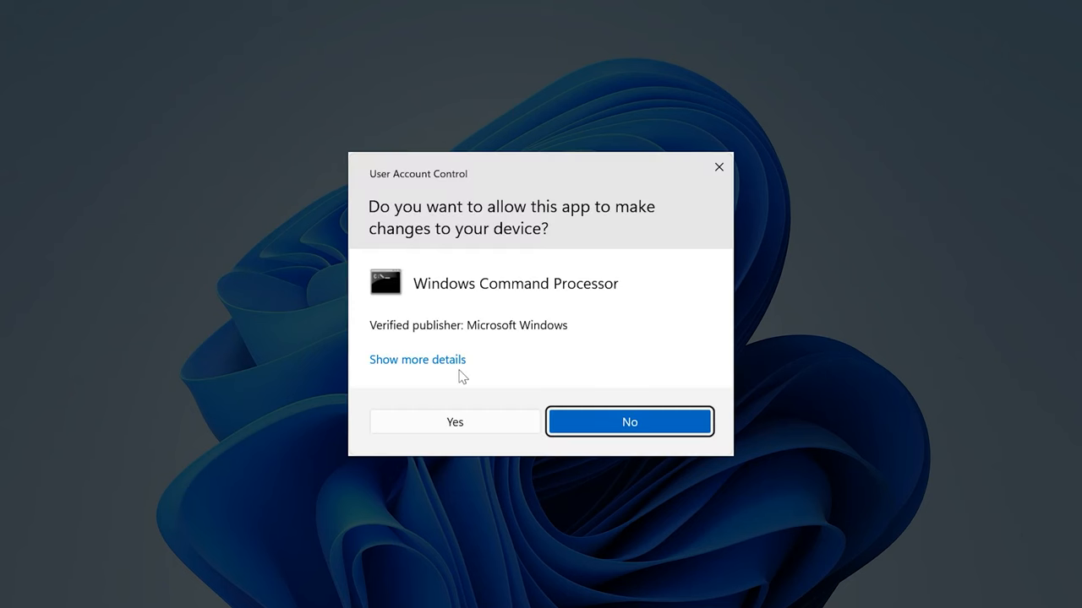
left_click(453, 423)
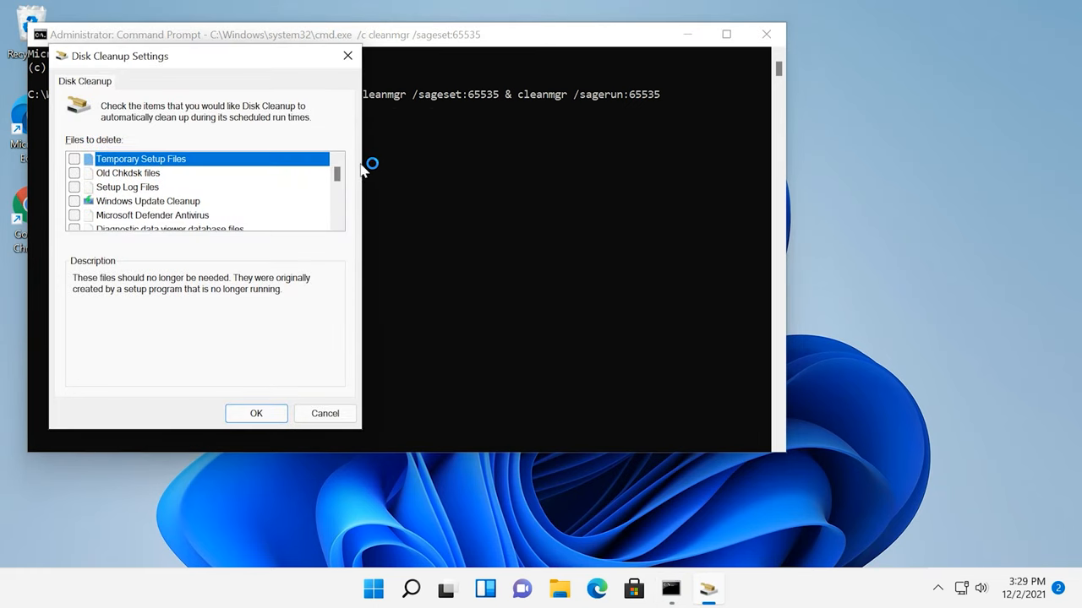
Scroll the Disk Cleanup Settings category list down to Recycle Bin, Thumbnails and User file history
scroll("down", 3)
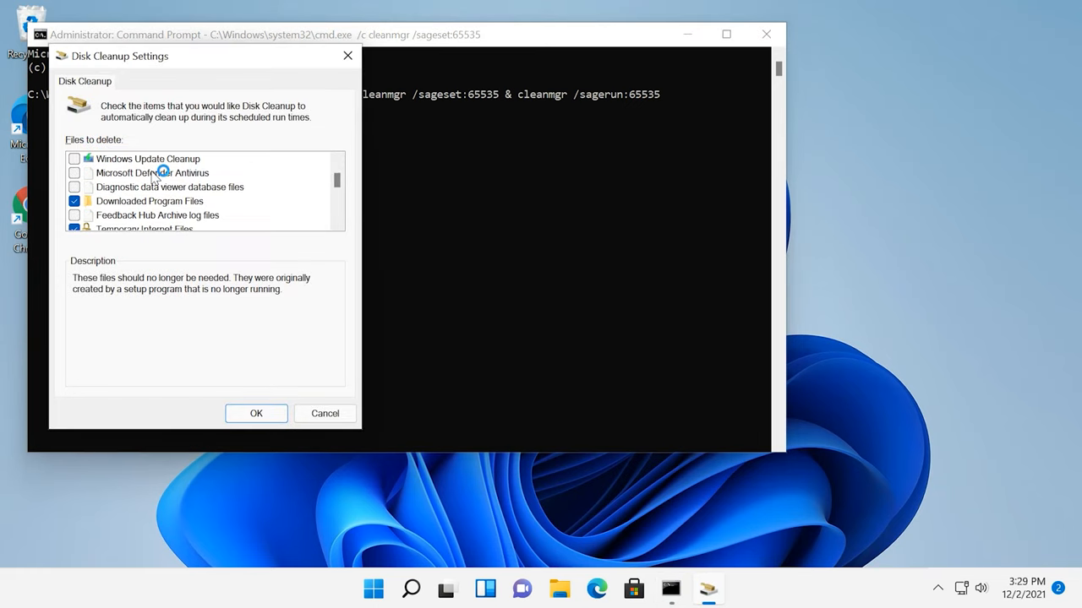
scroll("down", 3)
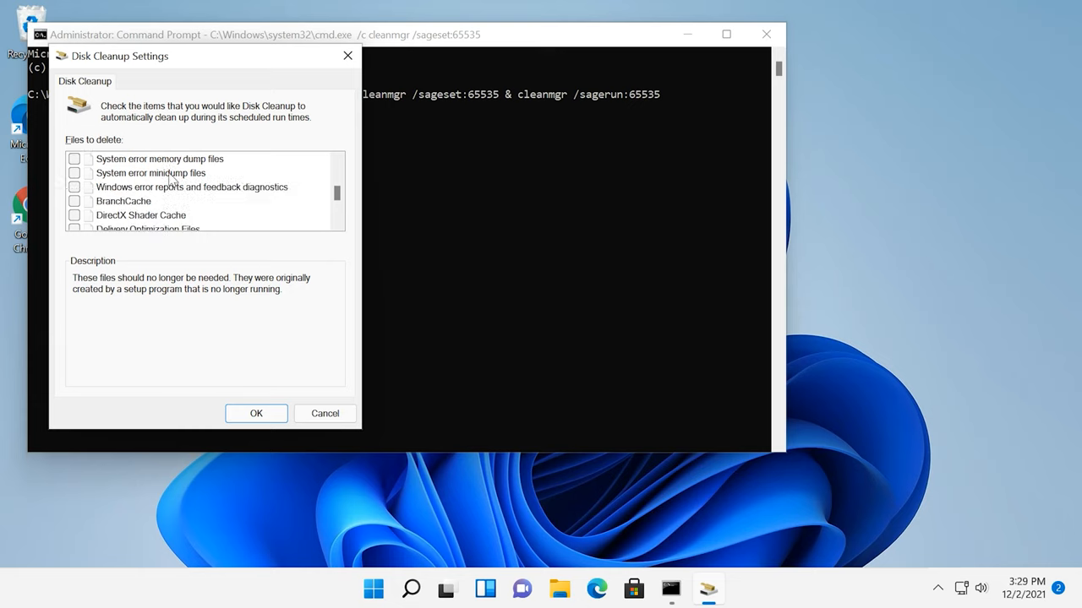
scroll("down", 3)
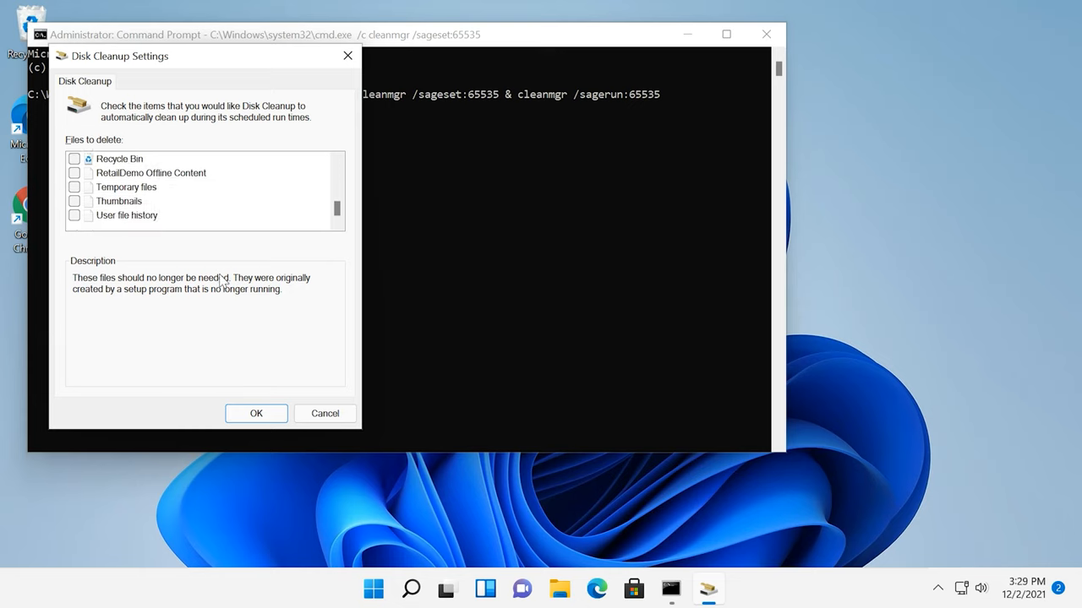
mouse_move(240, 212)
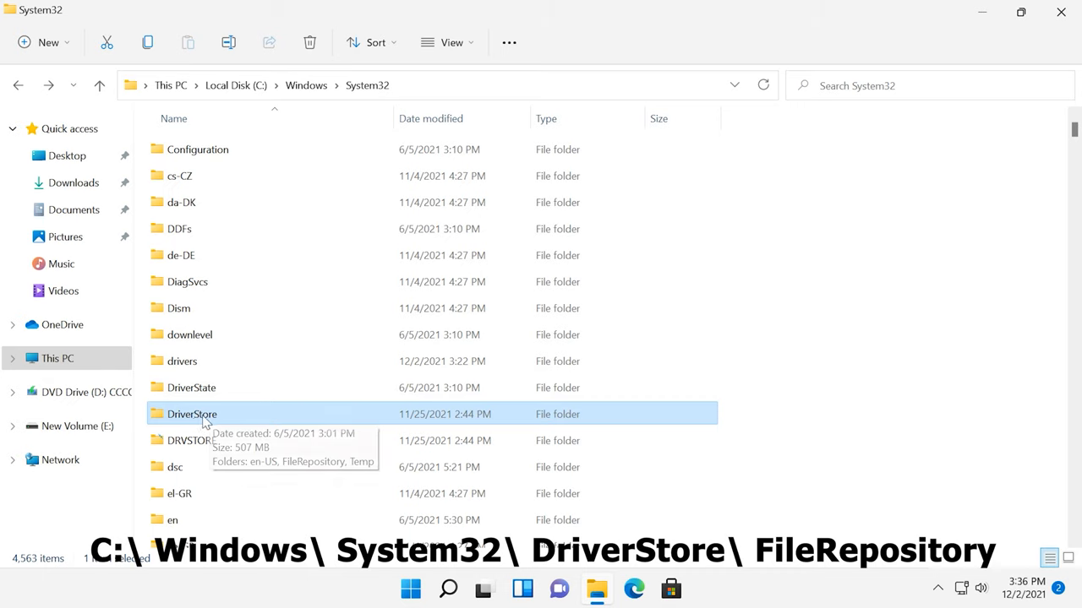
Browse the FileRepository driver package folders inside DriverStore, then go back up to DriverStore
double_click(192, 414)
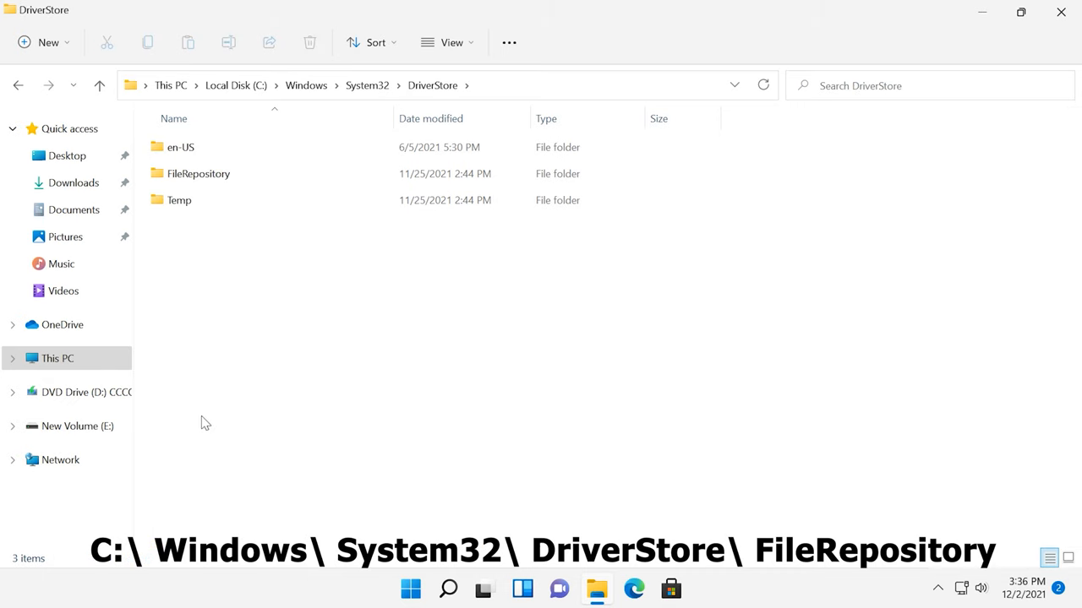
left_click(199, 173)
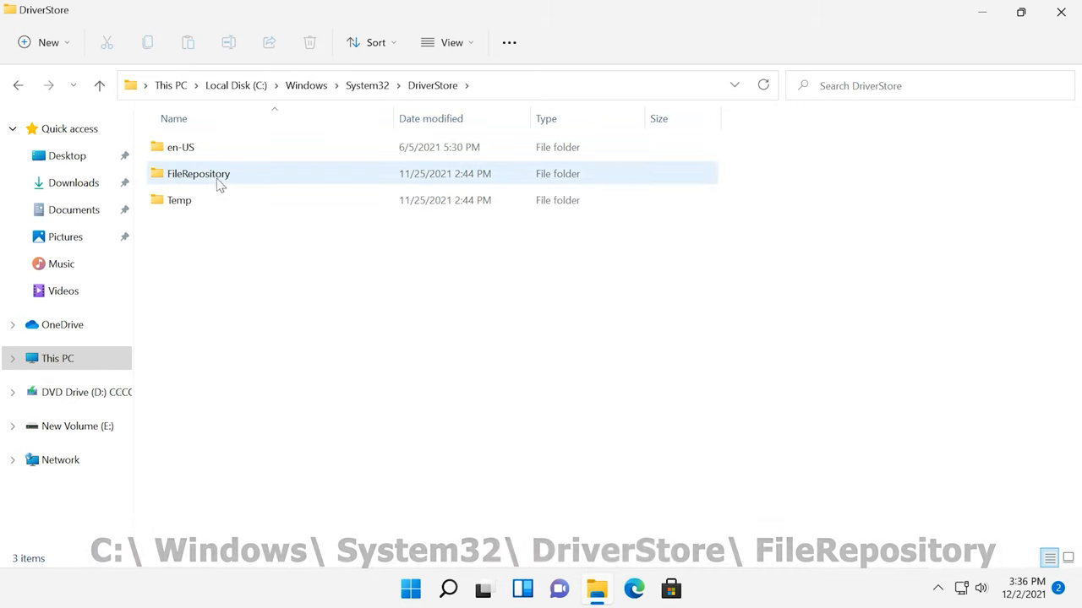
double_click(199, 172)
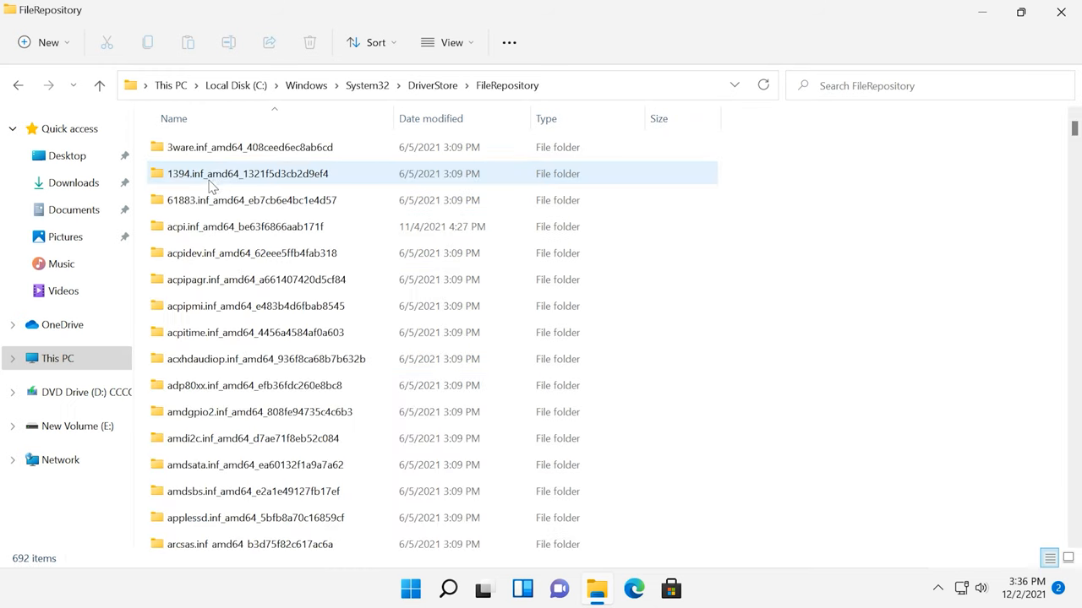
mouse_move(328, 174)
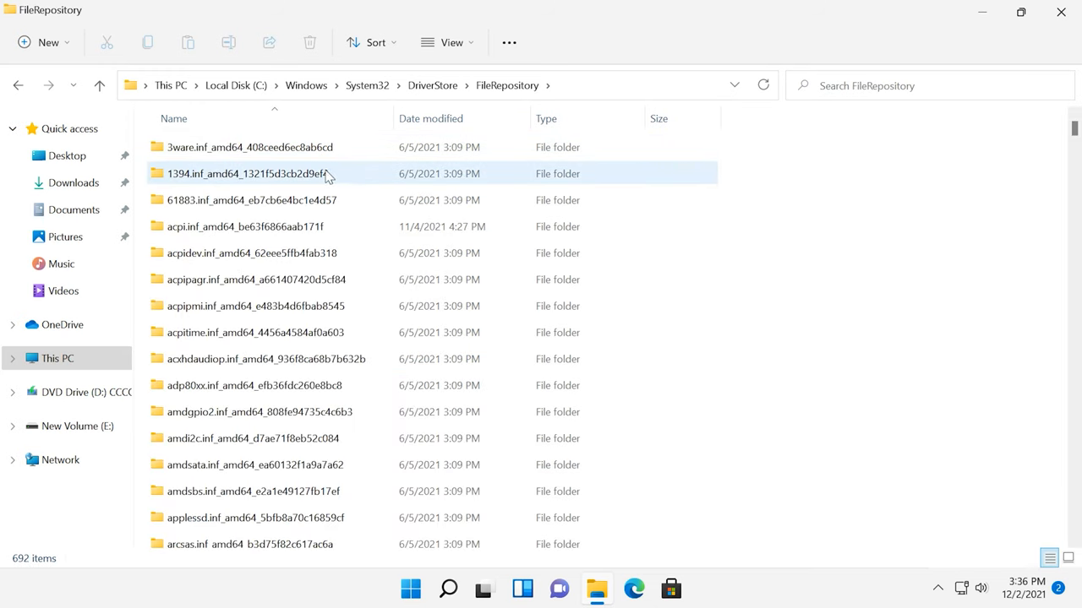
scroll("down", 3)
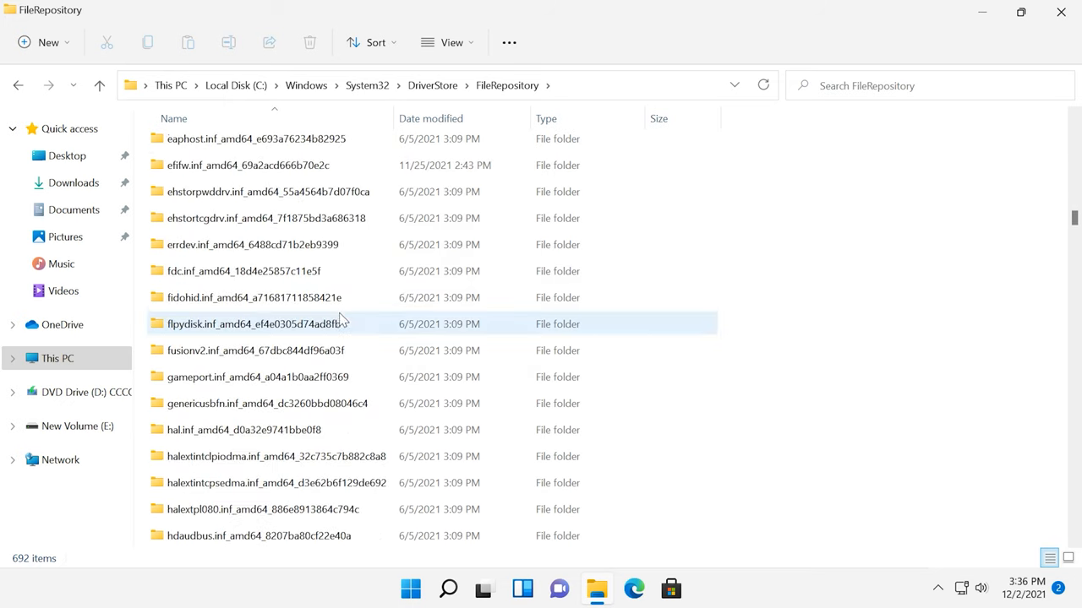
scroll("down", 3)
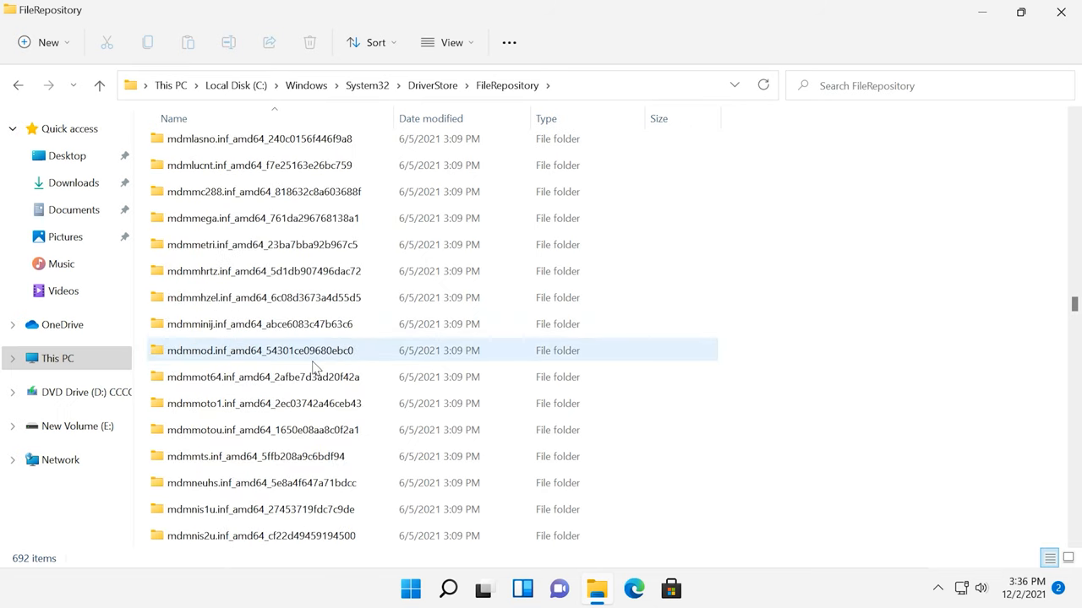
scroll("down", 3)
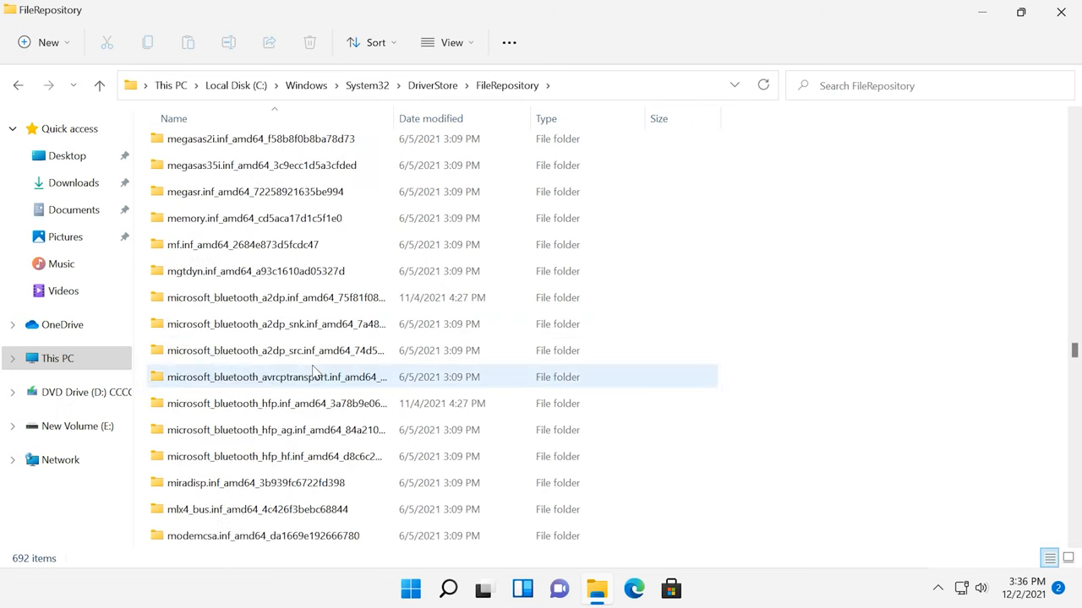
scroll("down", 3)
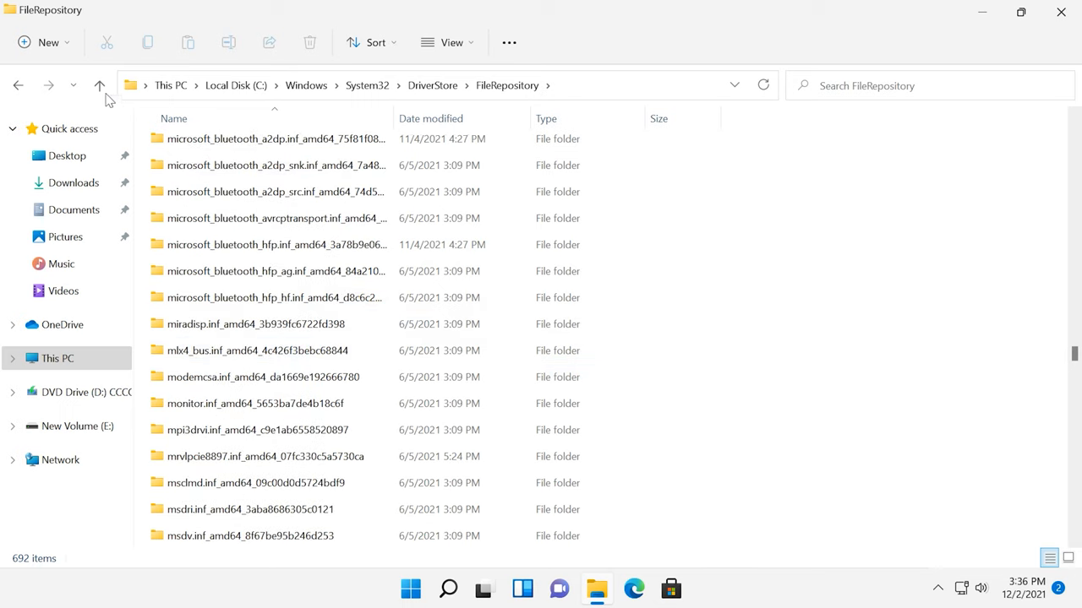
left_click(98, 85)
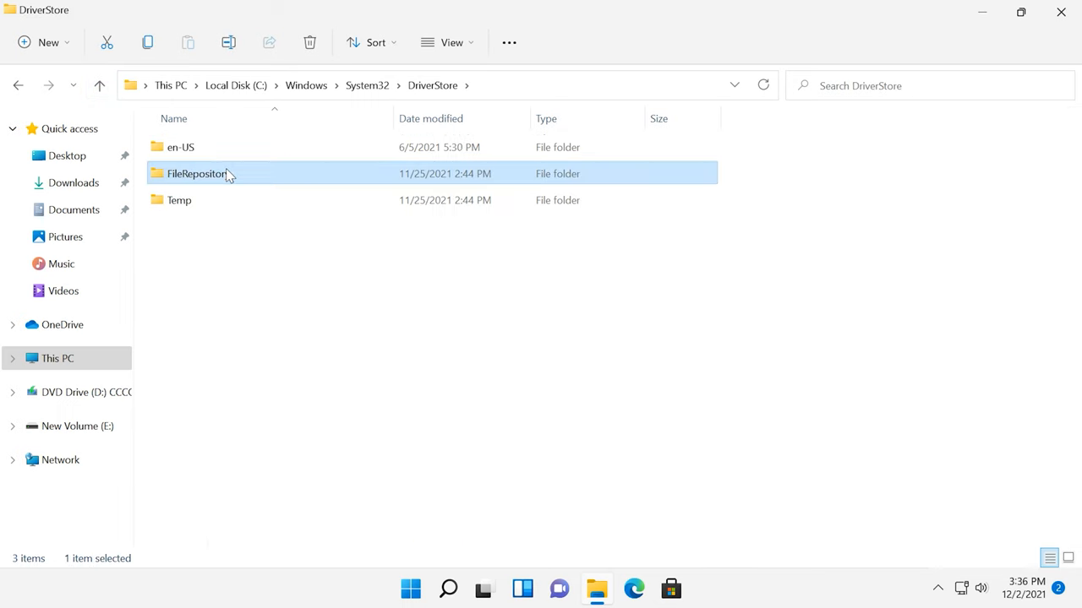
mouse_move(227, 174)
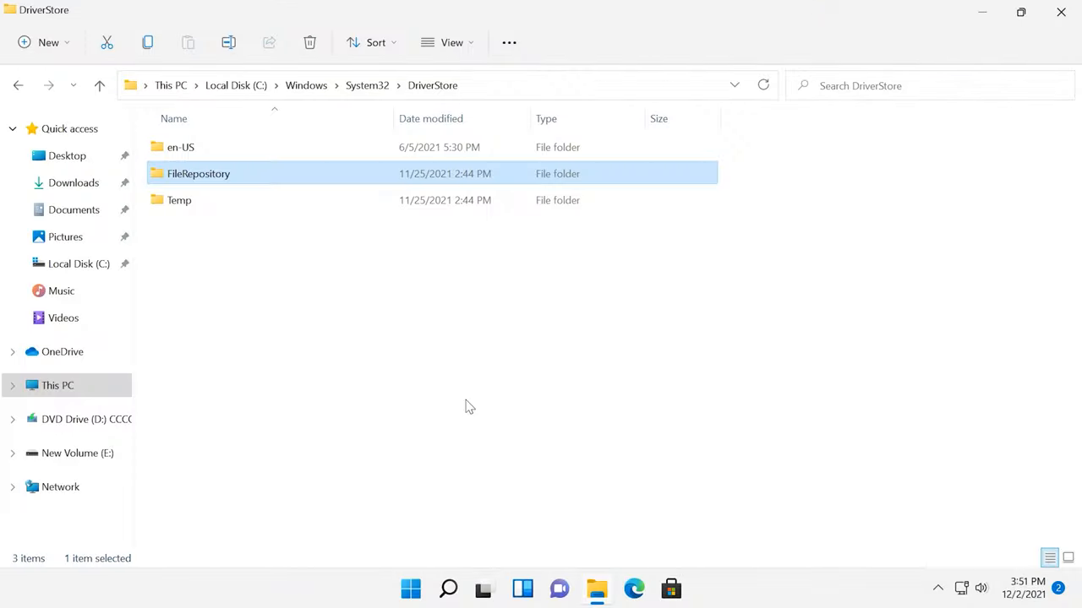
Start a maximized administrator Command Prompt from Search, ready for pnputil.exe /e > c:\drivers.txt
left_click(448, 588)
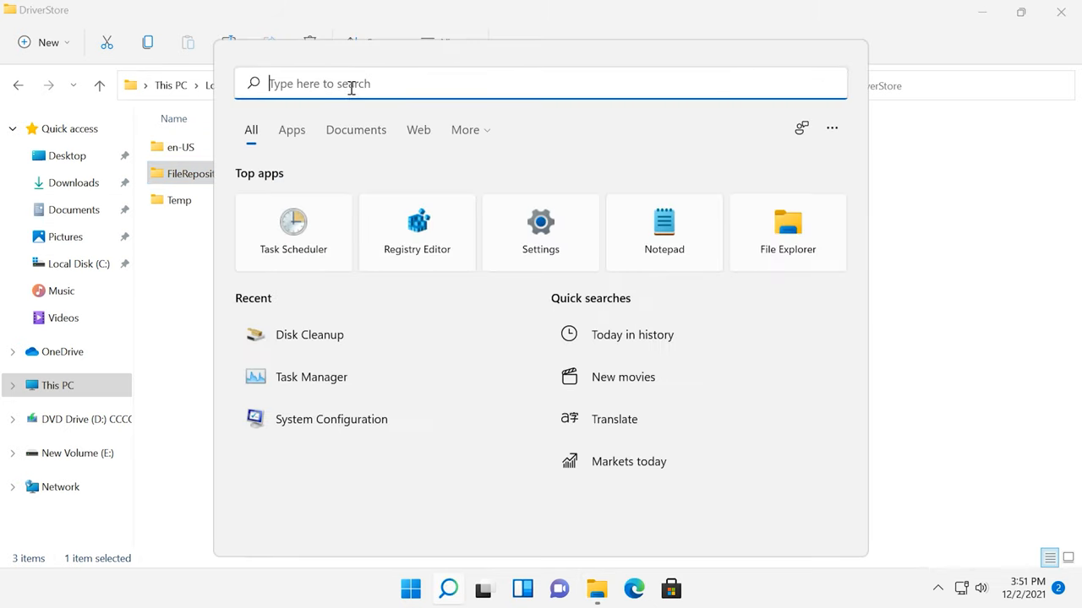
type("cmd")
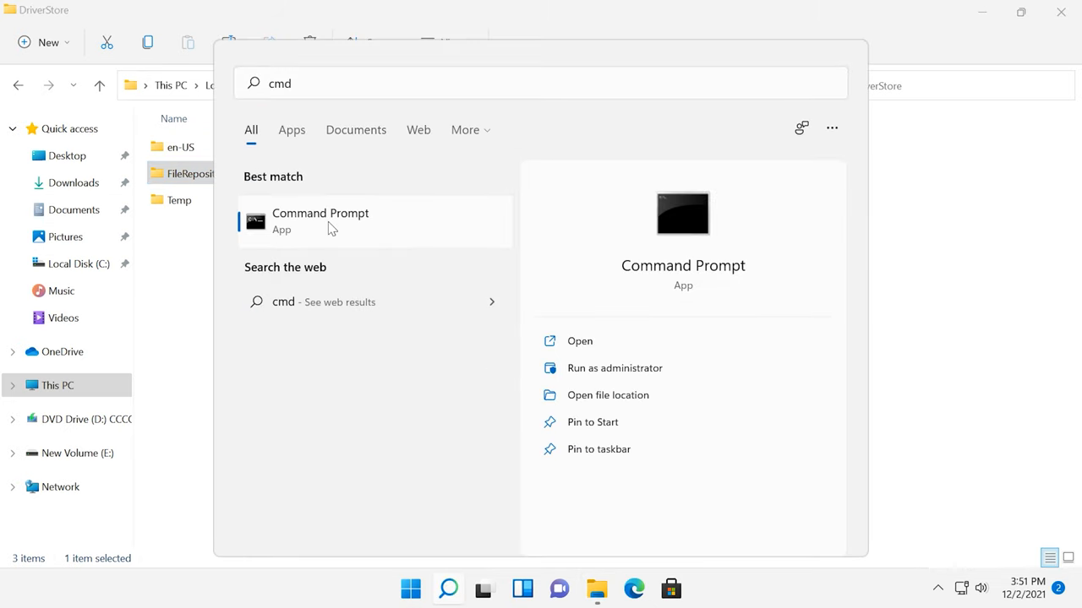
left_click(615, 369)
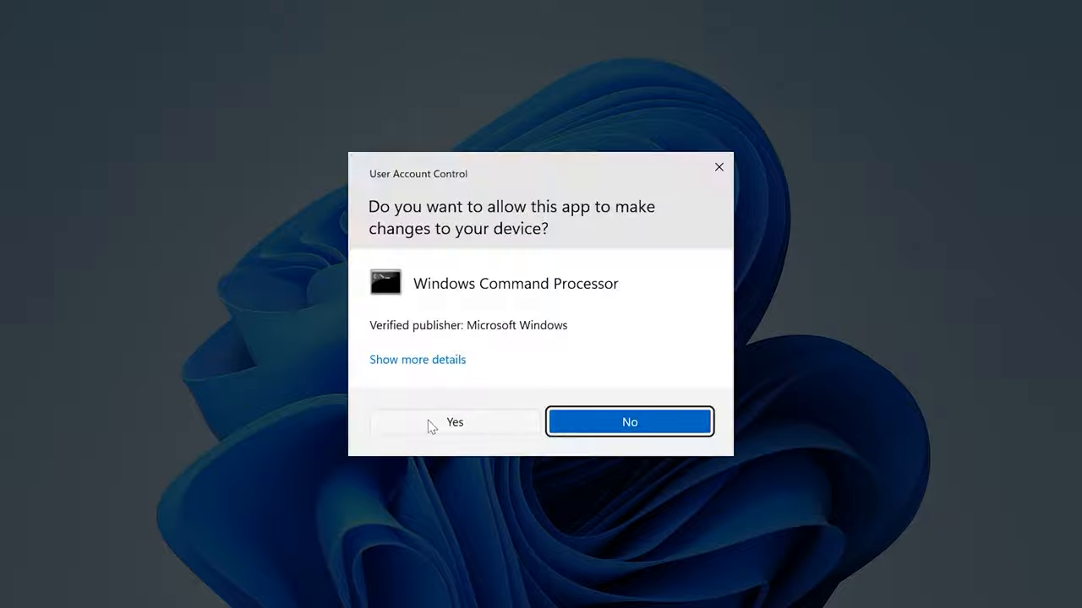
left_click(453, 422)
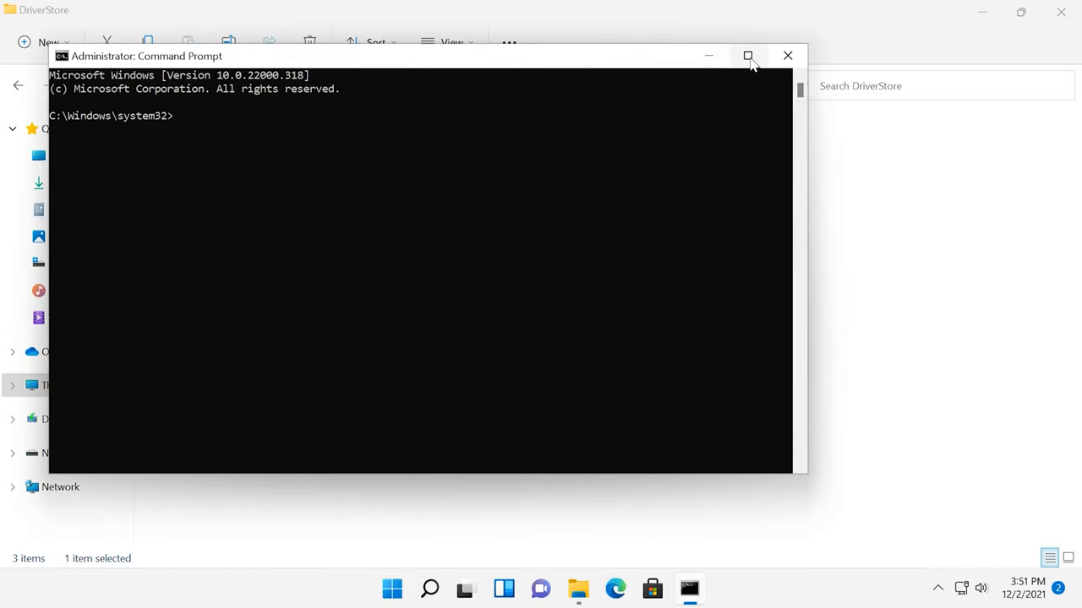
left_click(747, 55)
type("pnputil.exe /e > c:\\drivers.txt")
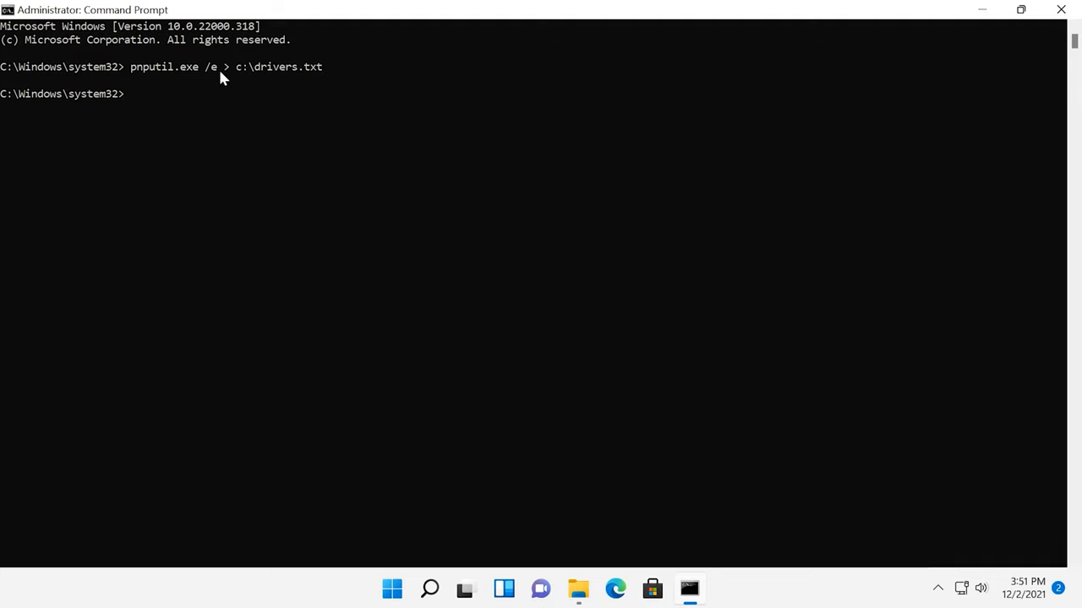
mouse_move(940, 48)
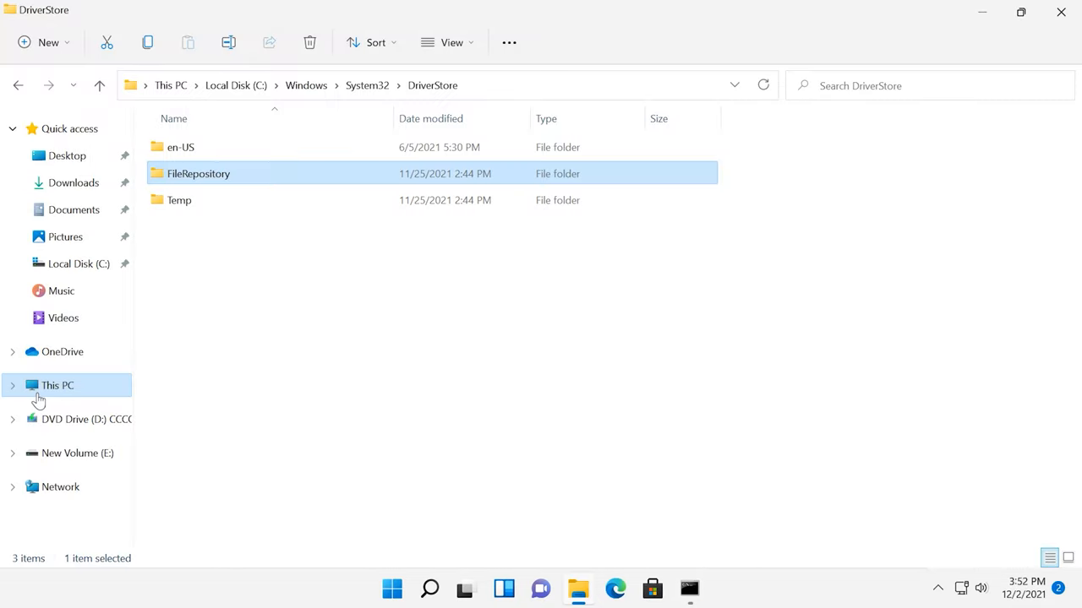
Open c:\drivers.txt from Local Disk (C:) in Notepad and read the oemNN.inf driver packages
left_click(58, 385)
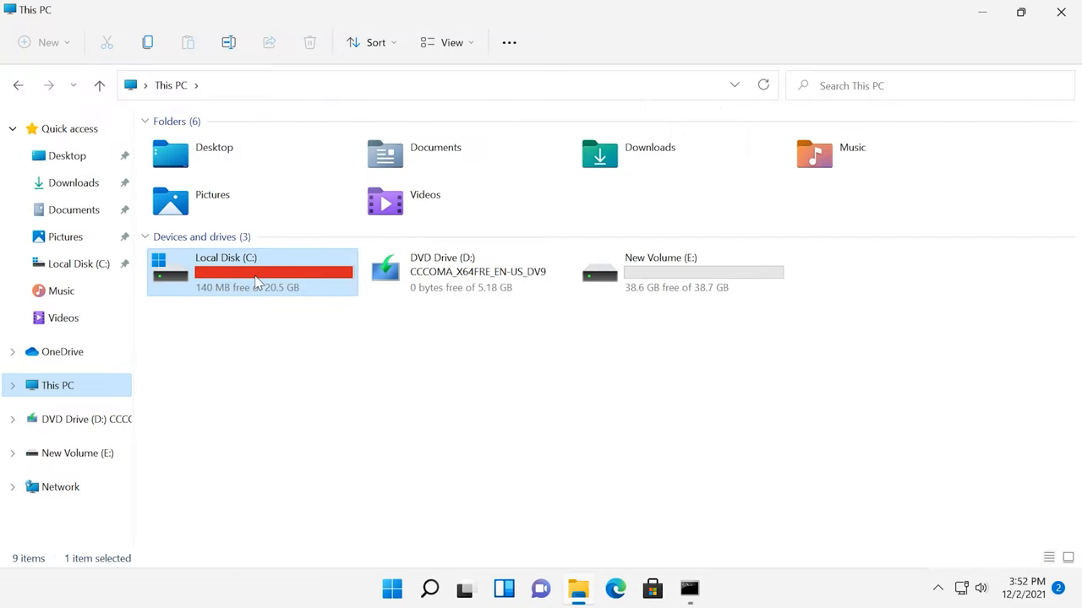
double_click(253, 272)
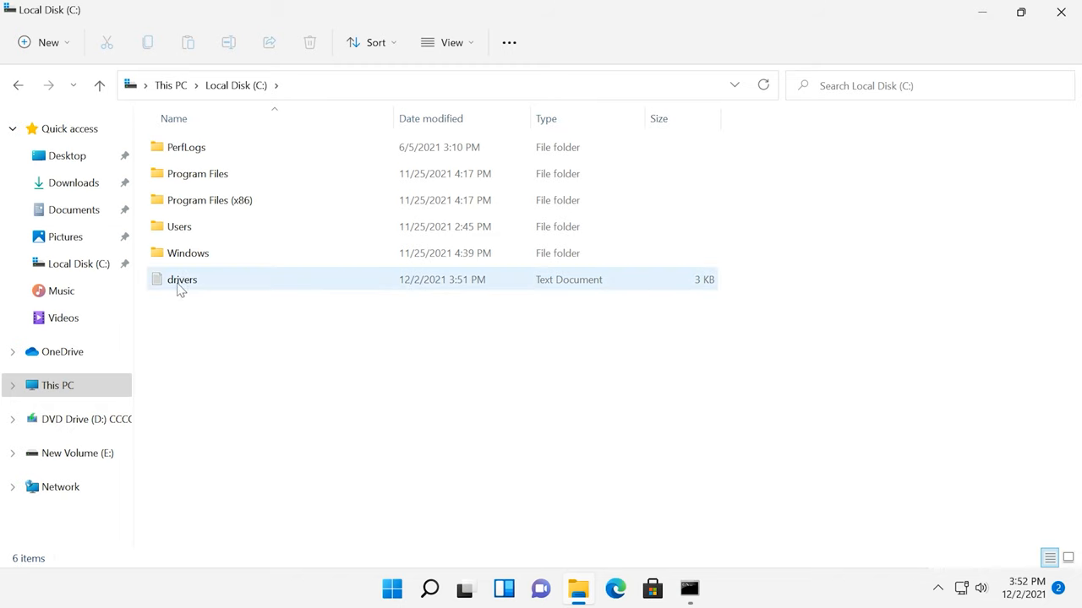
double_click(182, 281)
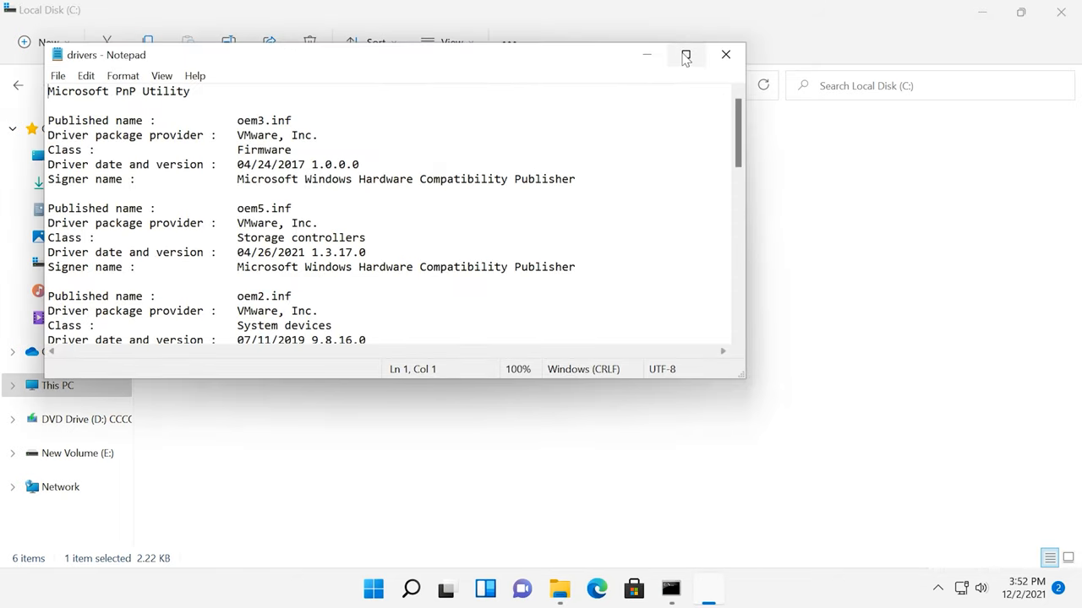
left_click(686, 54)
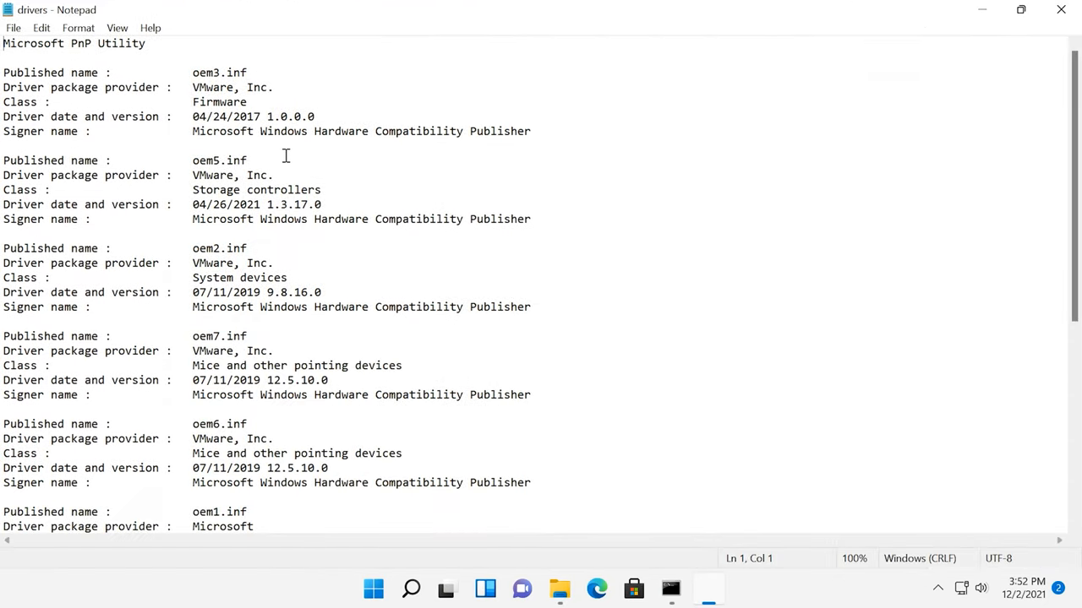
scroll("down", 3)
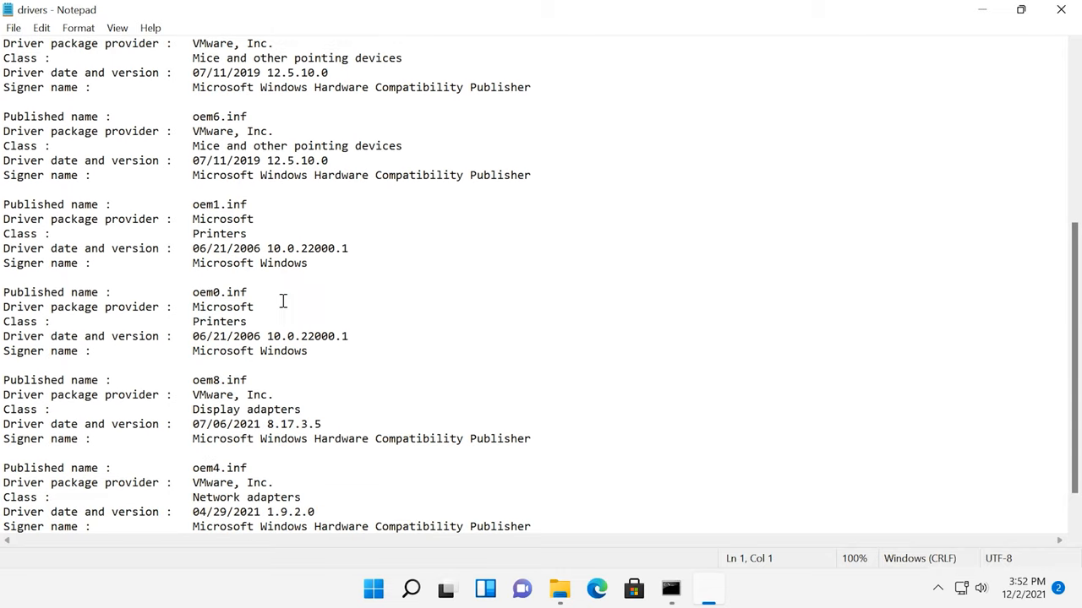
scroll("up", 3)
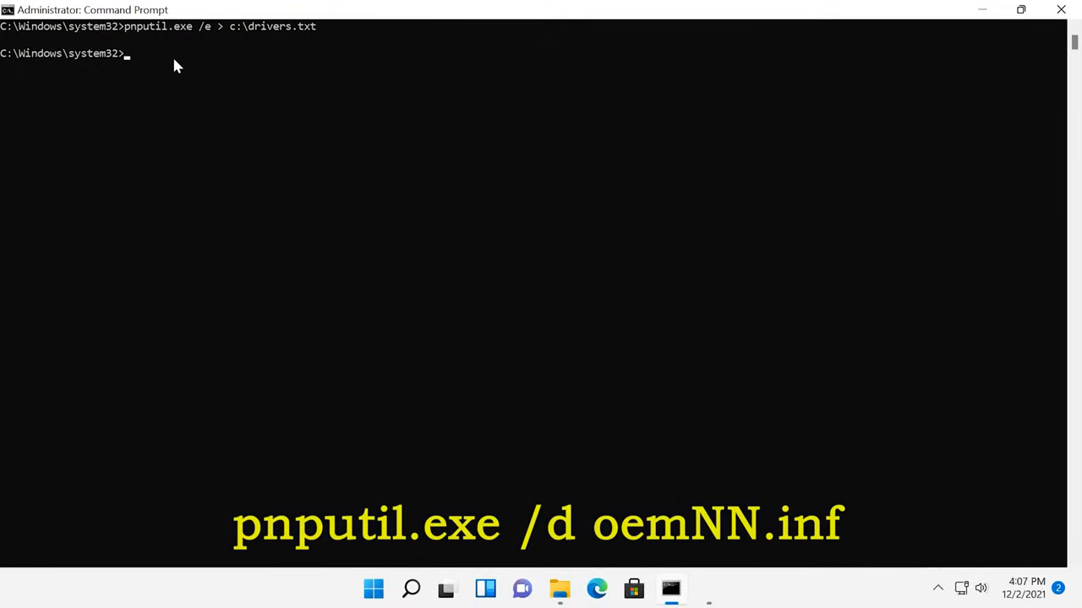
Run pnputil.exe /d oem4.inf to delete a driver package by its published name
type("pnputil.exe /d oem4.inf")
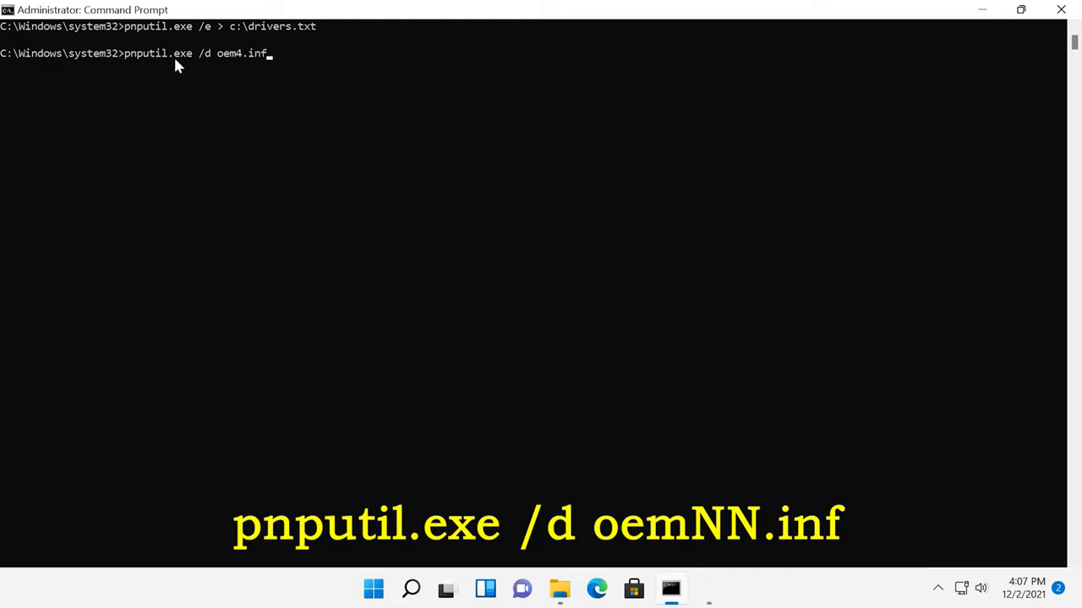
mouse_move(188, 64)
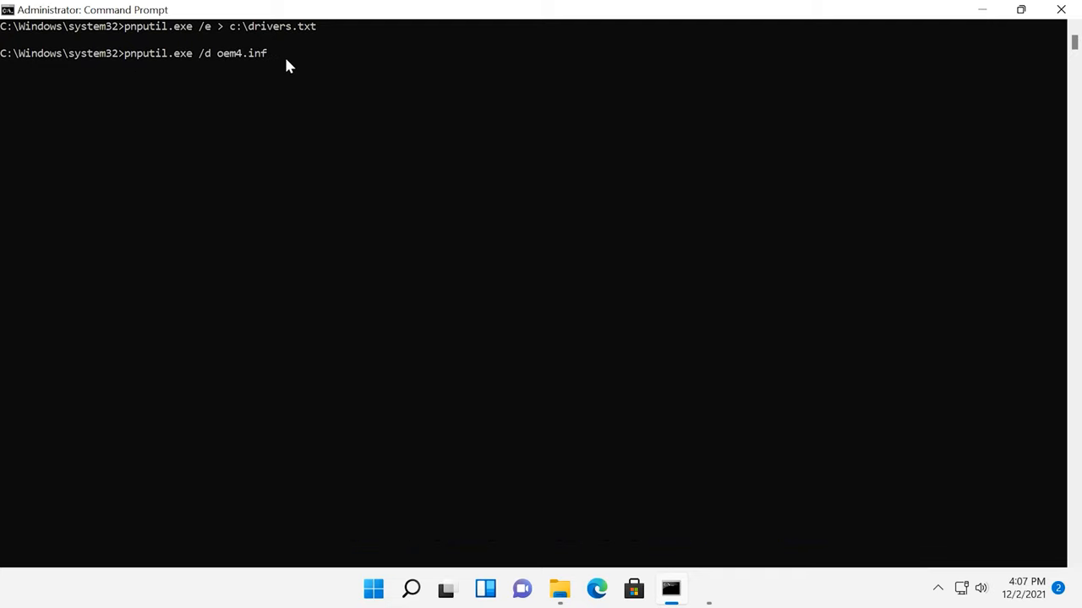
key("Return")
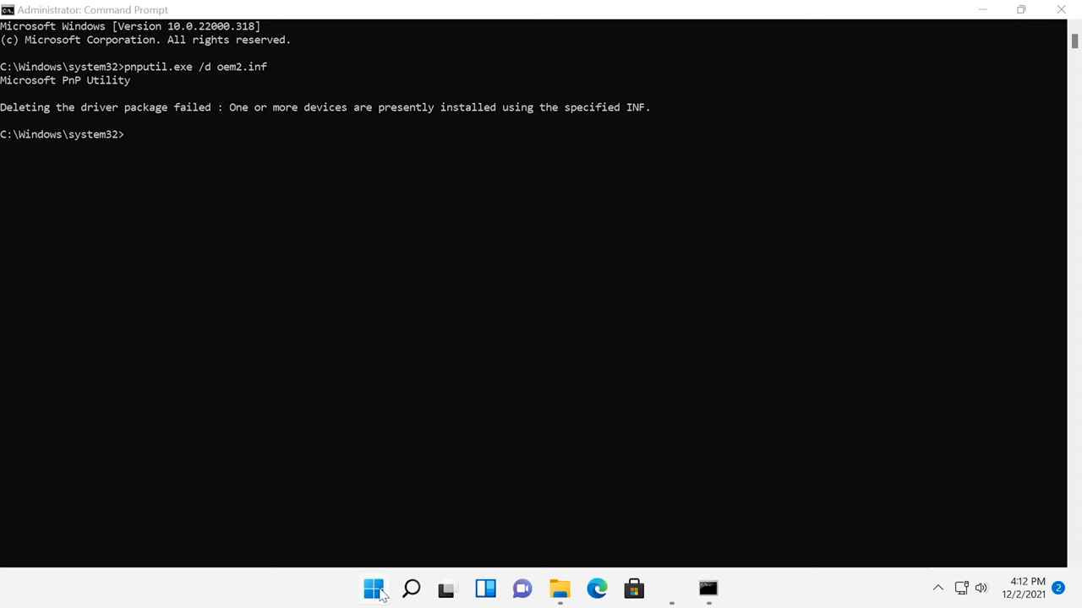
Show the VMware SVGA 3D display adapter's Driver details in Device Manager, version 8.17.3.5
right_click(374, 588)
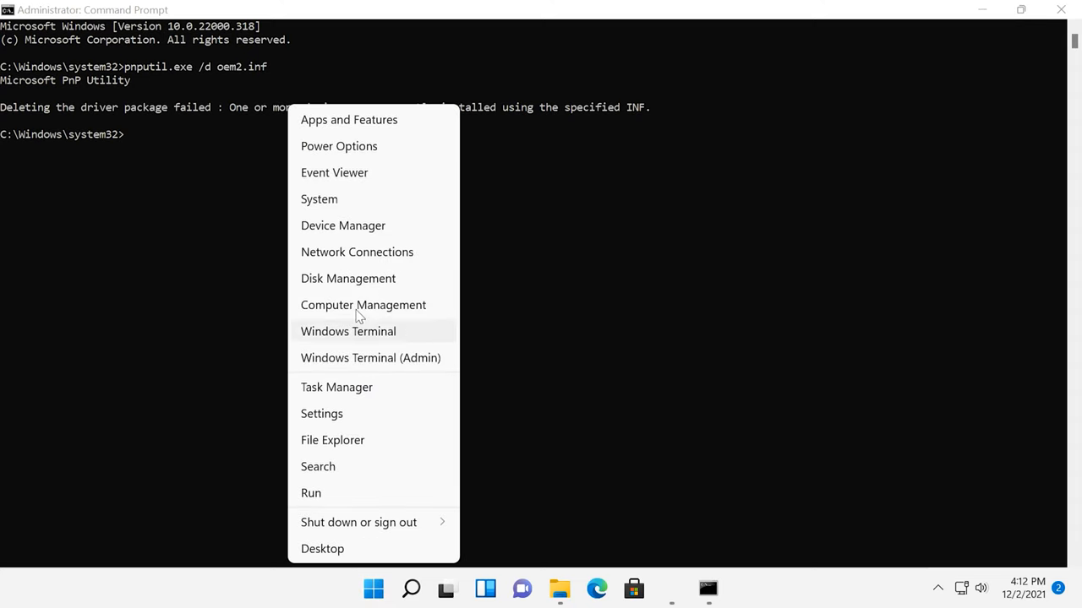
mouse_move(355, 229)
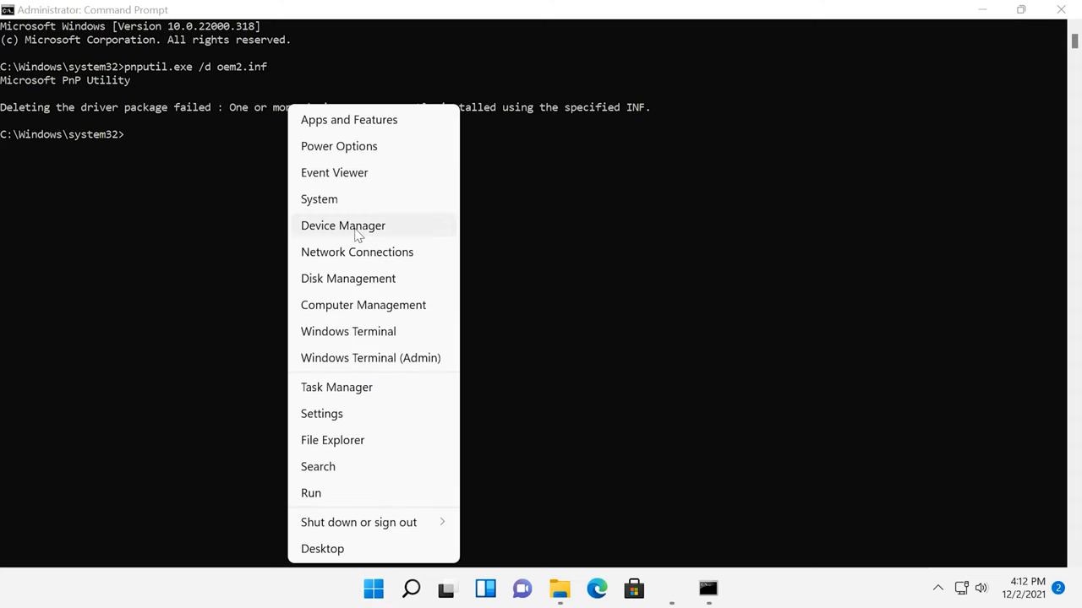
left_click(343, 225)
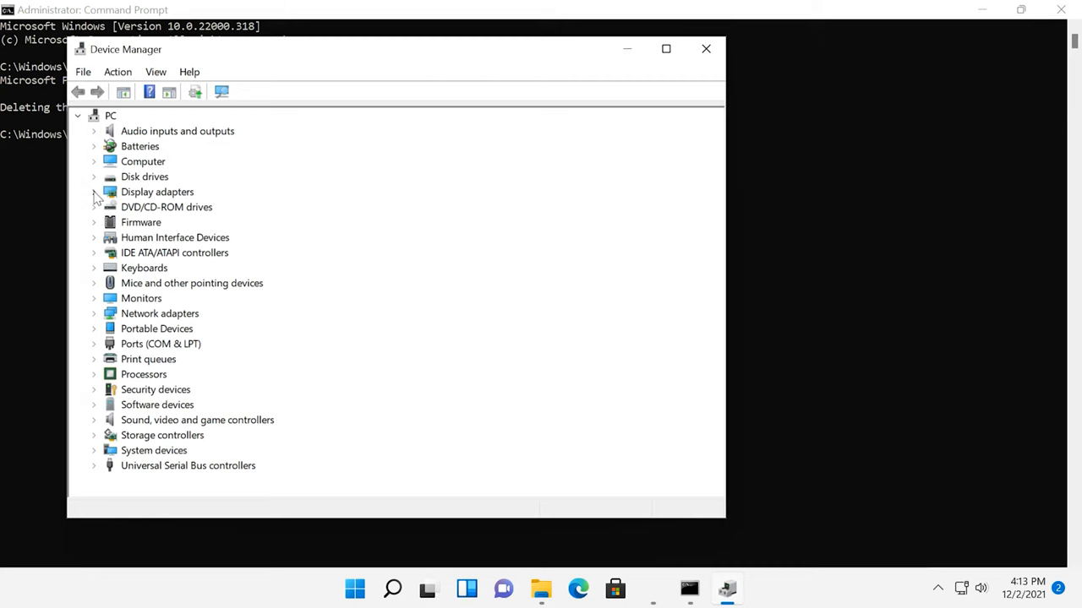
right_click(169, 206)
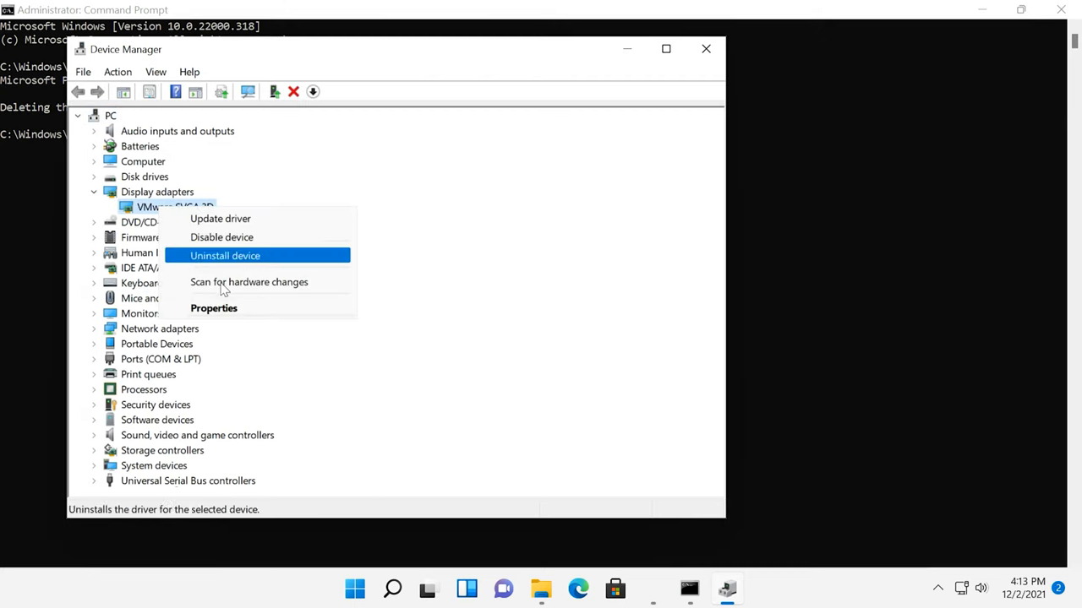
left_click(213, 308)
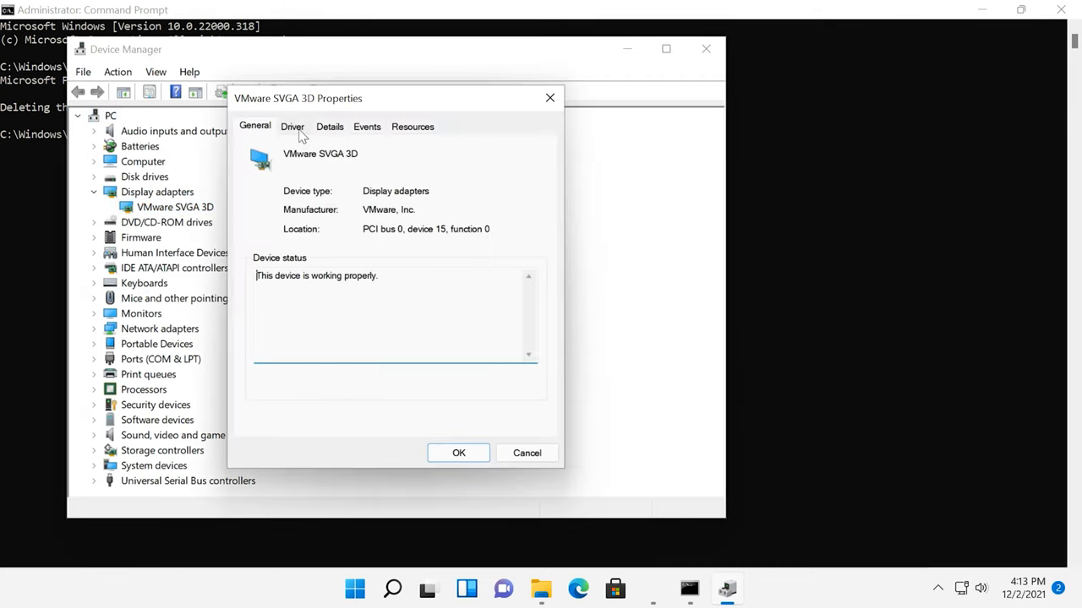
left_click(290, 125)
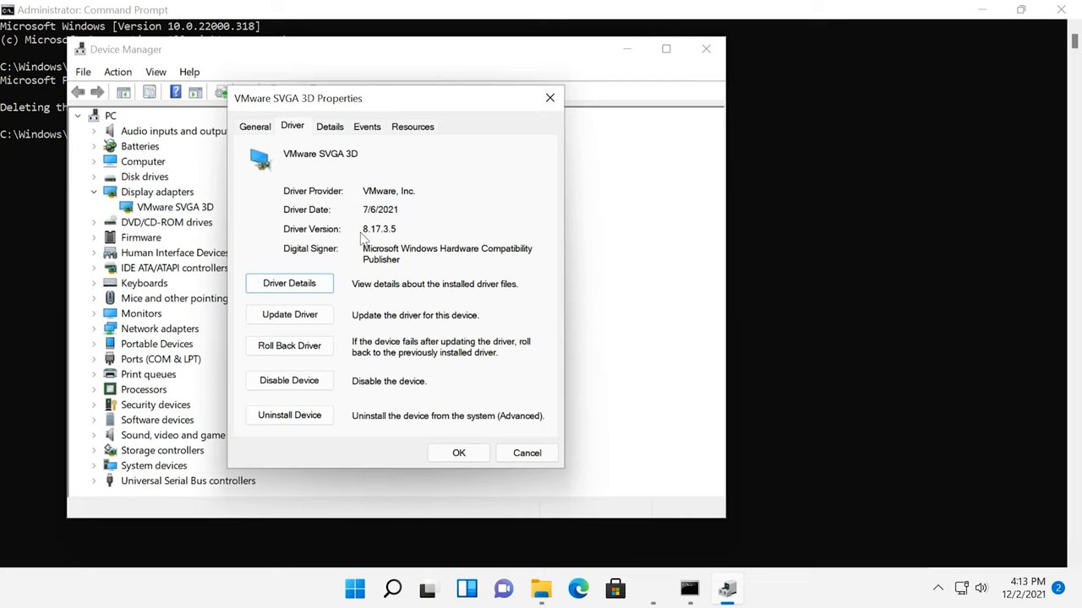
mouse_move(363, 235)
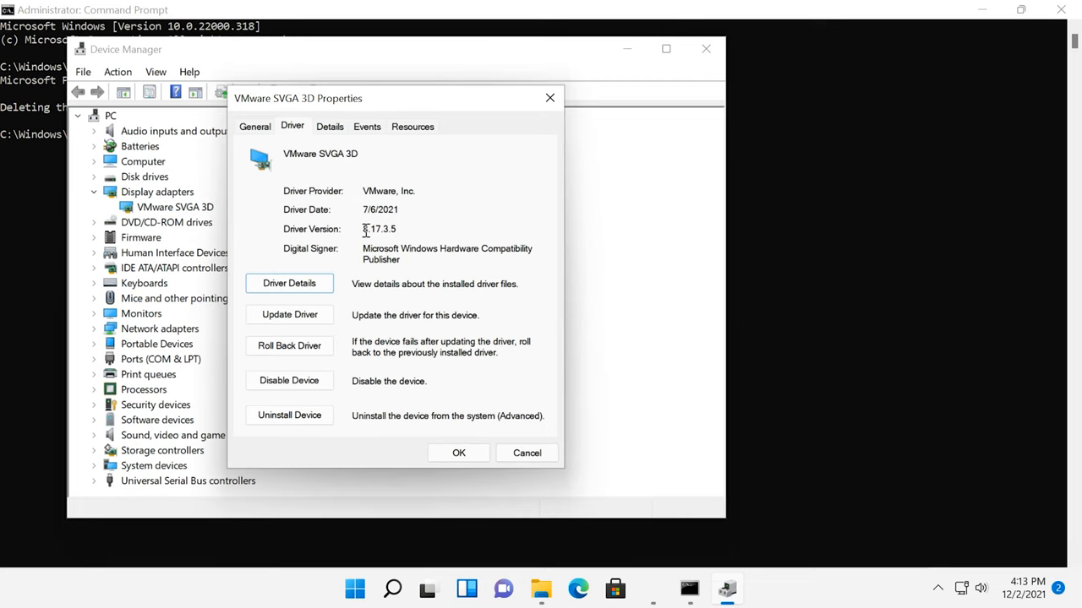